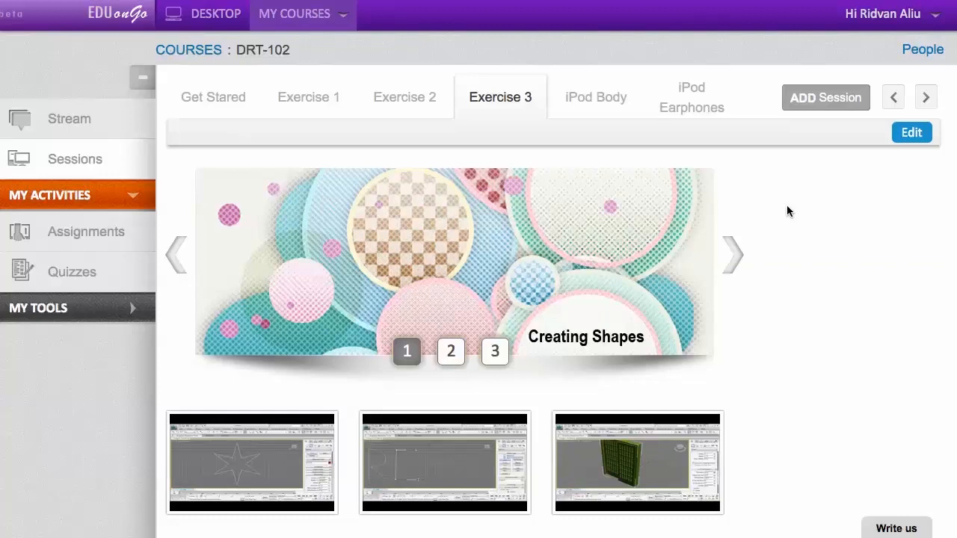
mouse_move(761, 231)
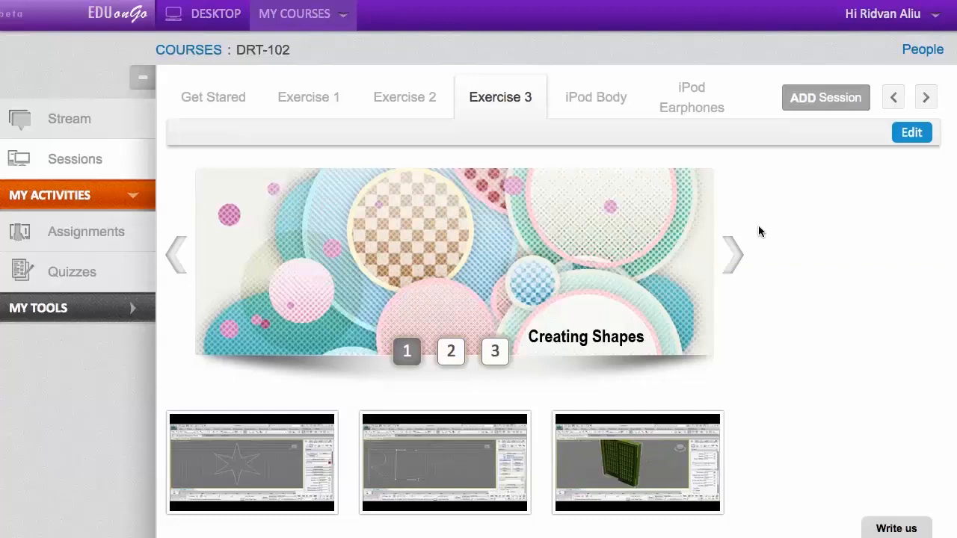
- Advance the session banner to the second slide and look through the Exercise 3 page
click(733, 255)
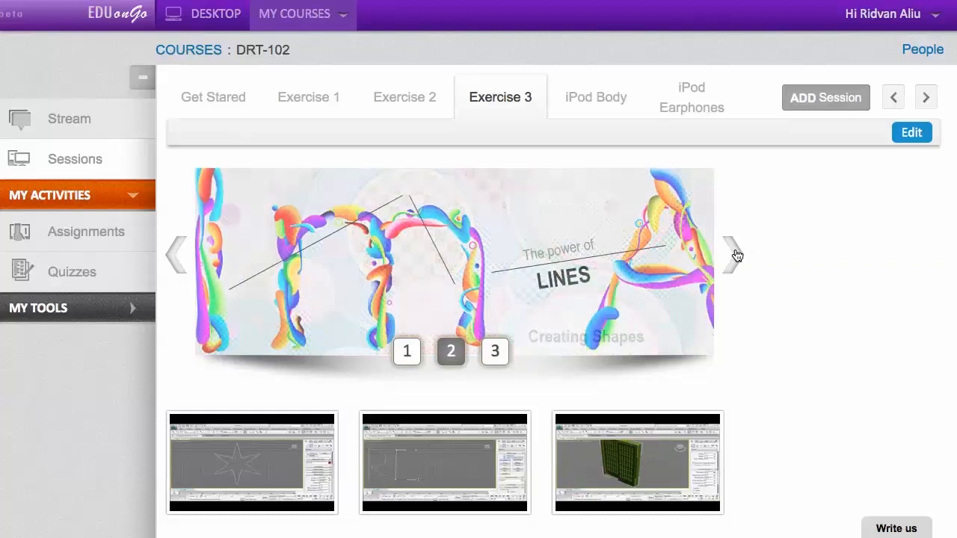
scroll(down, 3)
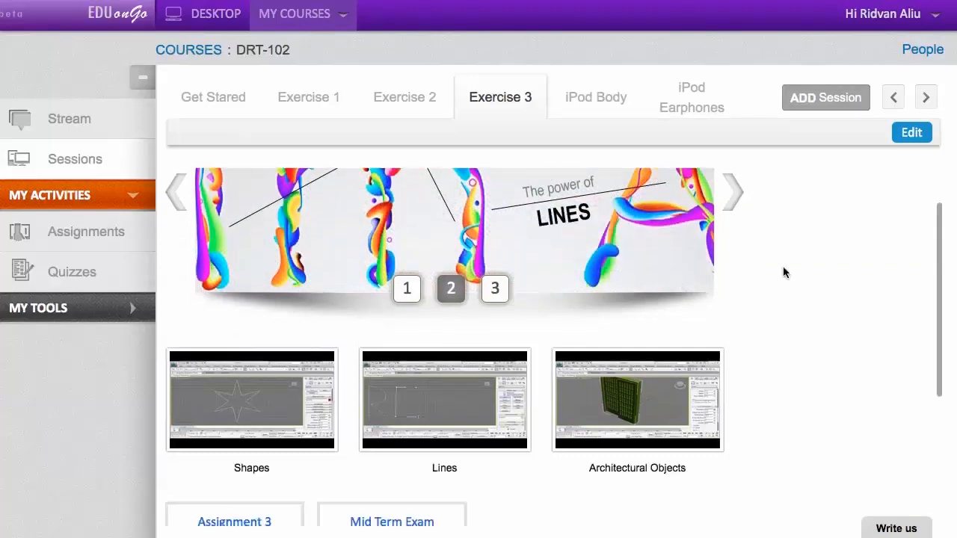
scroll(down, 3)
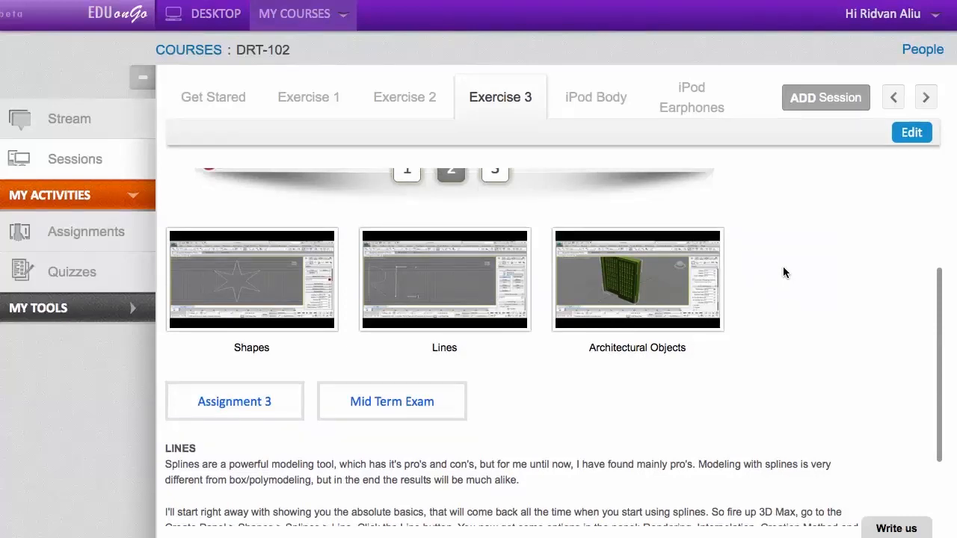
scroll(down, 3)
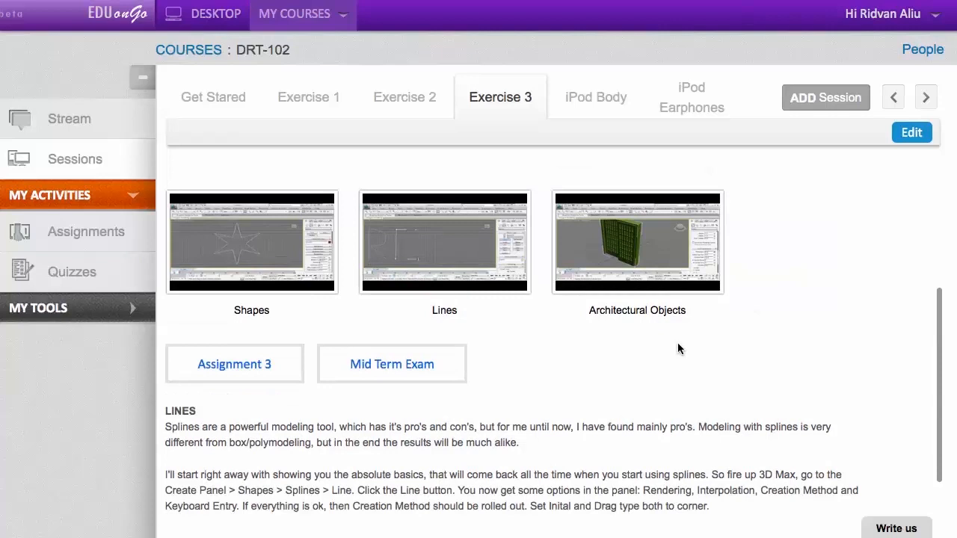
scroll(up, 3)
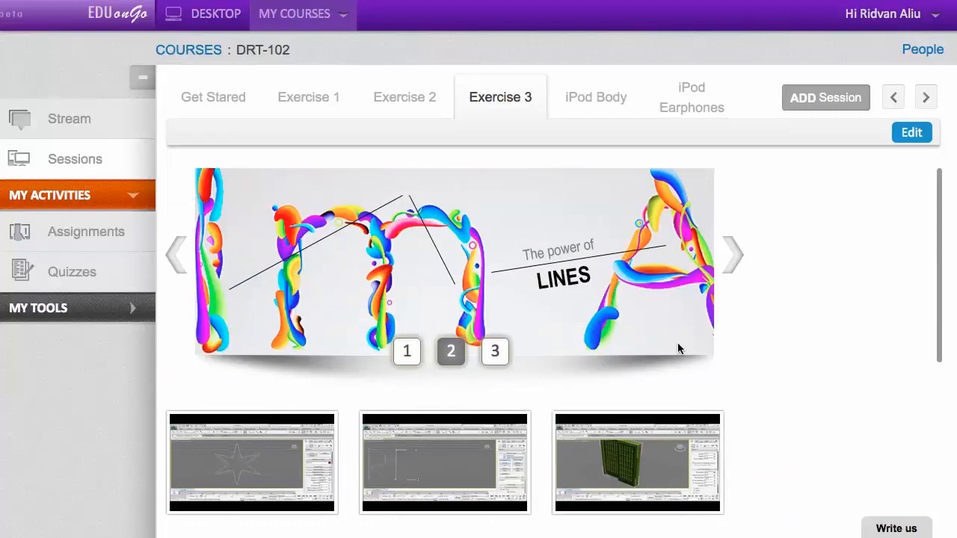
mouse_move(596, 108)
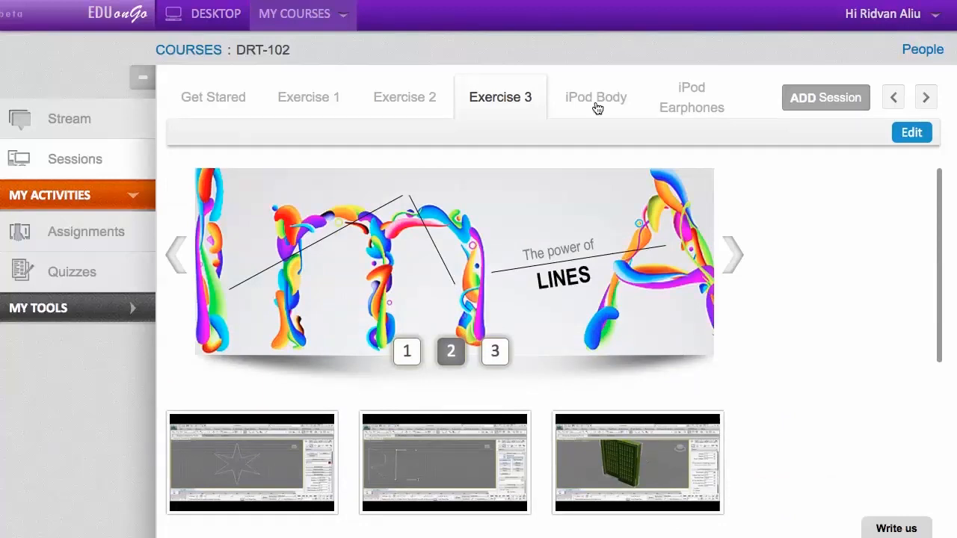
- Switch DRT-102 to the Exercise 2 session listing its standard-primitives videos
click(405, 96)
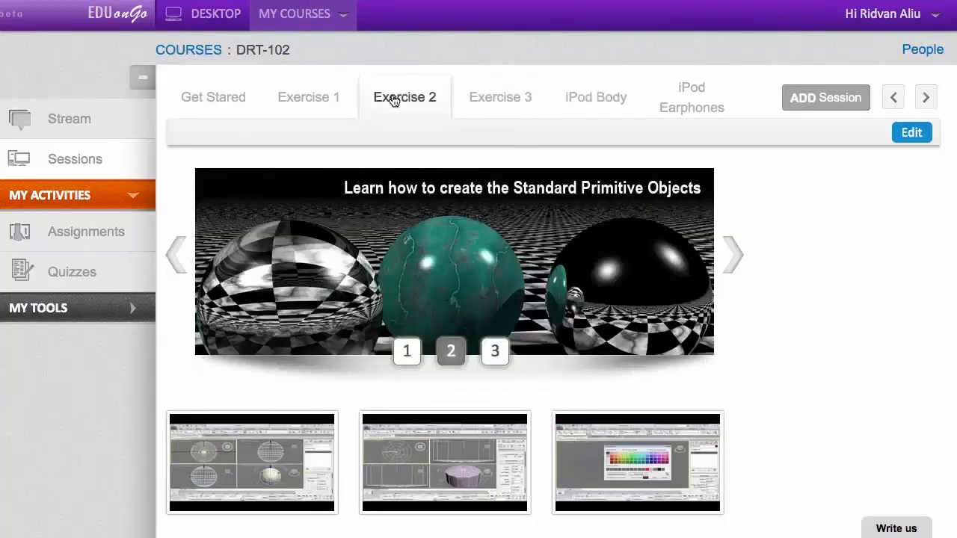
mouse_move(798, 116)
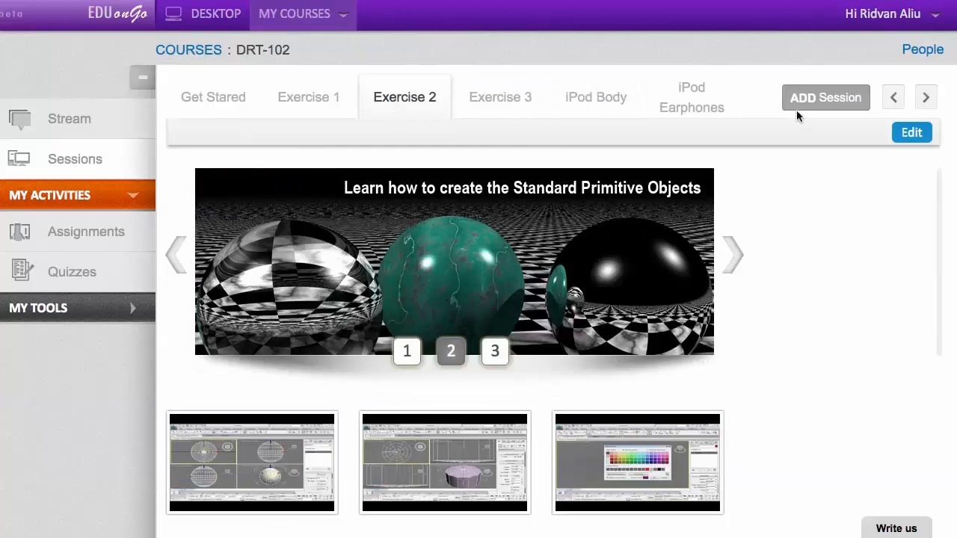
mouse_move(798, 107)
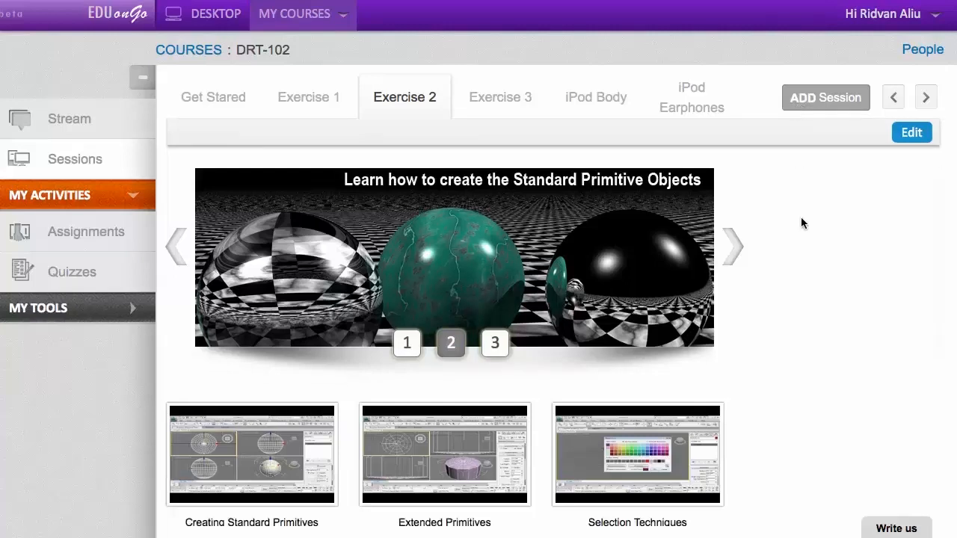
scroll(down, 3)
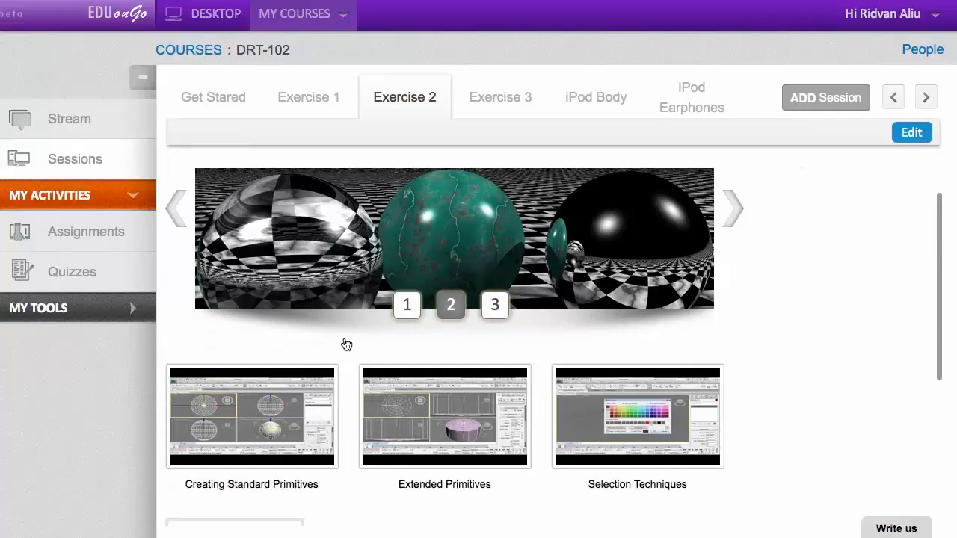
- Start the Creating Standard Primitives video at lower volume and show the classmate's 0:21 note
click(252, 416)
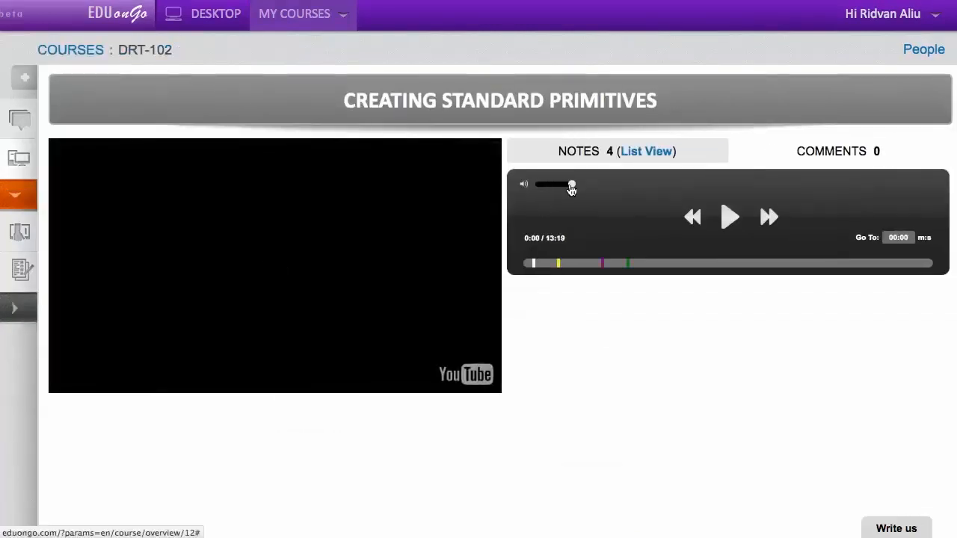
click(730, 217)
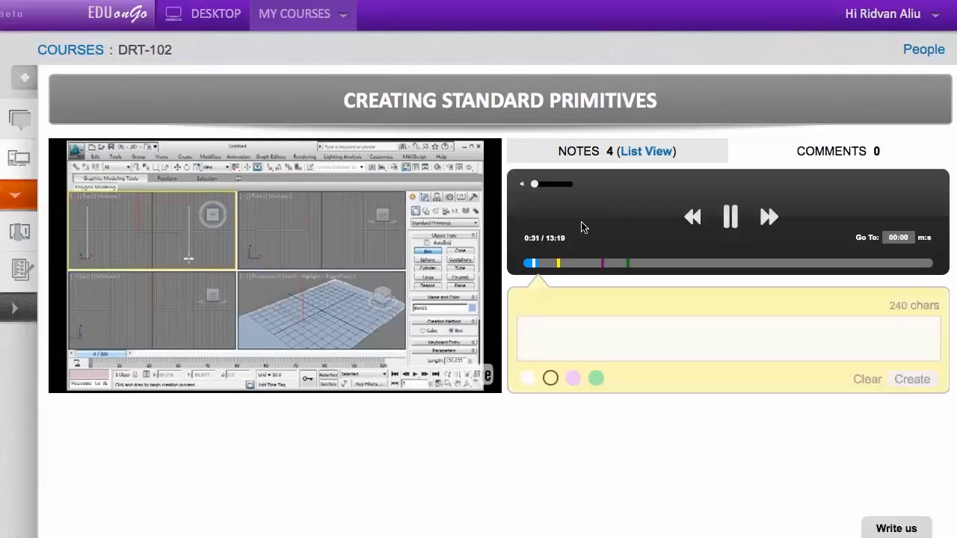
click(531, 262)
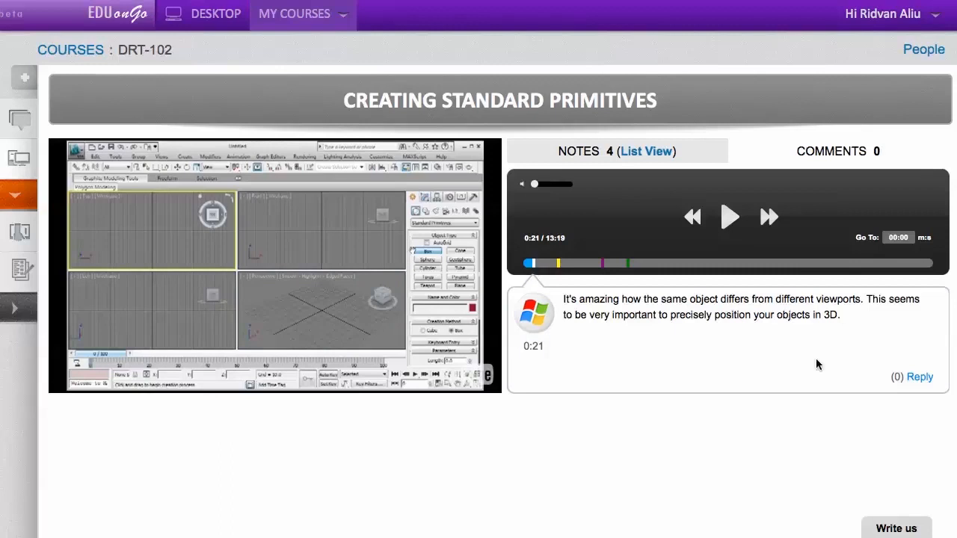
- Post a reply reading Absolutely under the 0:21 note
click(921, 377)
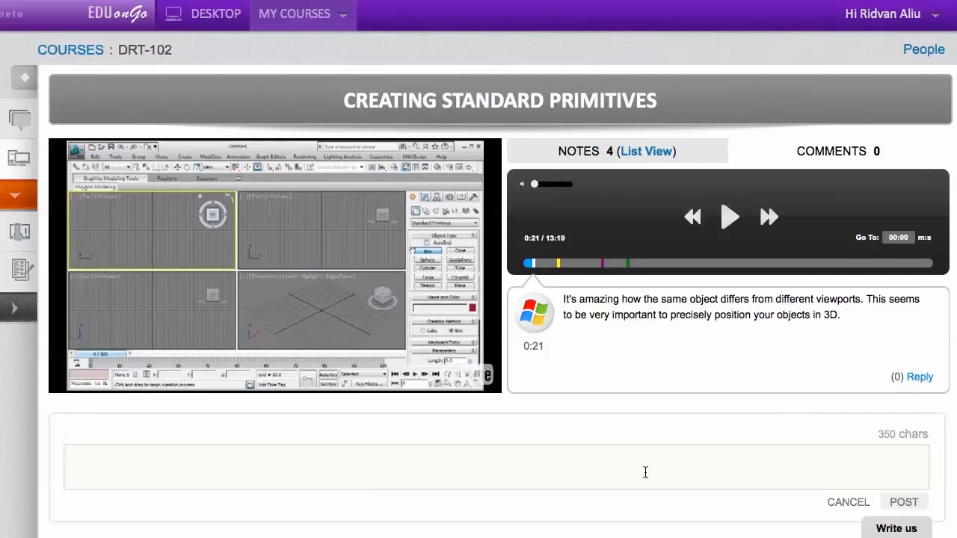
text(Abso)
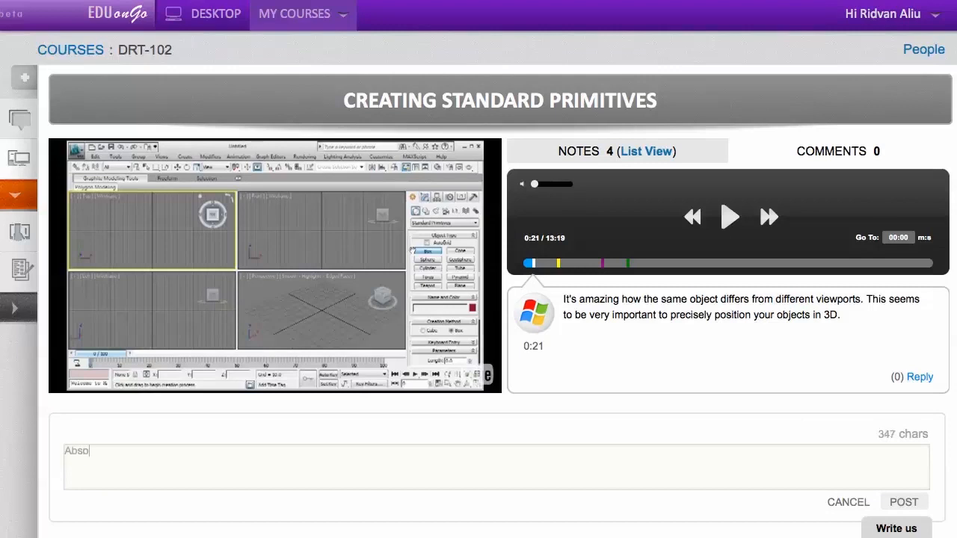
text(lutely)
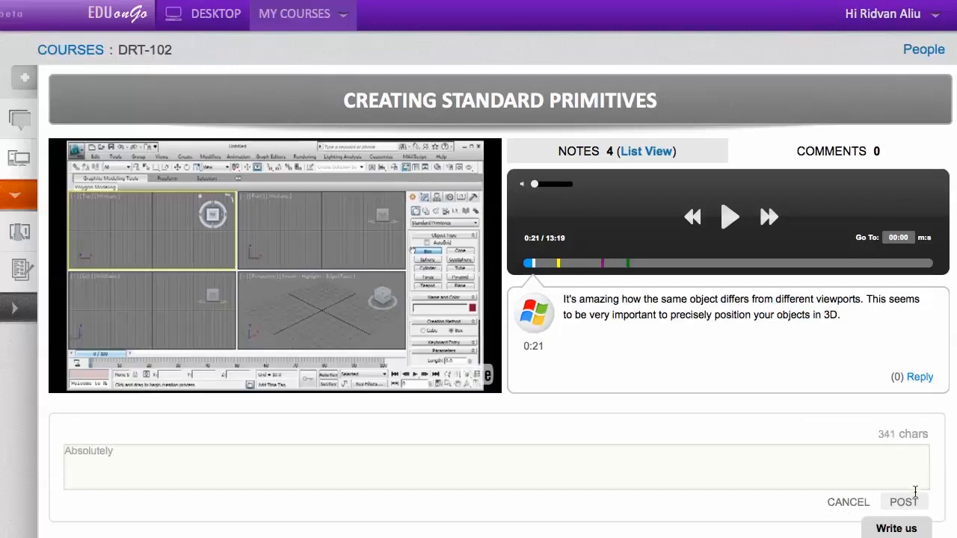
click(904, 501)
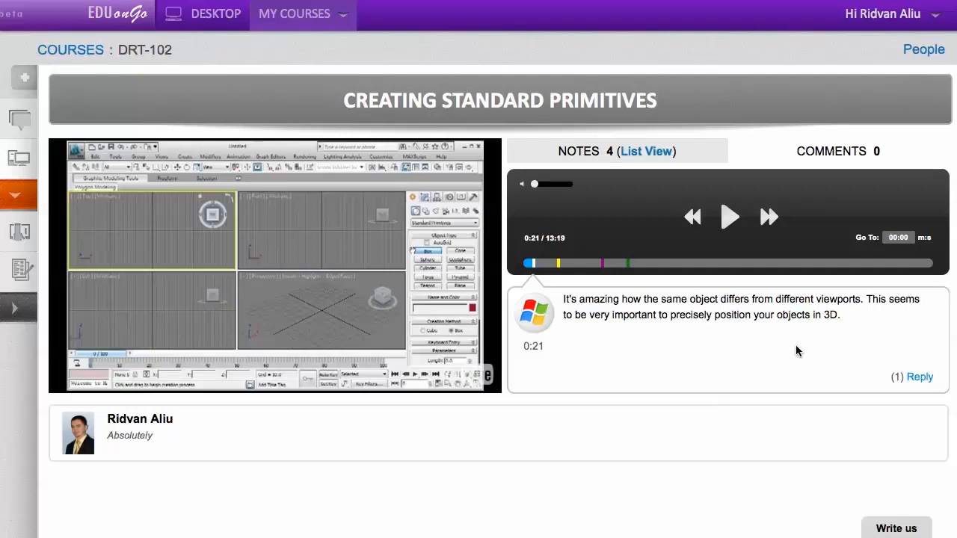
mouse_move(660, 373)
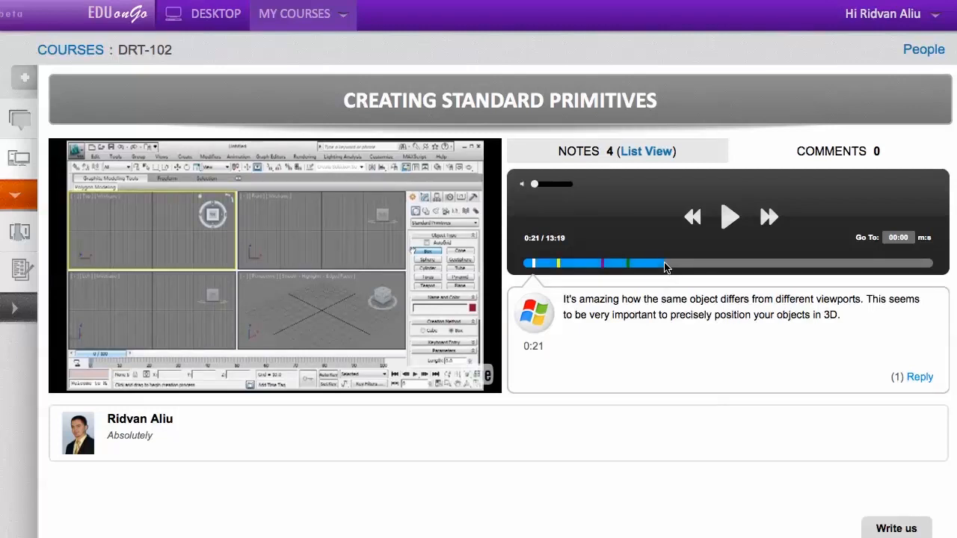
- Create a purple note reading Purple Note at 4:36 of the video
click(648, 263)
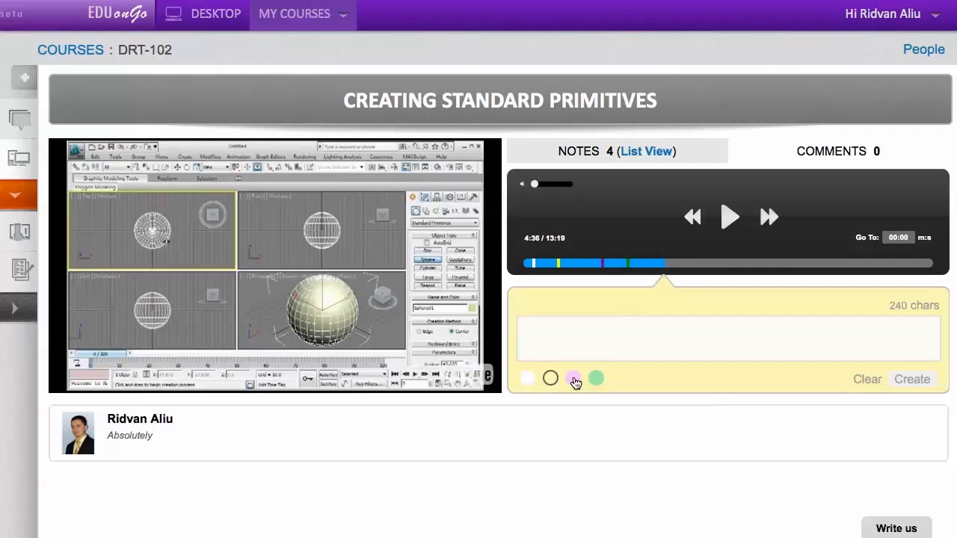
click(572, 378)
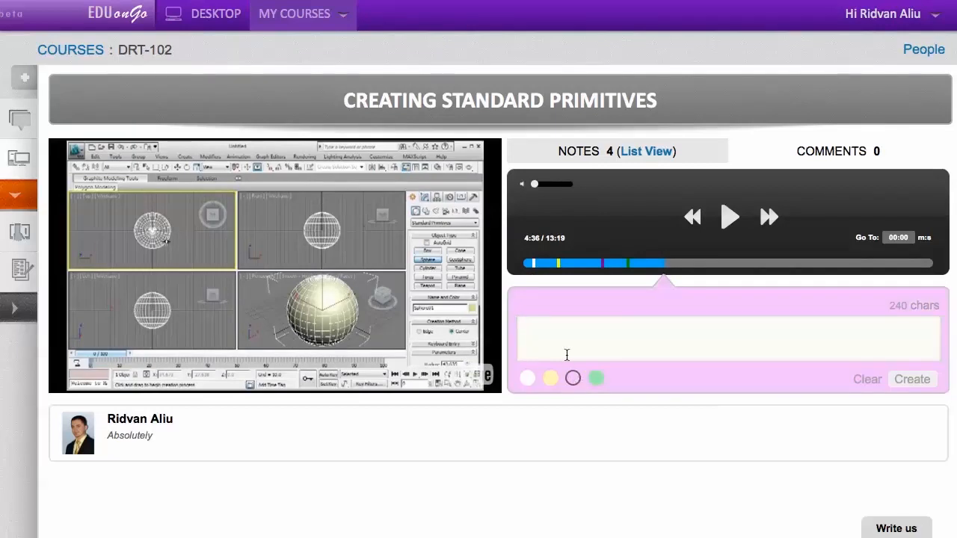
text(Purple N)
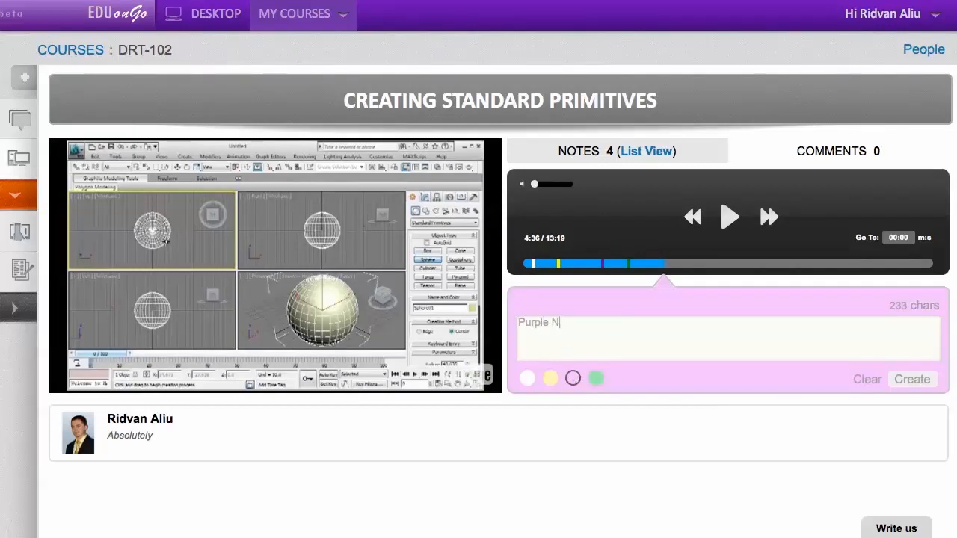
text(ote)
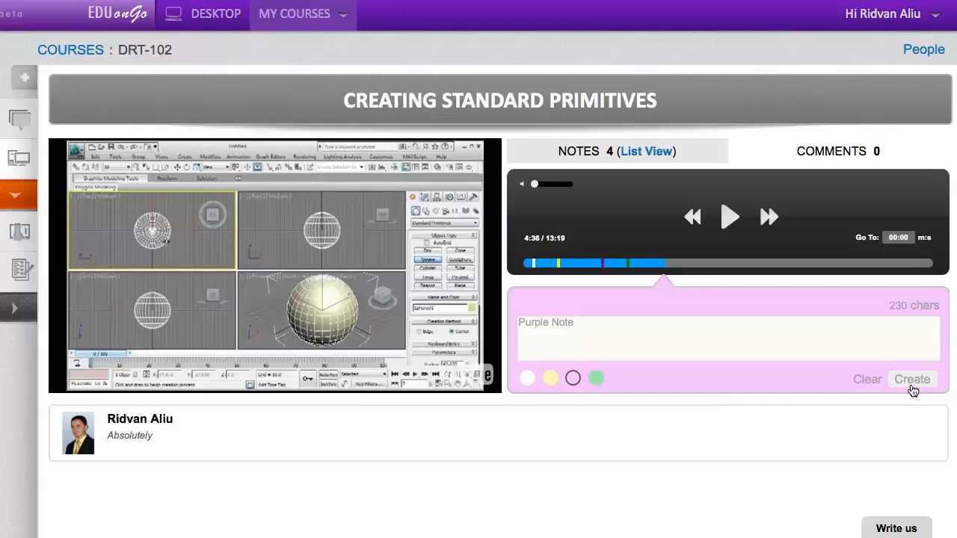
click(911, 379)
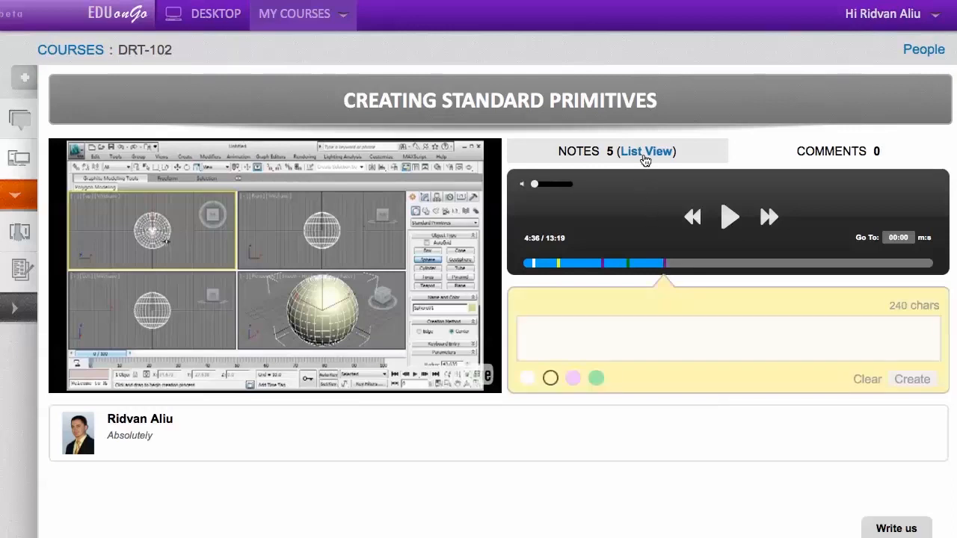
- Review all five notes in List View, then return to video noting
click(645, 152)
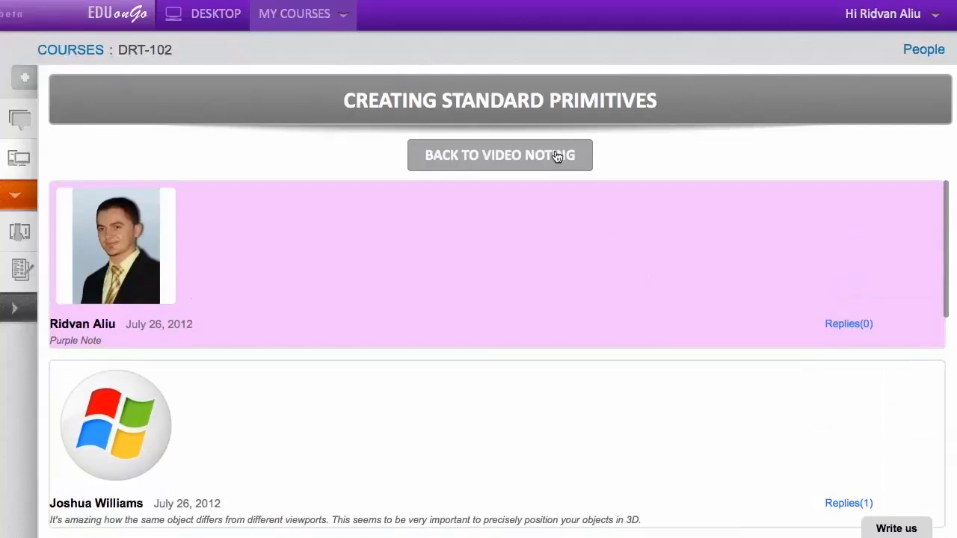
click(500, 155)
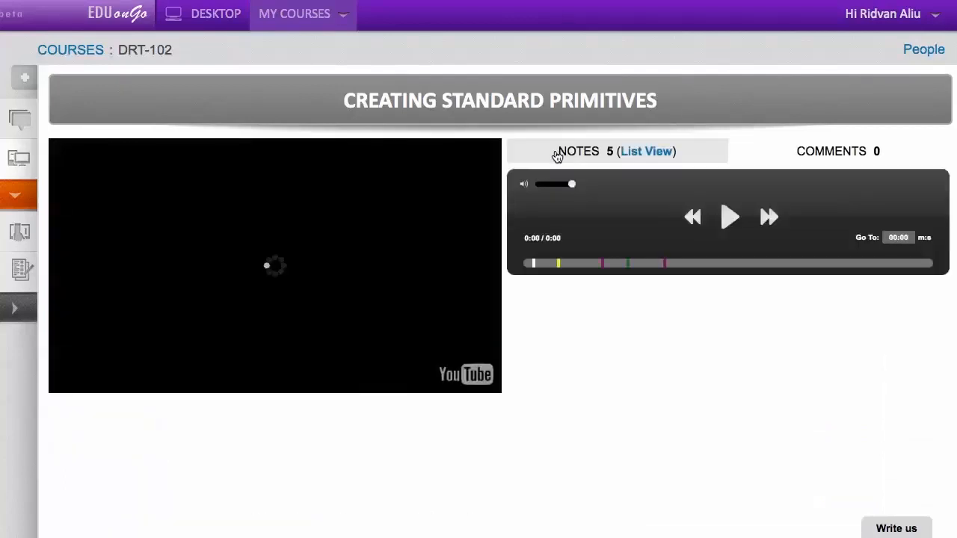
- Play the video with its Comments panel shown and the volume adjusted
click(730, 217)
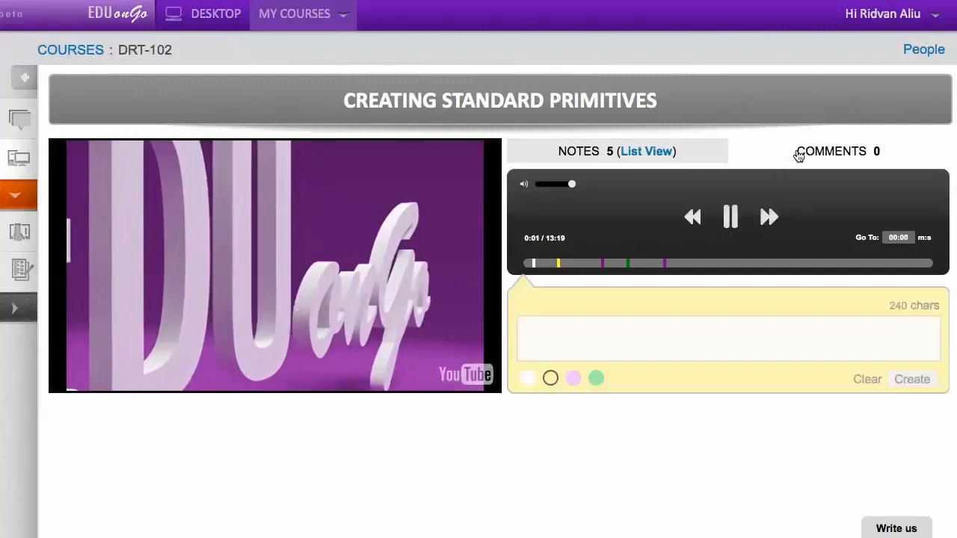
click(832, 151)
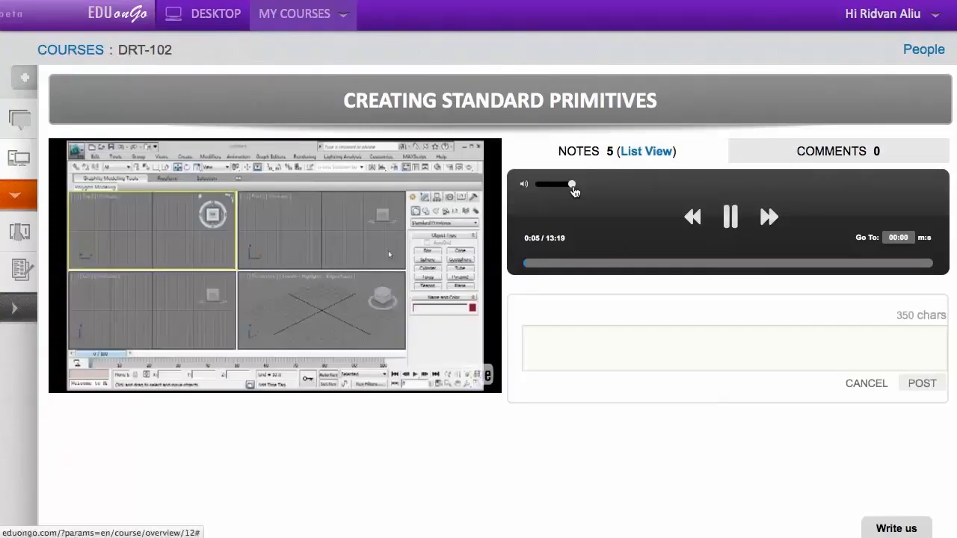
drag(572, 184, 535, 184)
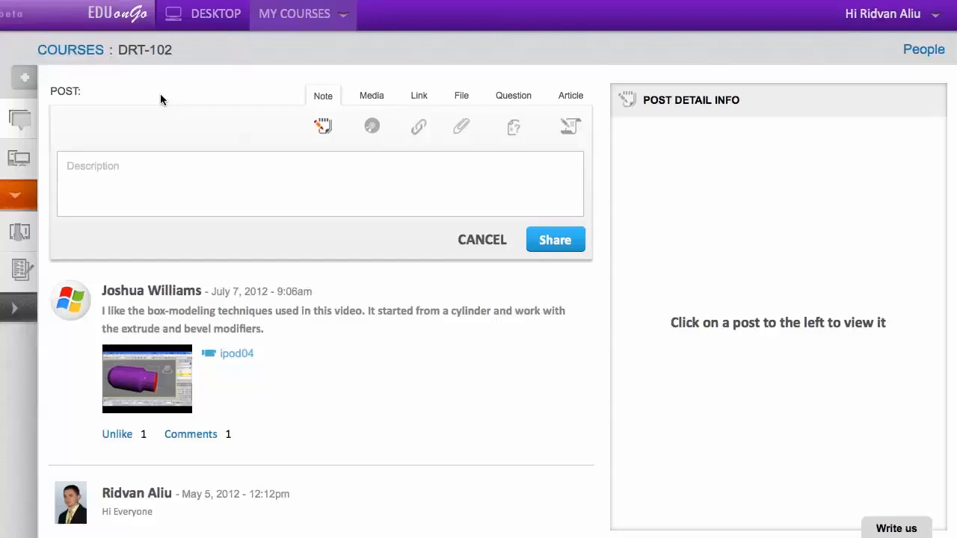
mouse_move(197, 117)
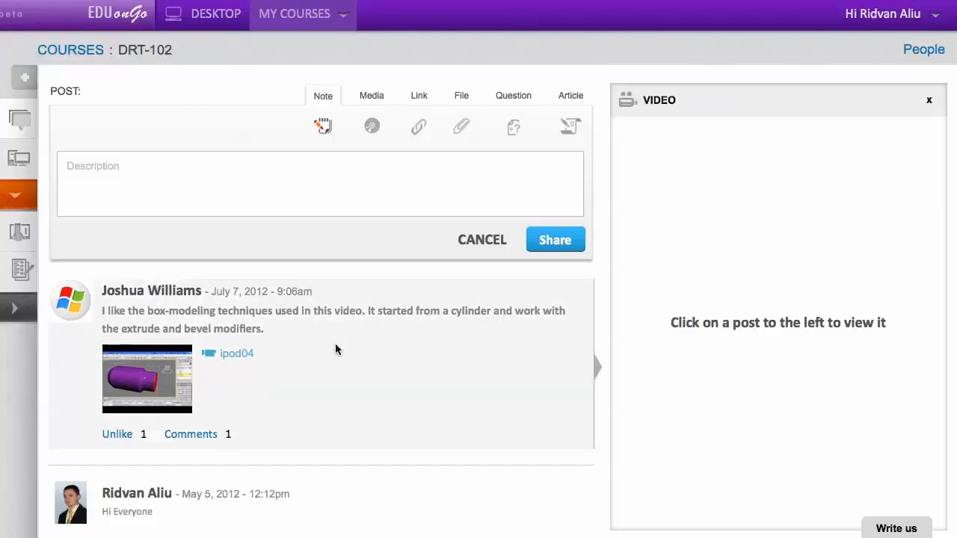
click(147, 378)
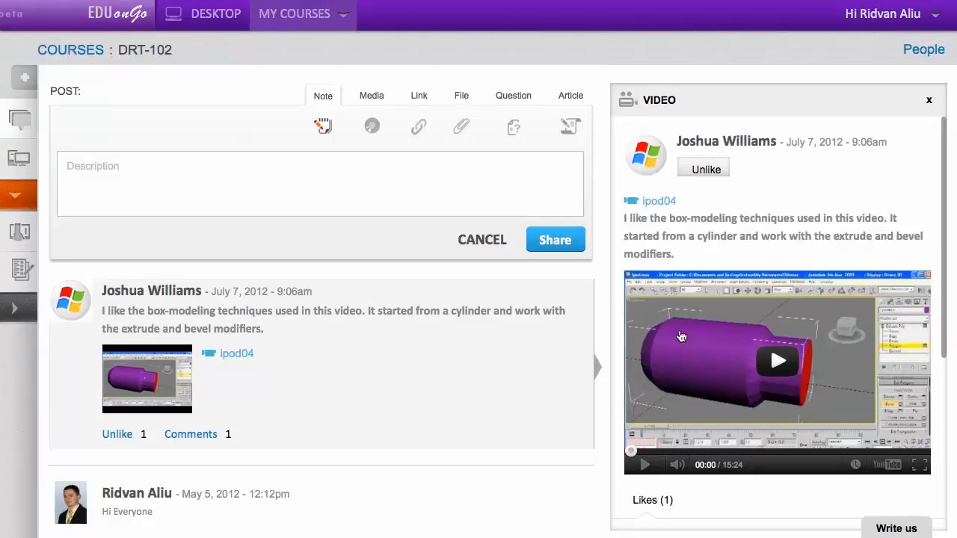
scroll(down, 3)
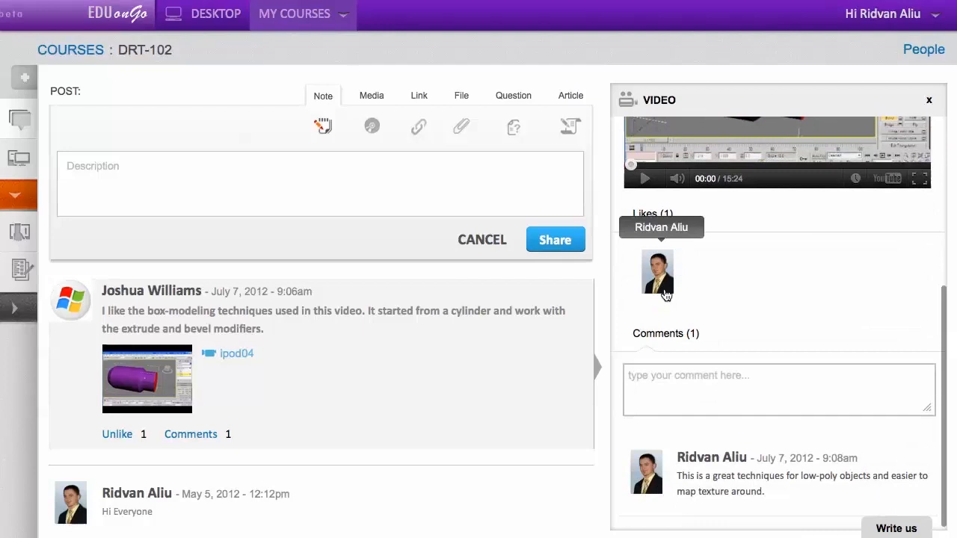
mouse_move(708, 332)
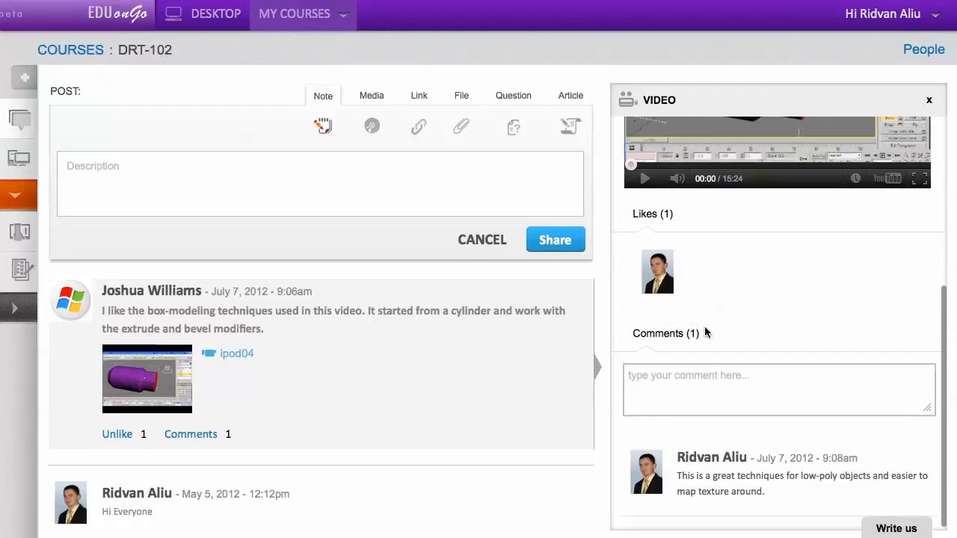
mouse_move(398, 231)
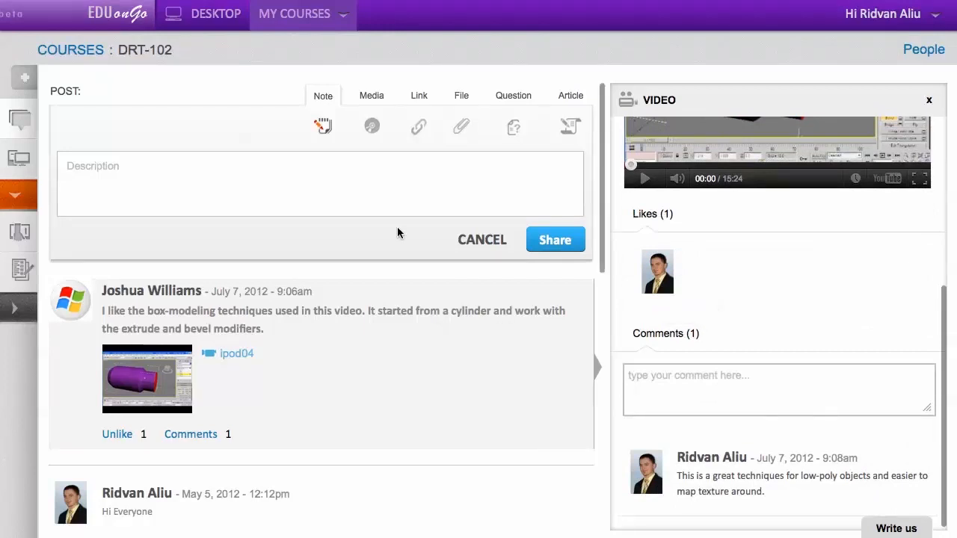
mouse_move(374, 125)
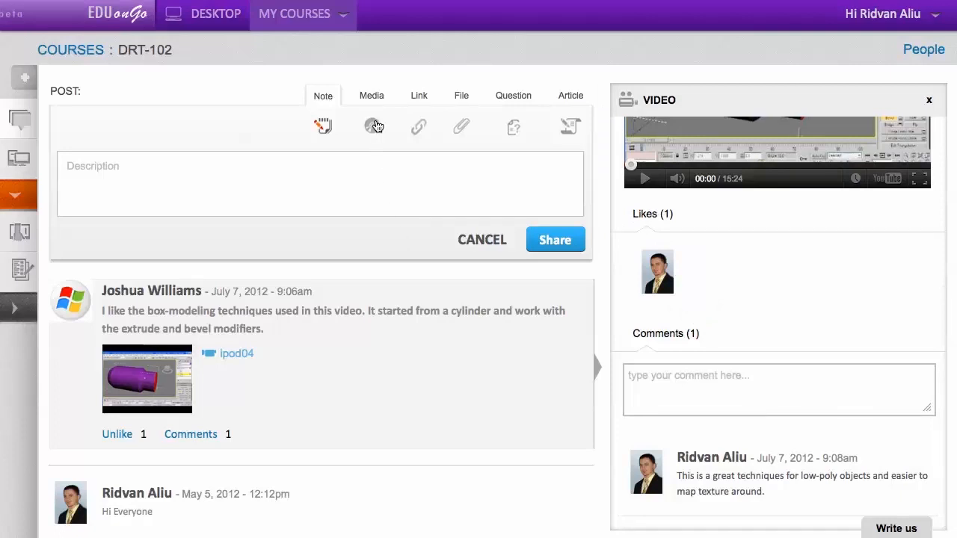
- Switch the post composer through Media and File to begin a file post
click(372, 95)
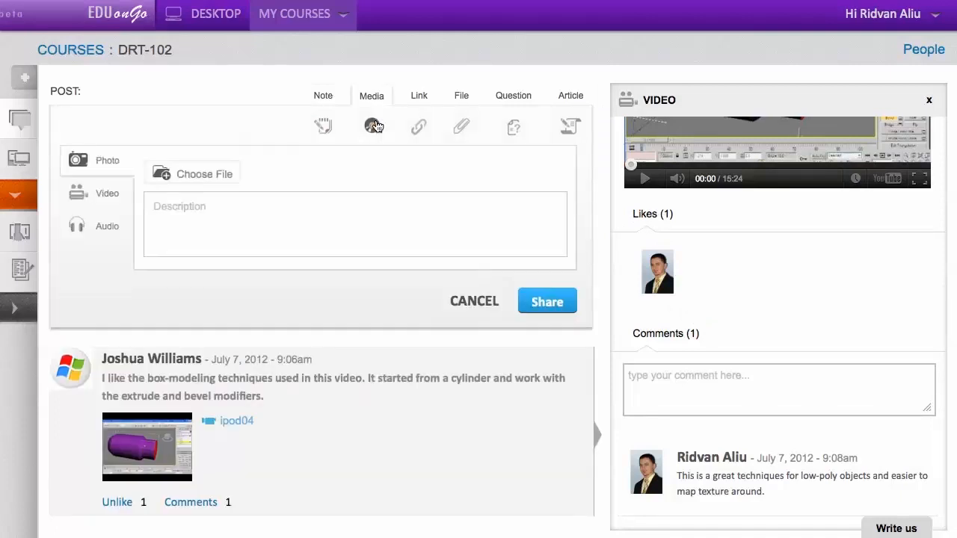
click(461, 96)
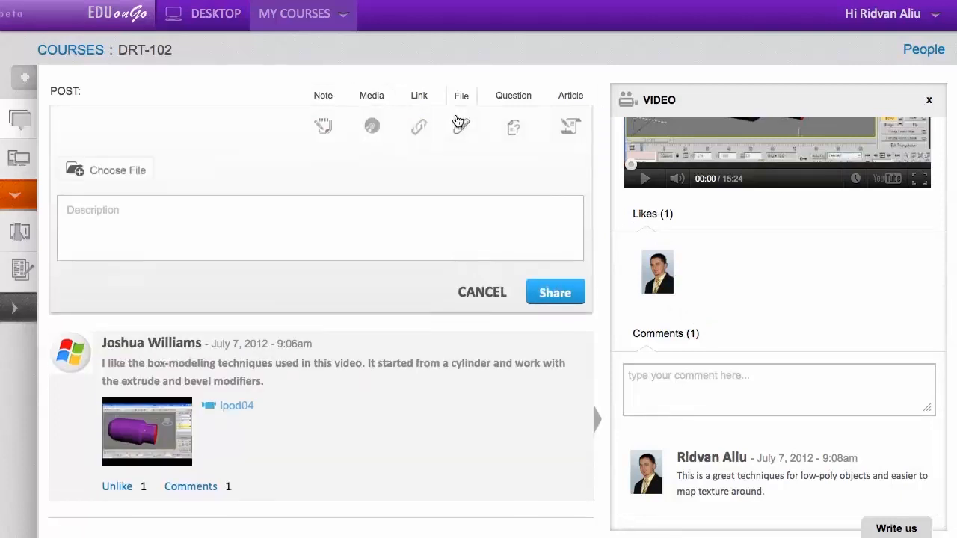
click(569, 95)
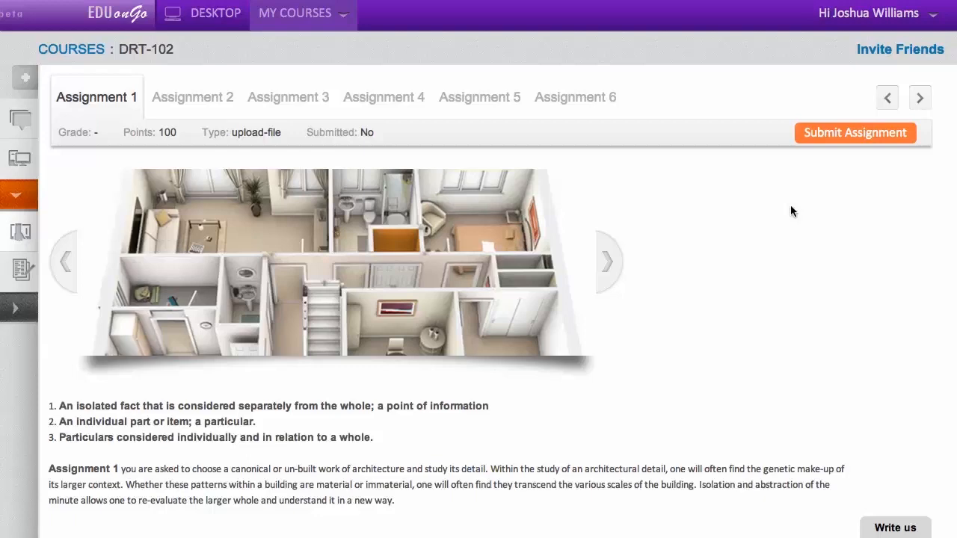
mouse_move(817, 159)
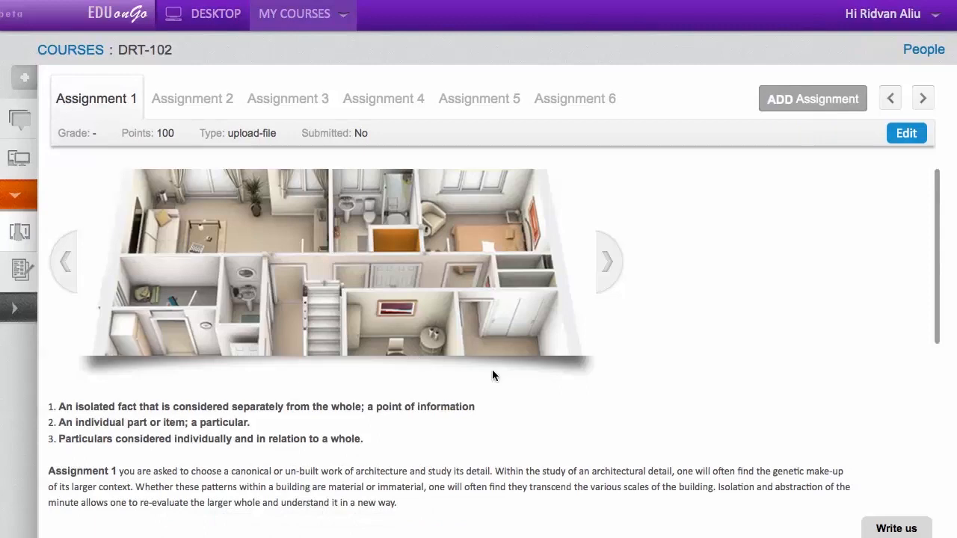
mouse_move(80, 320)
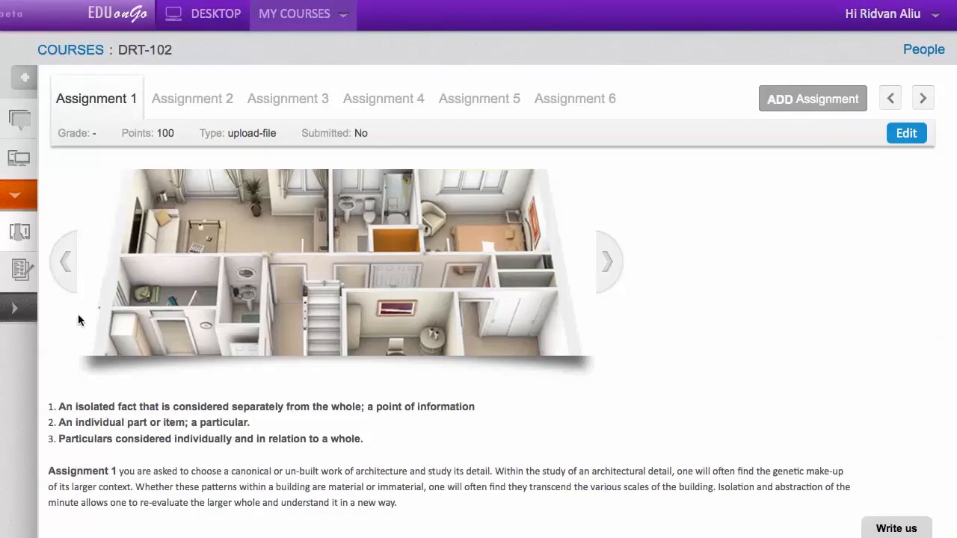
mouse_move(24, 265)
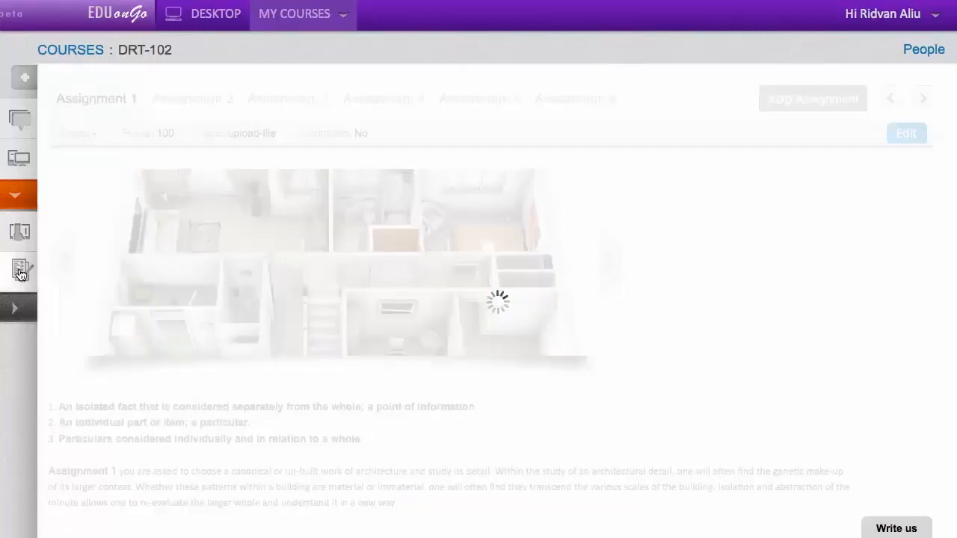
- View the course quizzes and the Final Exam description with its 30-minute timer
click(20, 270)
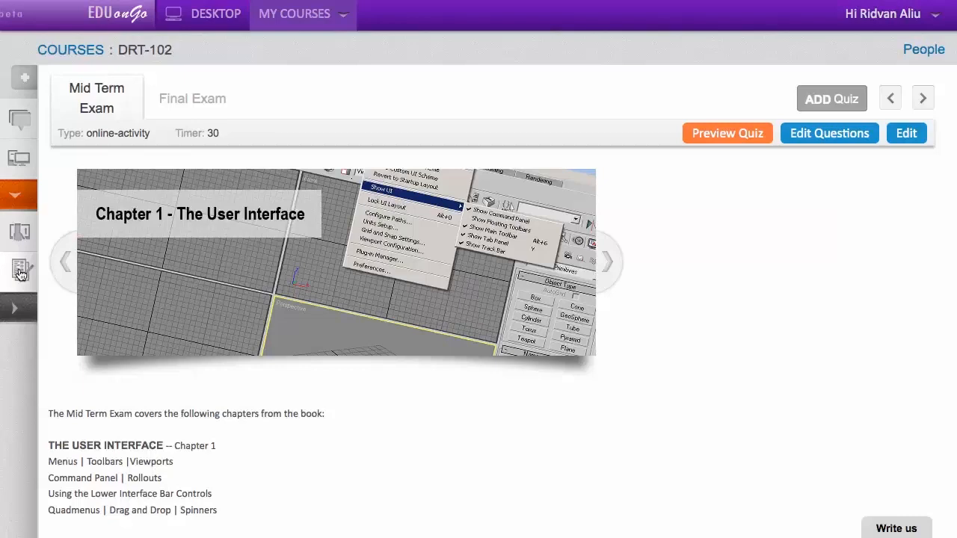
mouse_move(247, 520)
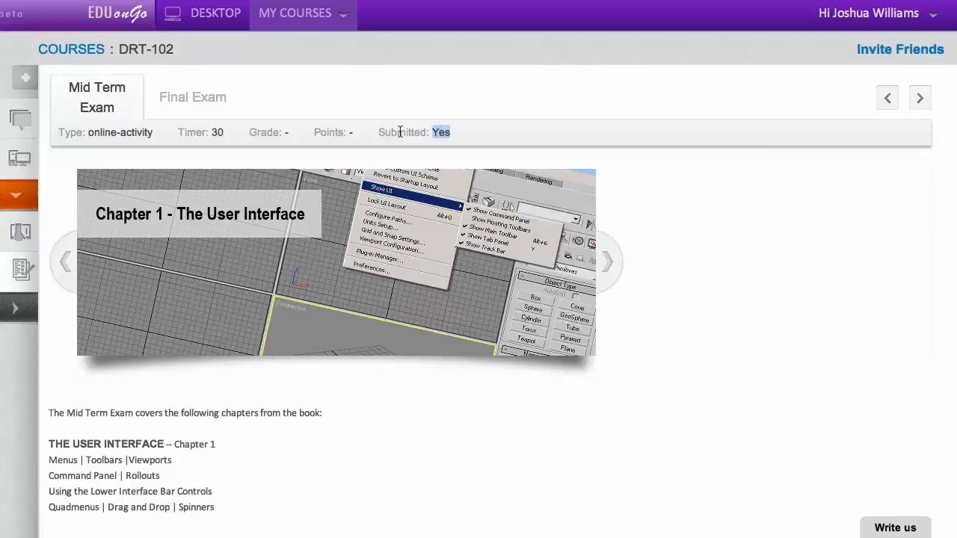
click(192, 97)
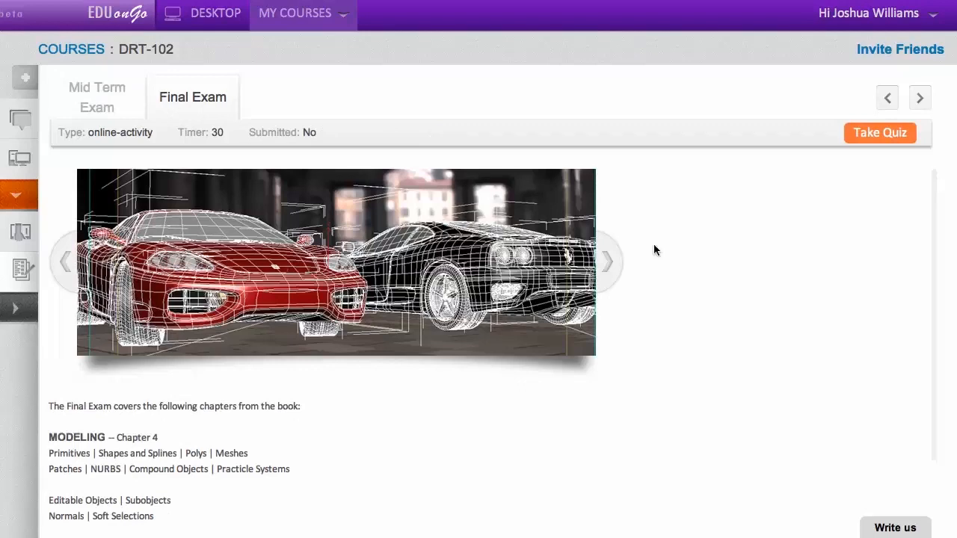
mouse_move(866, 141)
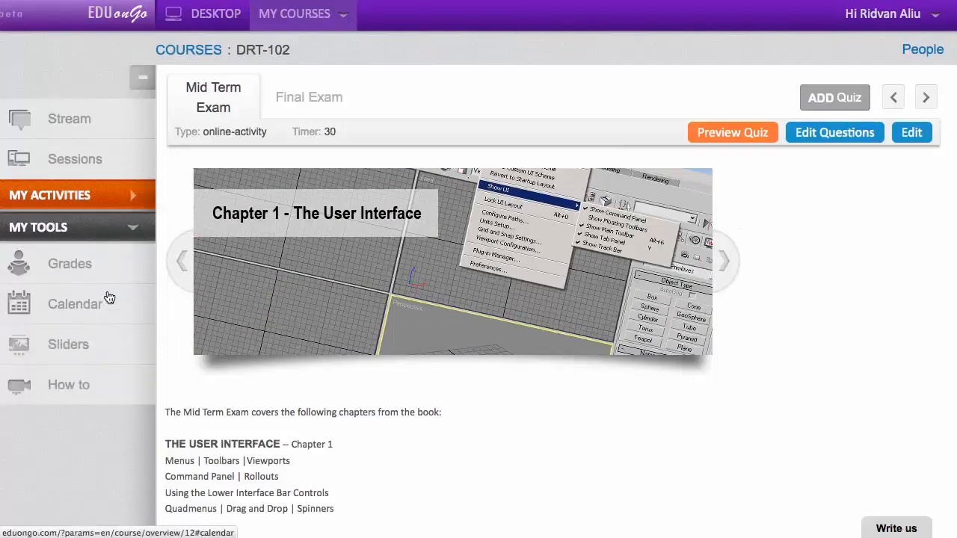
- Pass through Calendar and Sliders in My Tools to reach the How To tutorial videos
click(70, 264)
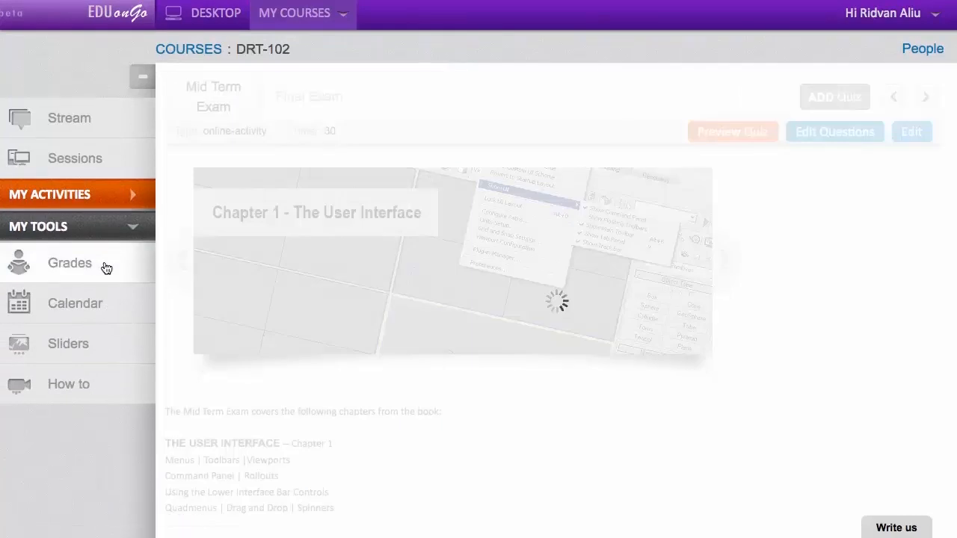
click(75, 304)
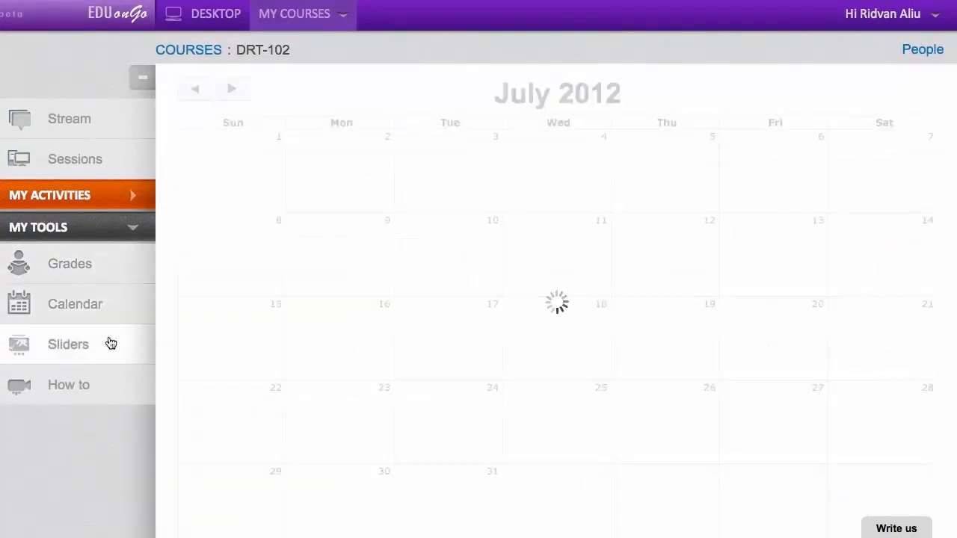
click(68, 344)
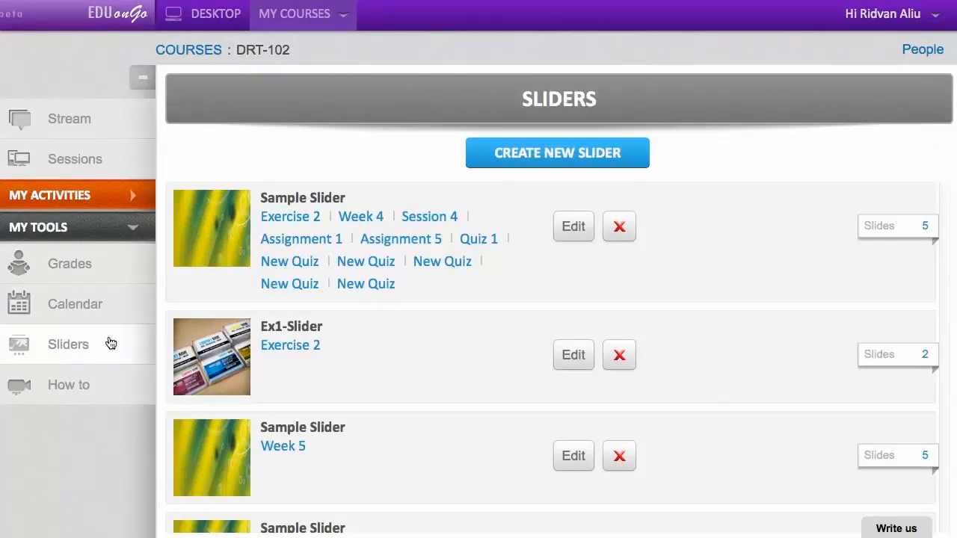
click(69, 384)
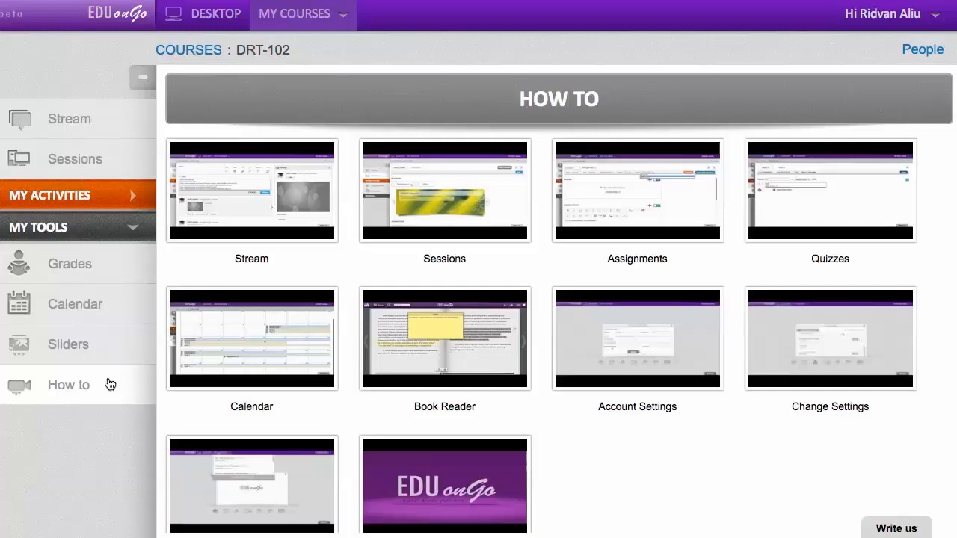
mouse_move(110, 351)
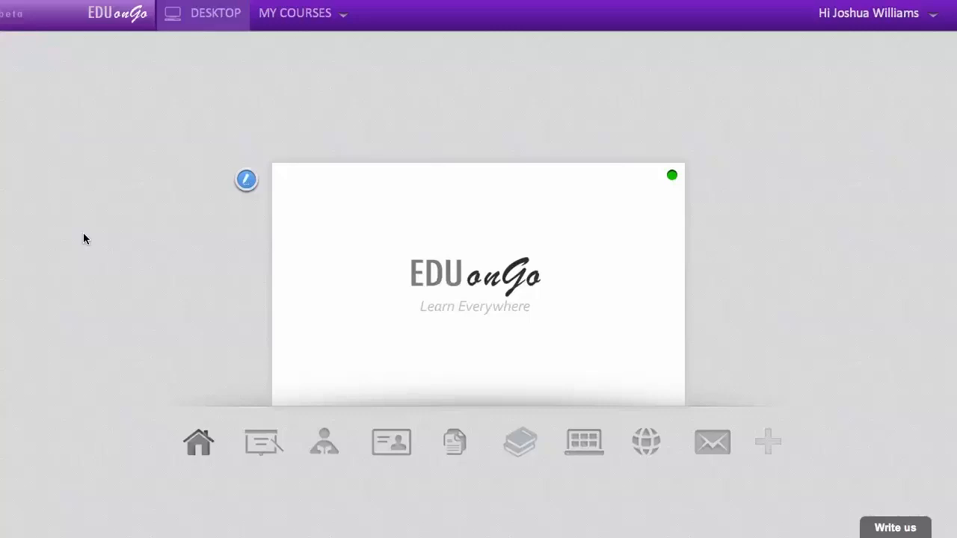
mouse_move(98, 254)
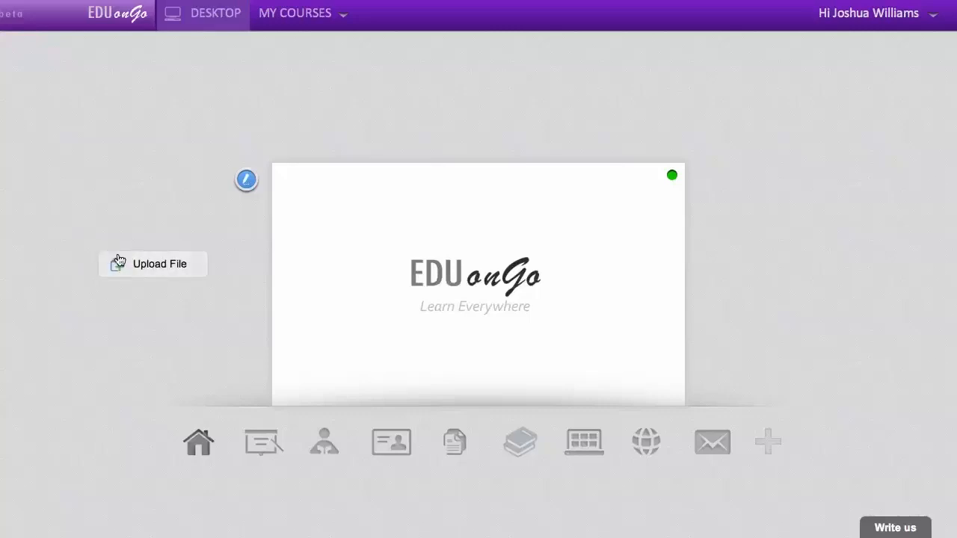
- Upload the intro programming basics PNG and move it to the desktop's top-left
click(160, 263)
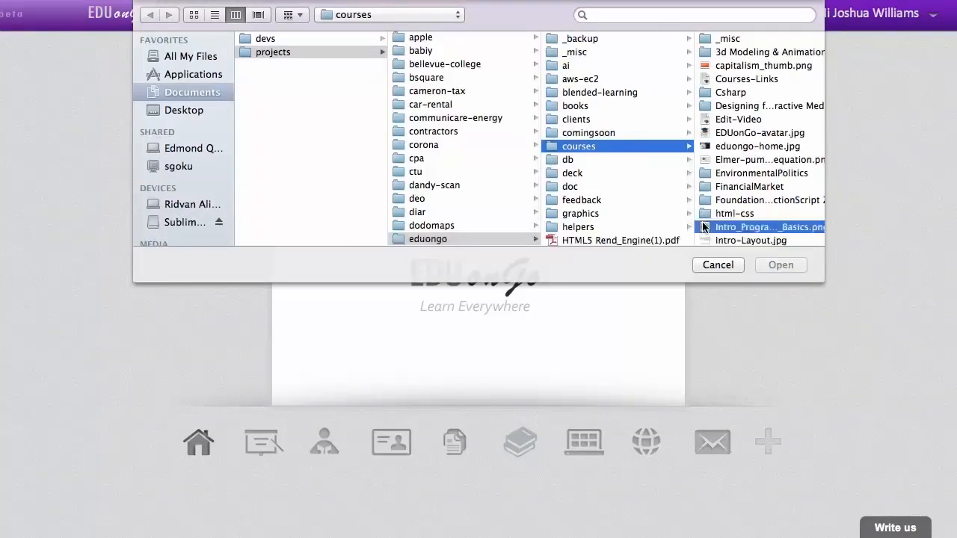
click(748, 227)
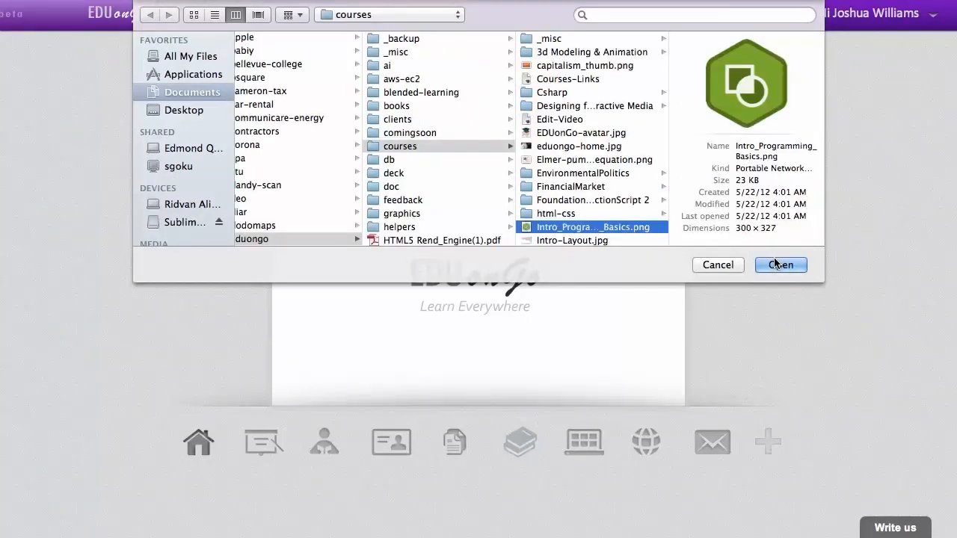
click(780, 265)
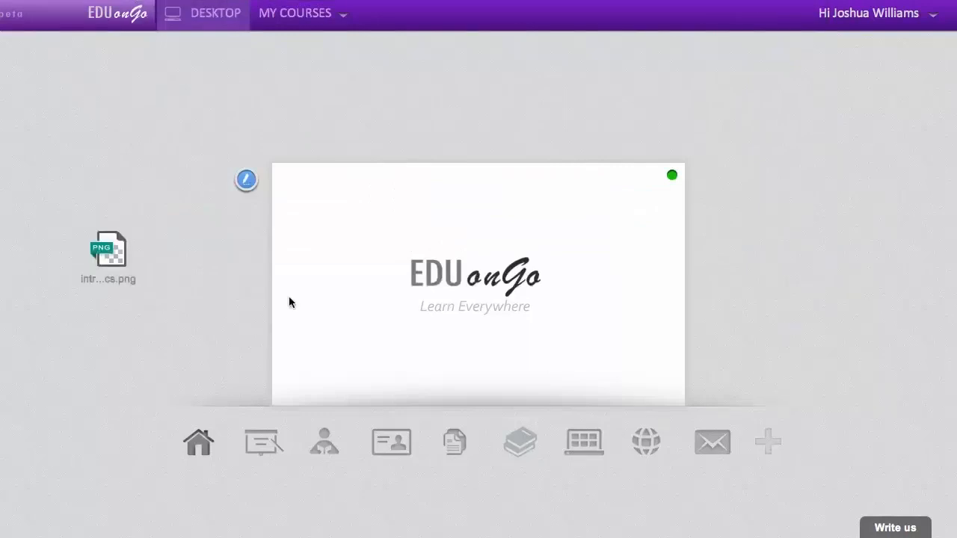
drag(108, 254, 35, 75)
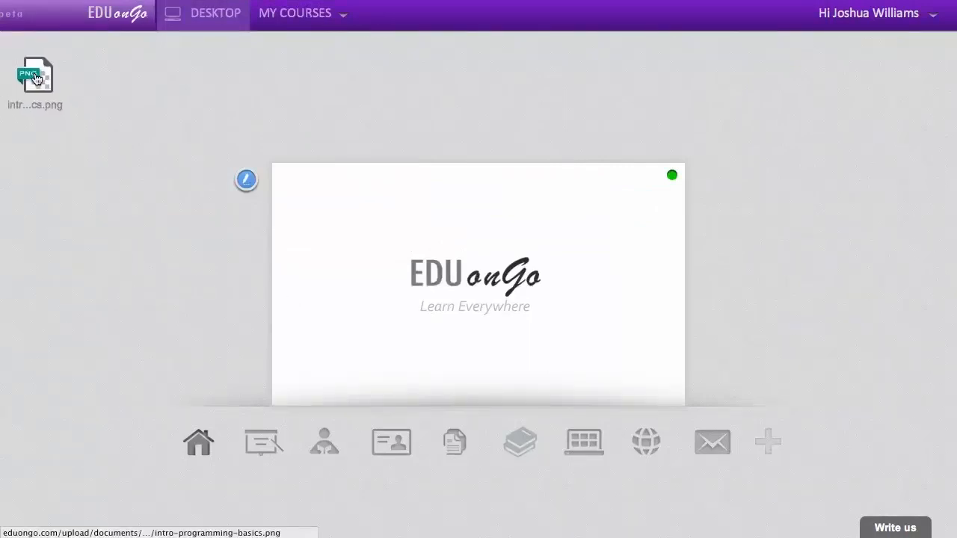
- Upload eduongo-home.jpg from the courses folder and place it under the PNG on the desktop
right_click(35, 75)
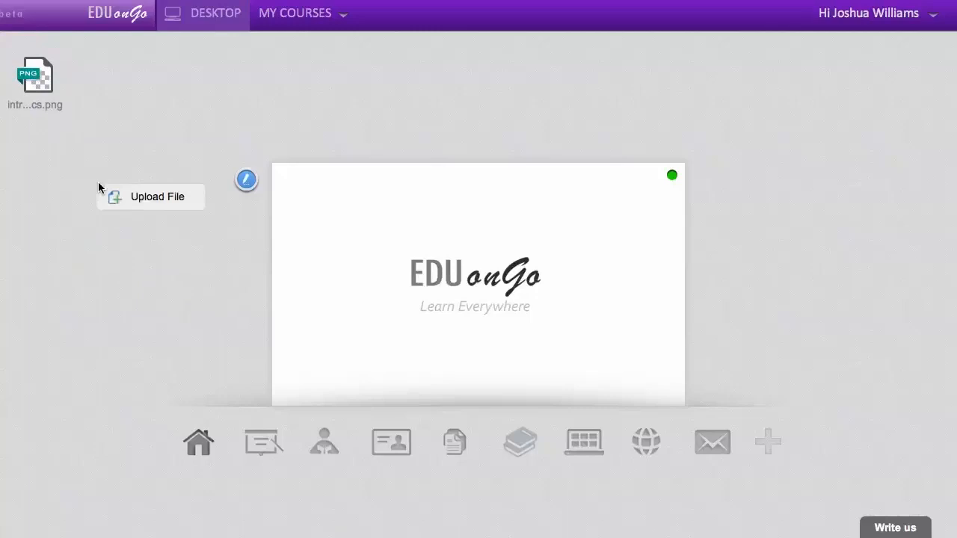
click(156, 197)
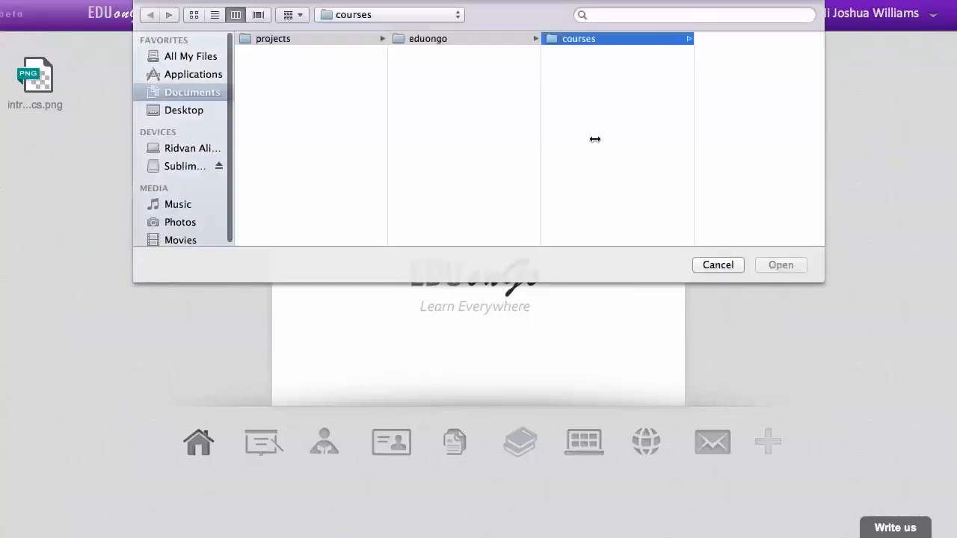
click(593, 226)
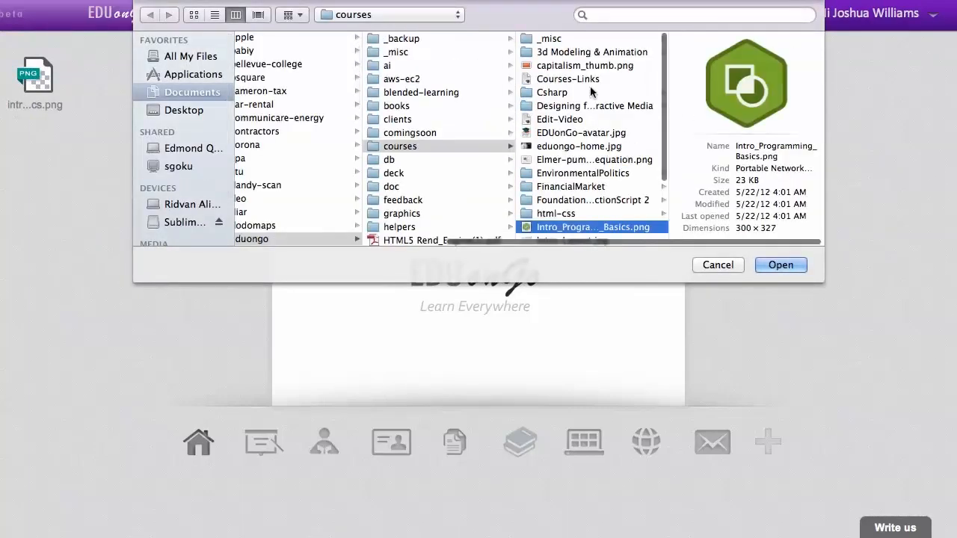
click(580, 146)
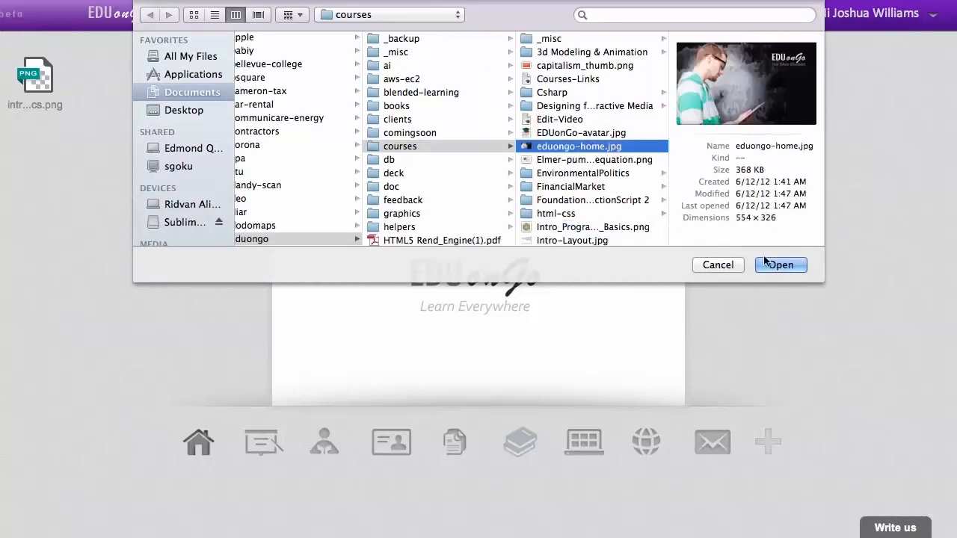
click(780, 264)
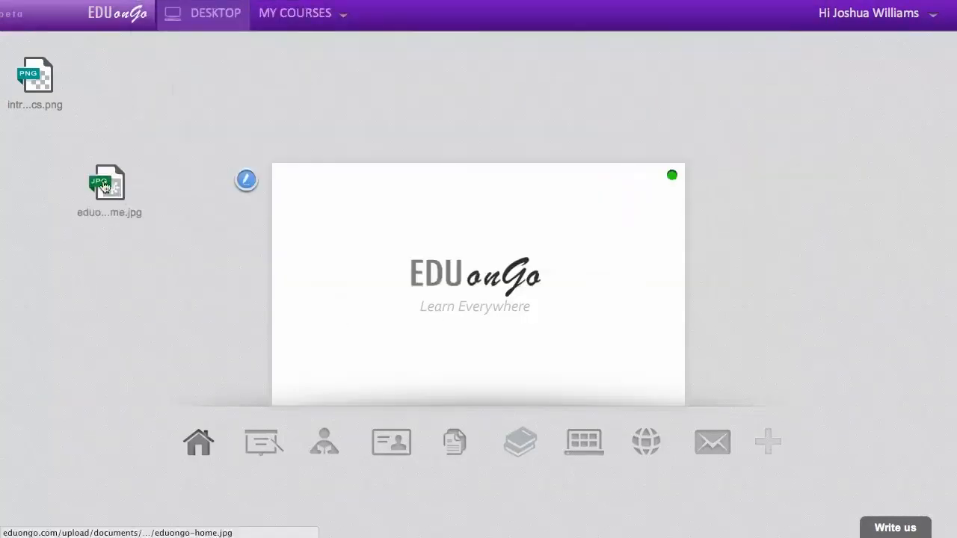
drag(109, 183, 40, 142)
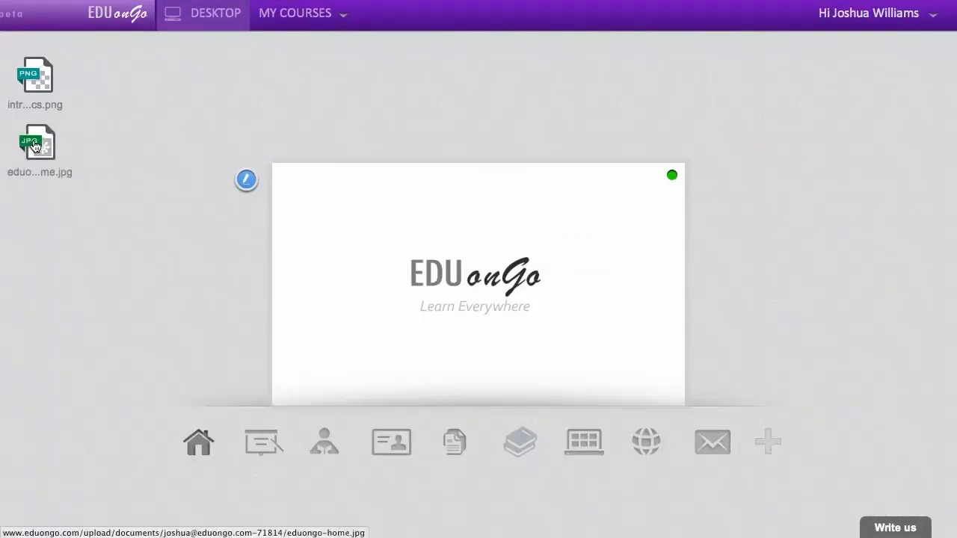
mouse_move(123, 210)
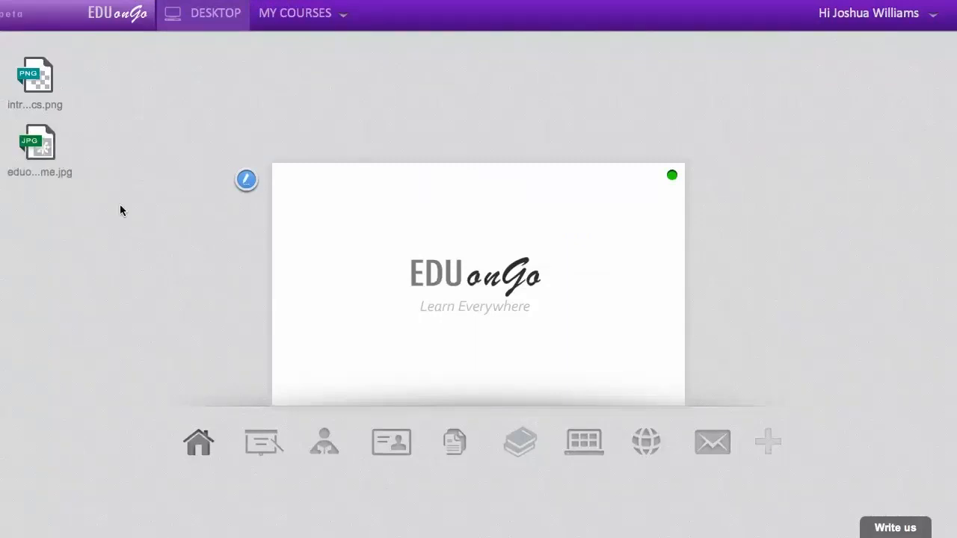
mouse_move(454, 441)
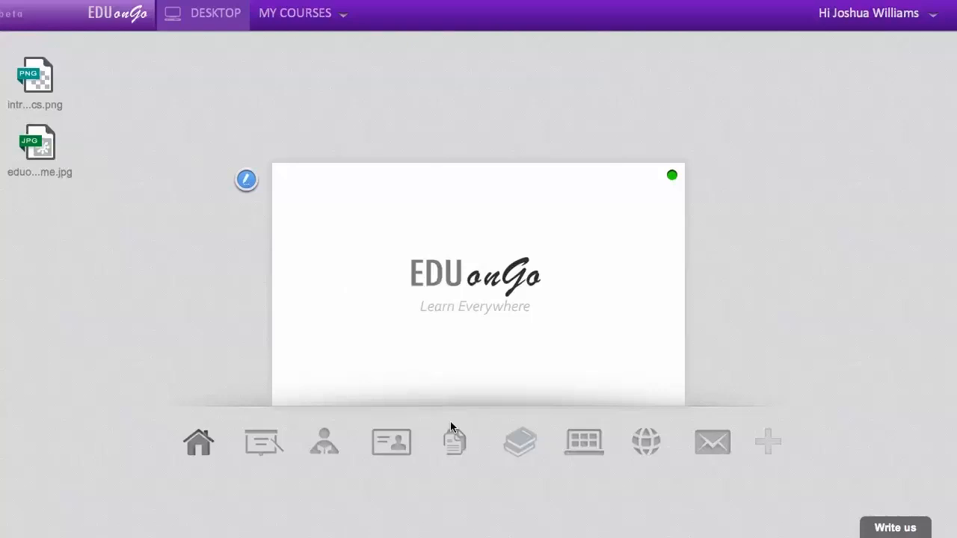
mouse_move(455, 441)
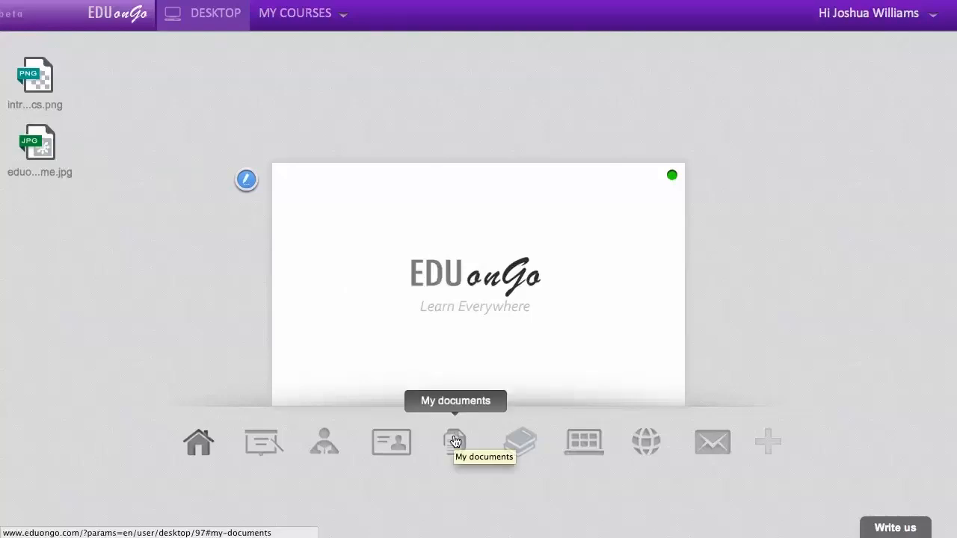
- Create a folder named my-main-folder in My Documents
click(455, 441)
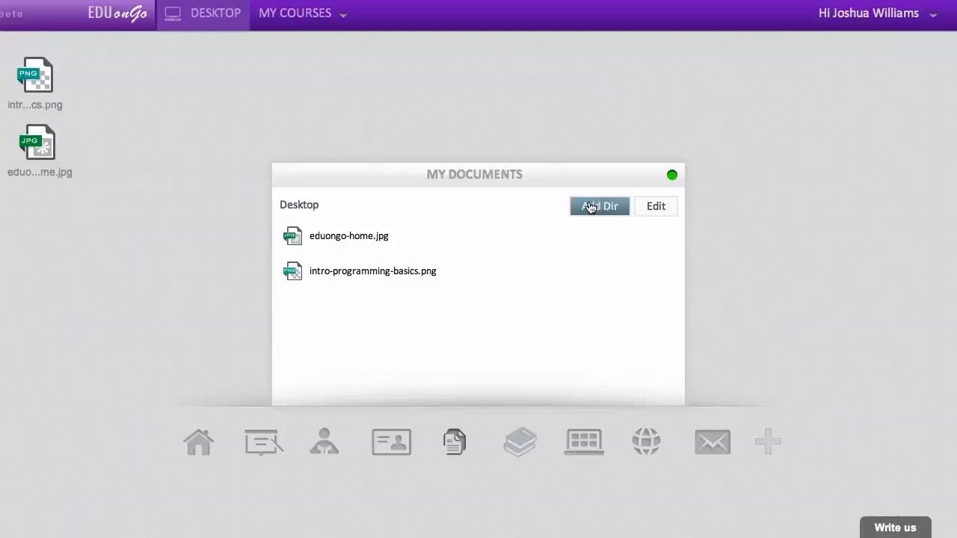
click(599, 206)
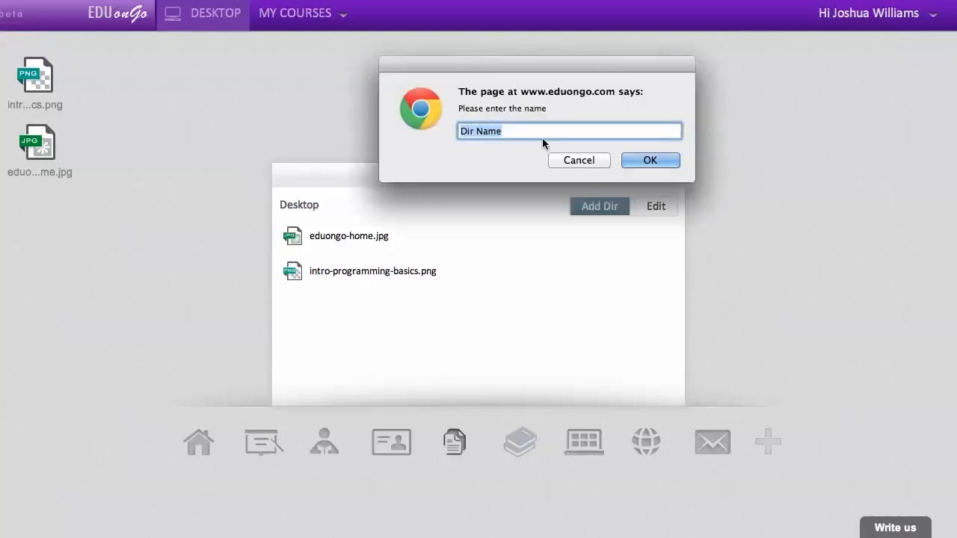
text(my-)
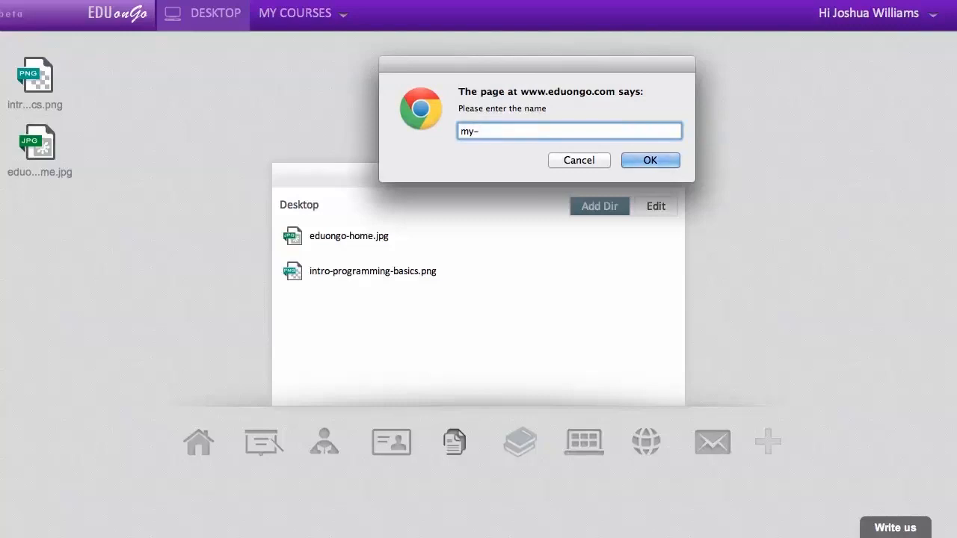
click(648, 160)
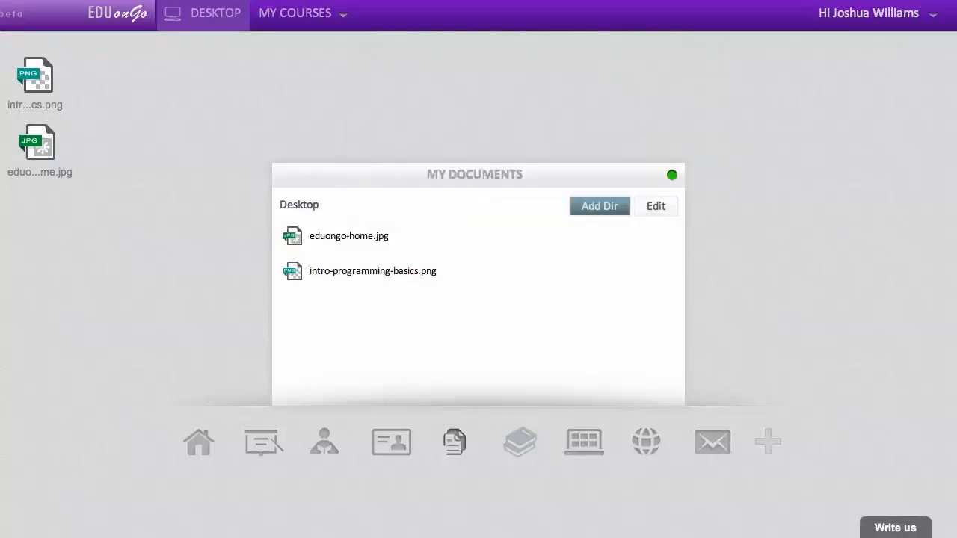
click(599, 206)
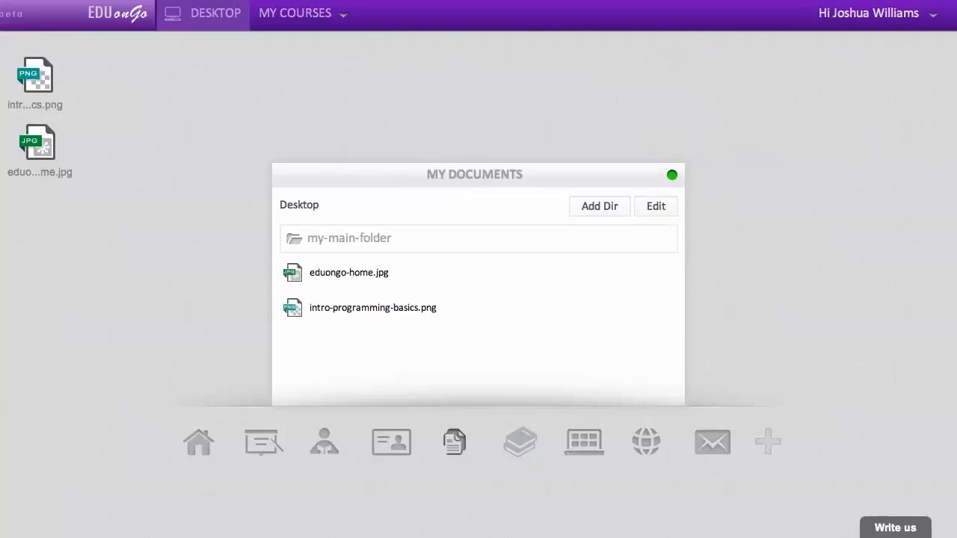
mouse_move(352, 299)
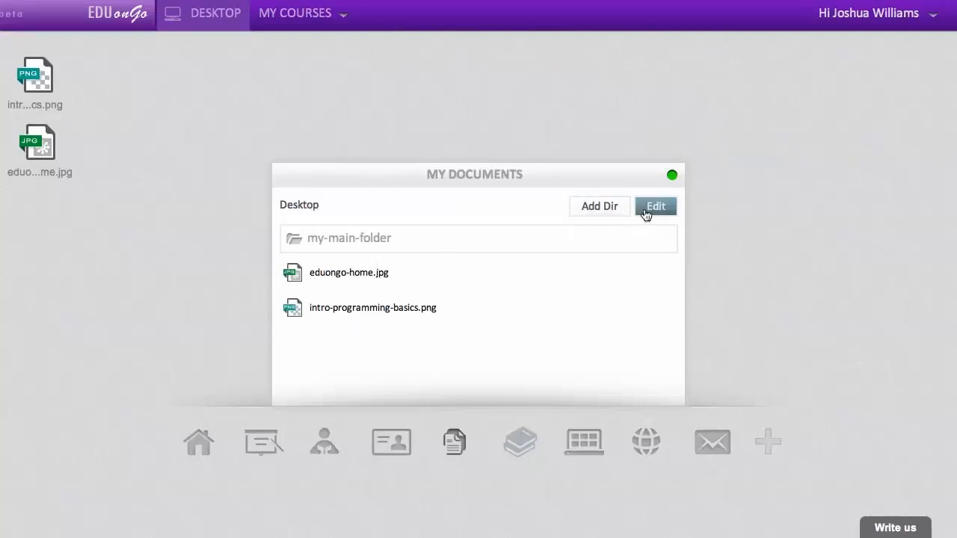
- Move eduongo-home.jpg and intro-programming-basics.png into my-main-folder and view its contents
click(655, 205)
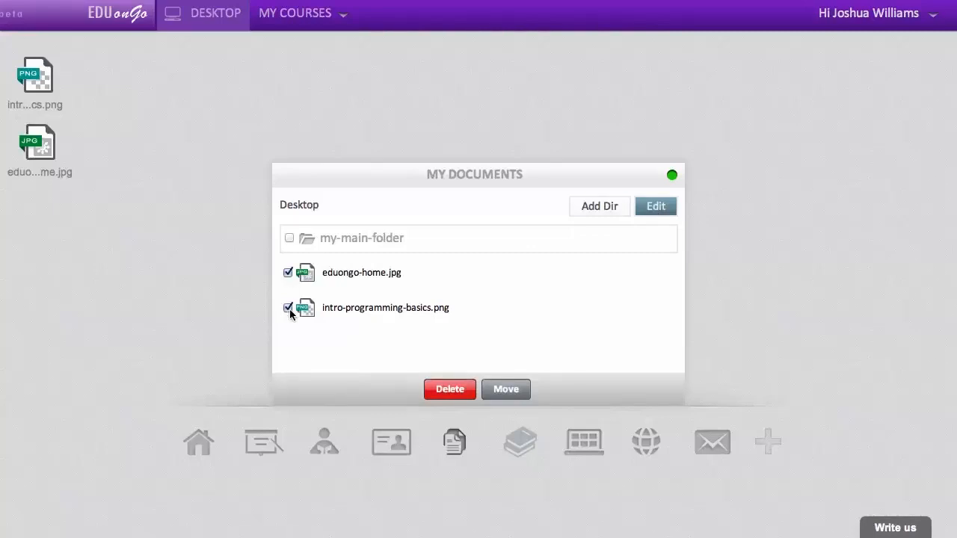
click(505, 389)
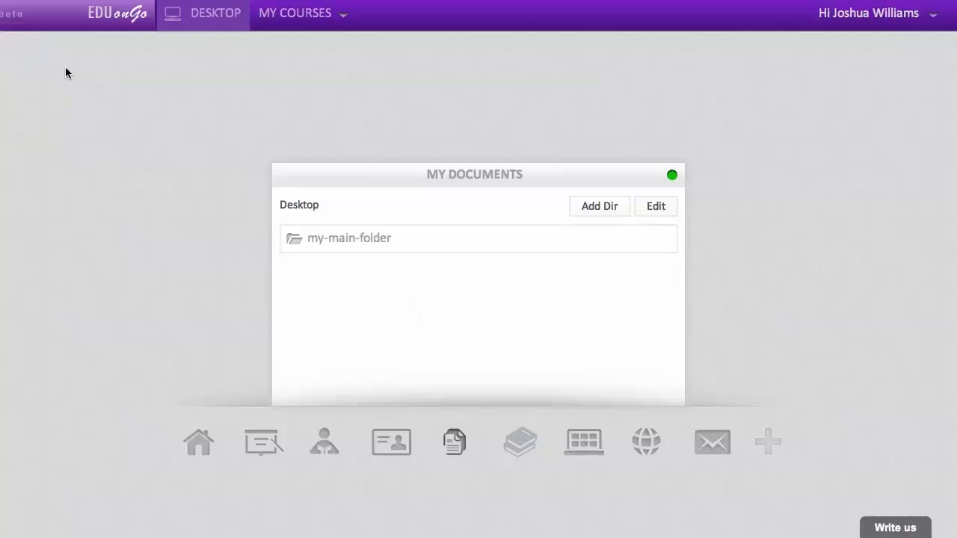
mouse_move(34, 157)
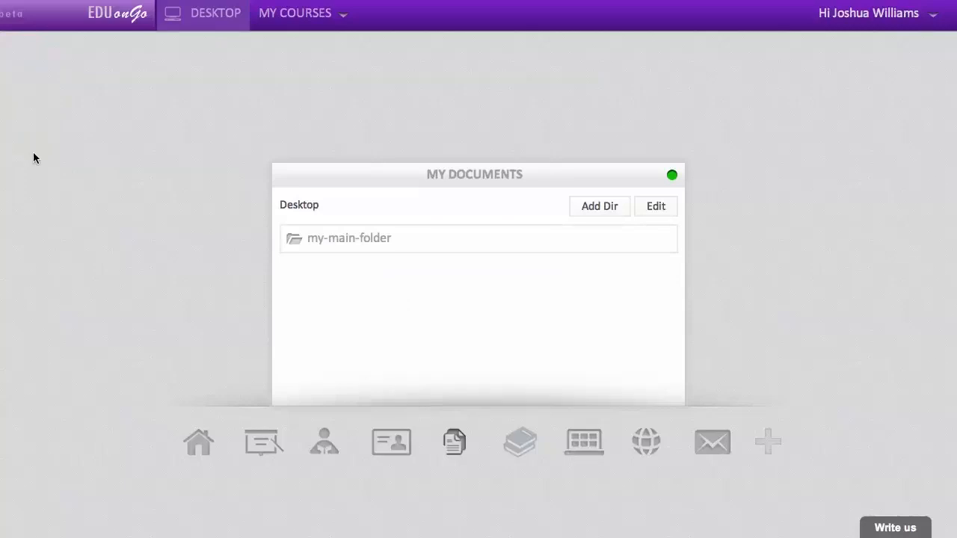
mouse_move(274, 209)
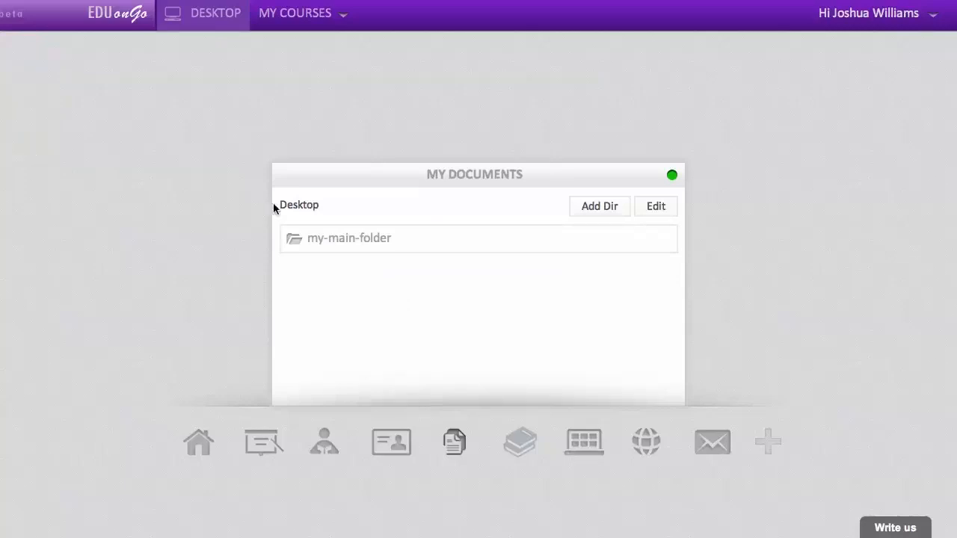
click(349, 238)
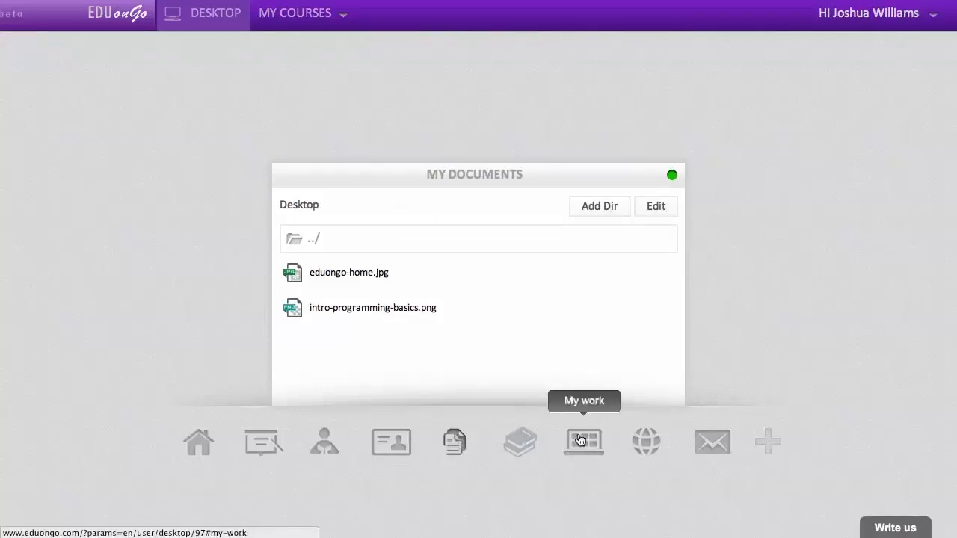
- Start a new My Work portfolio item with URL as its work type
click(584, 441)
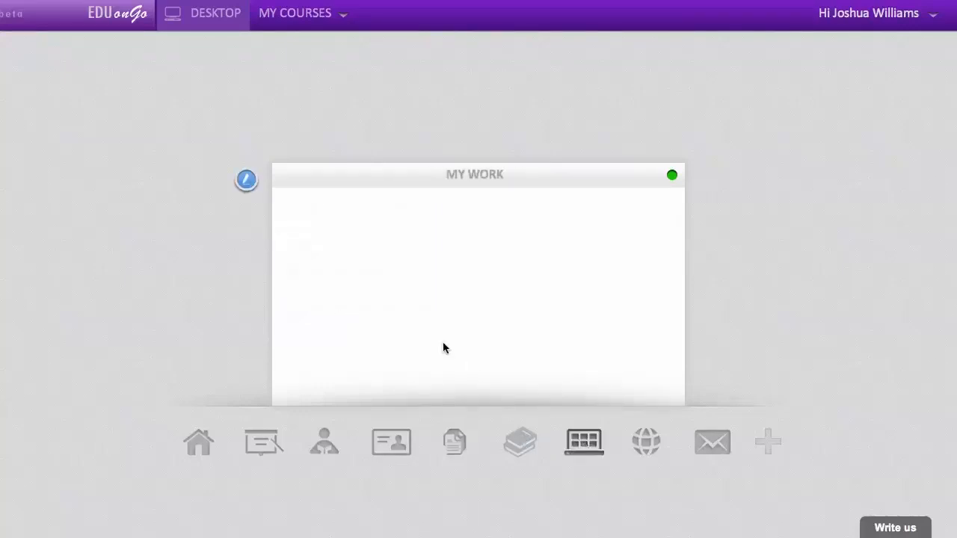
click(246, 179)
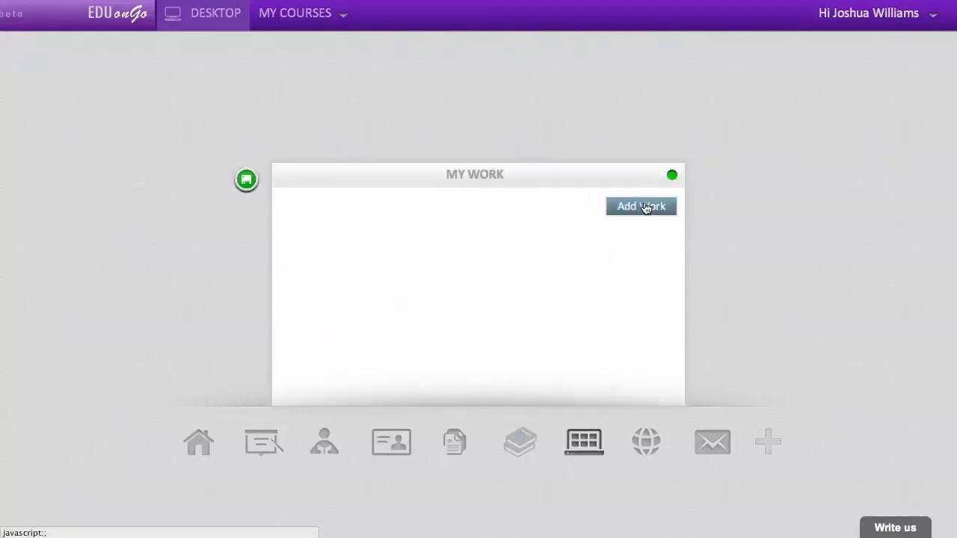
click(641, 206)
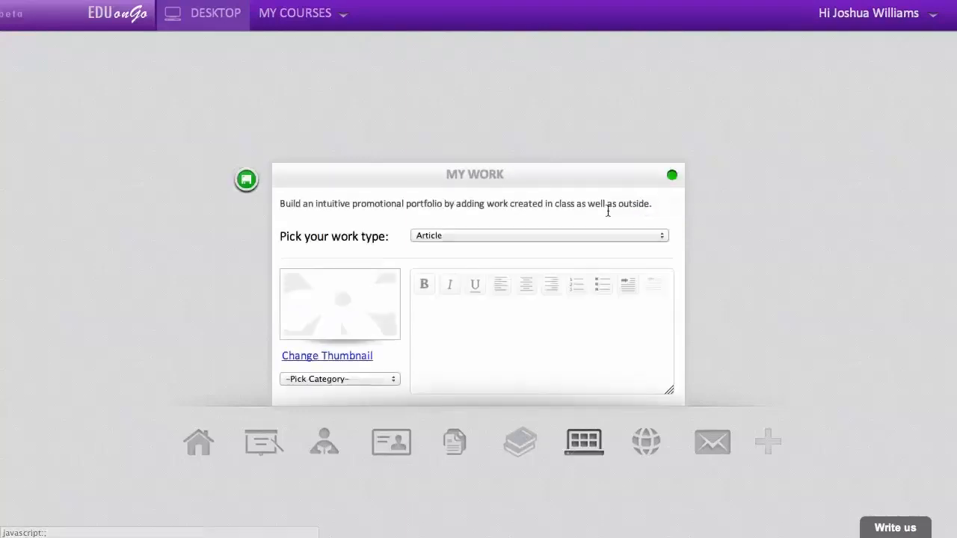
click(538, 235)
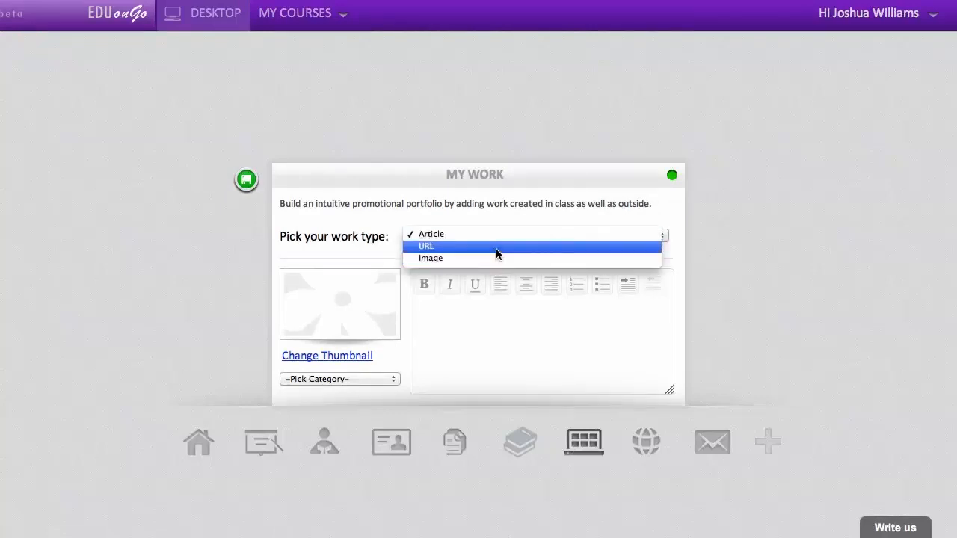
click(426, 246)
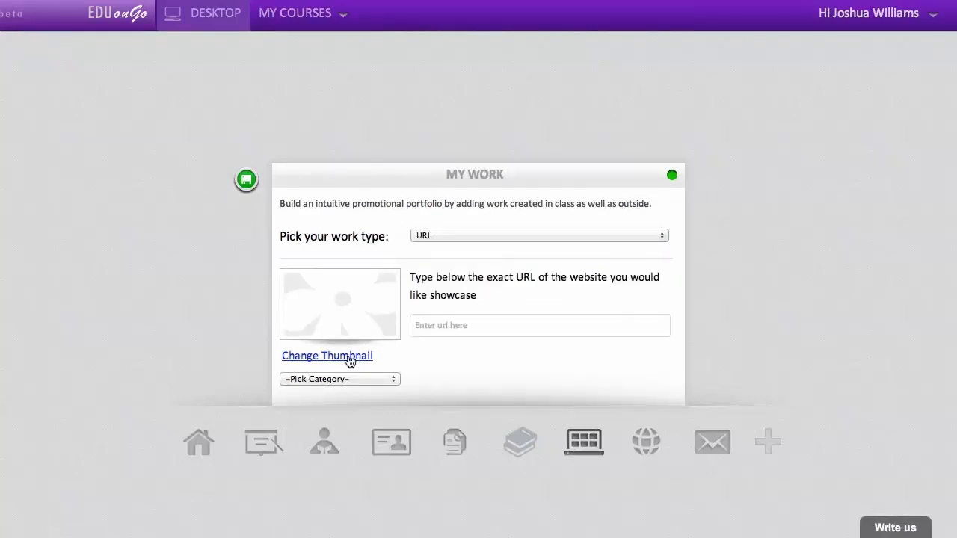
- Set the intro programming basics image as the item's thumbnail
click(327, 356)
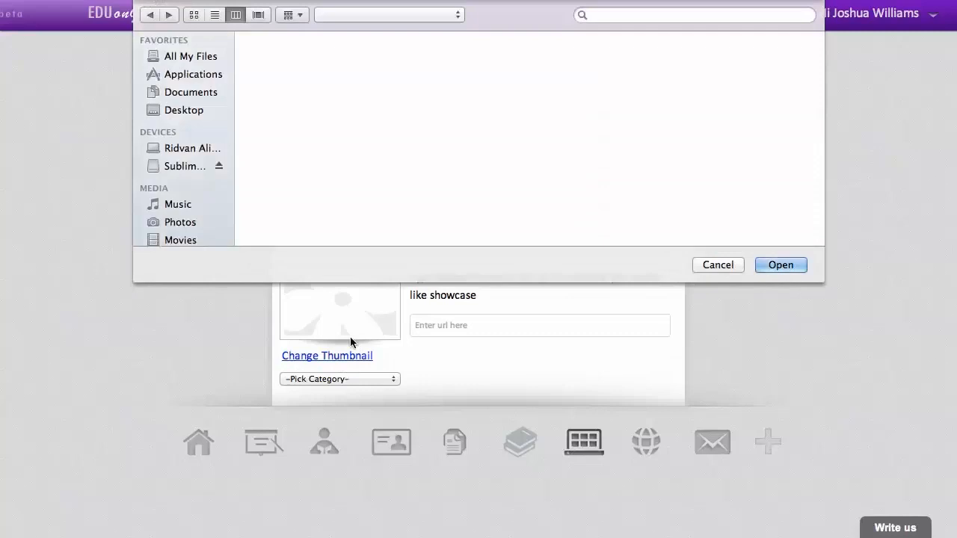
click(191, 92)
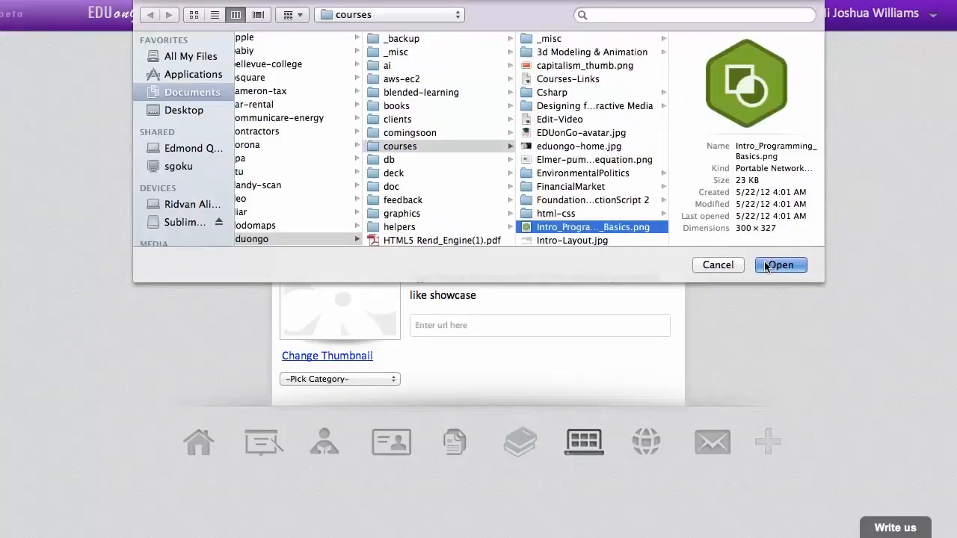
click(781, 265)
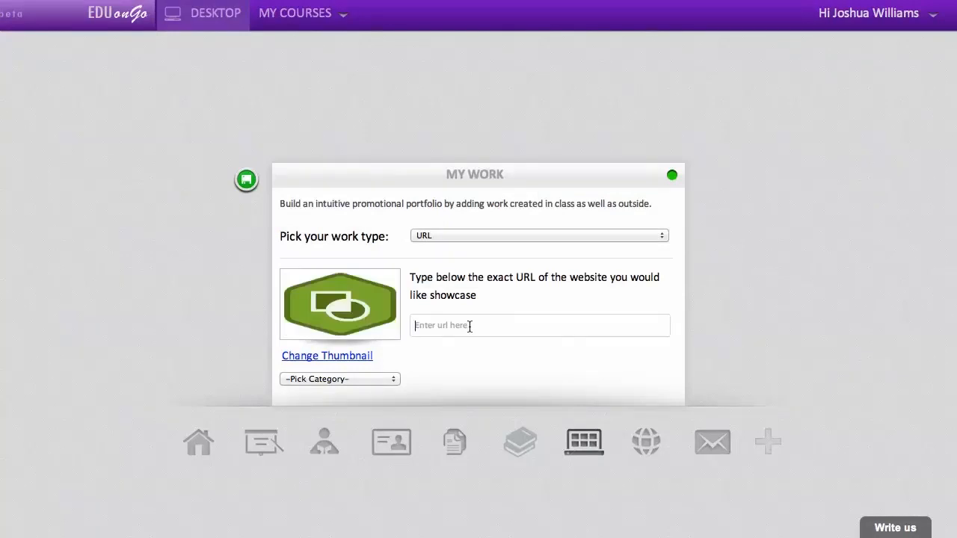
text(www.ree)
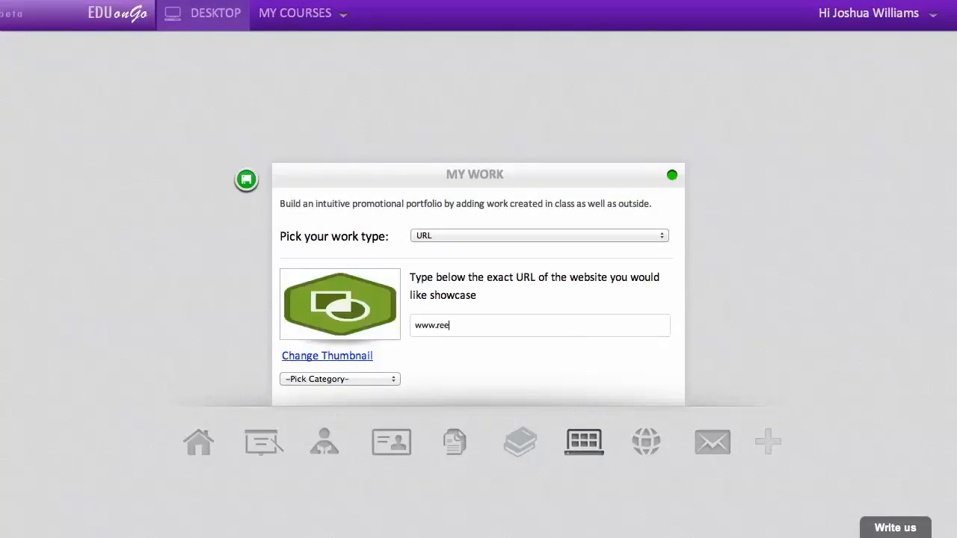
text(lswitch.)
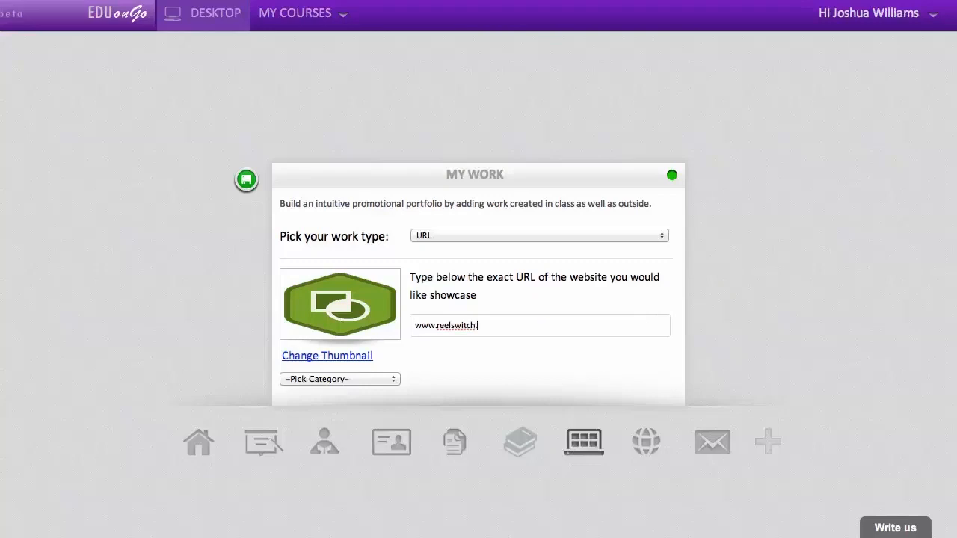
click(340, 379)
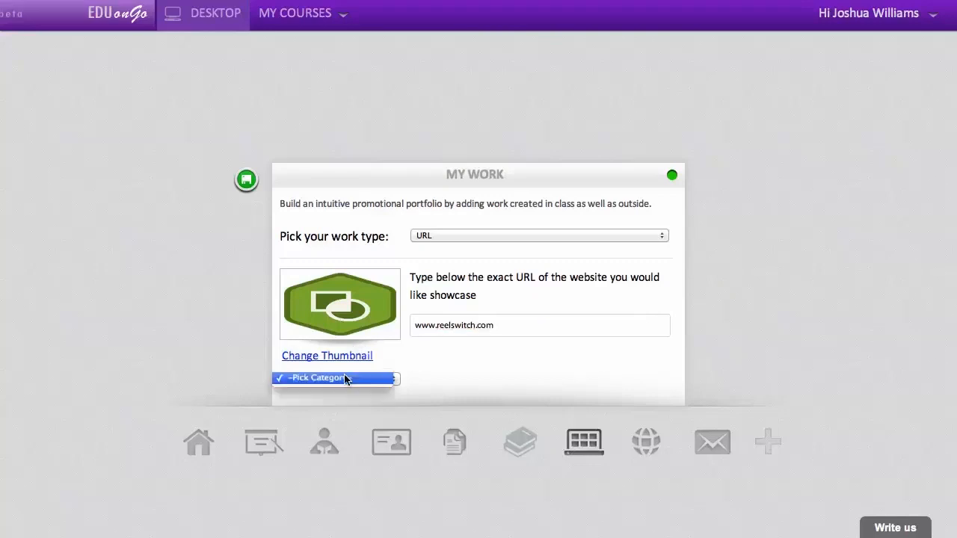
click(334, 377)
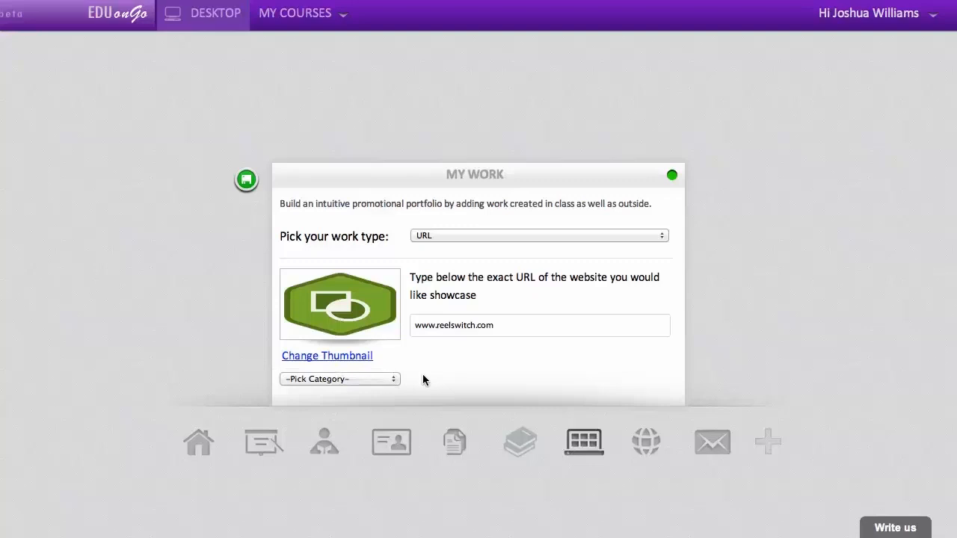
click(246, 179)
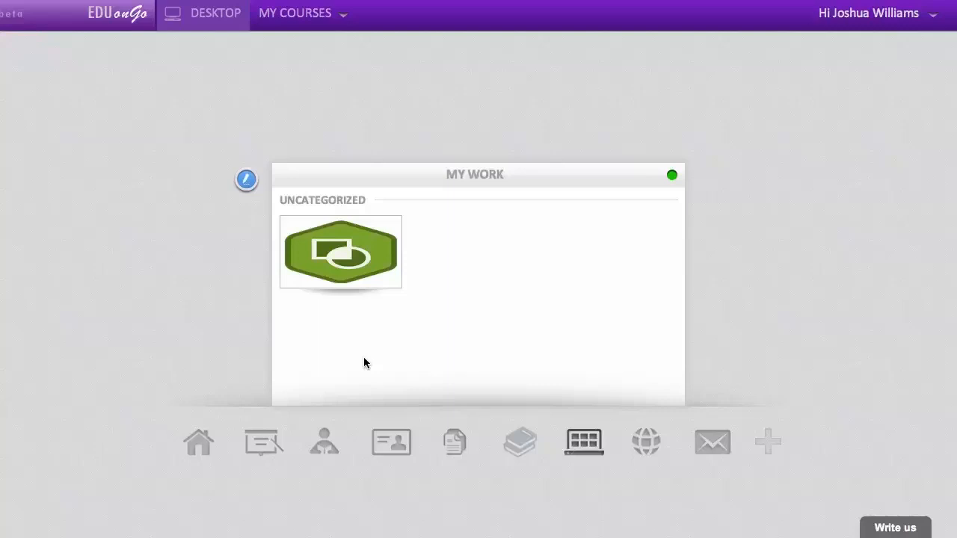
mouse_move(343, 266)
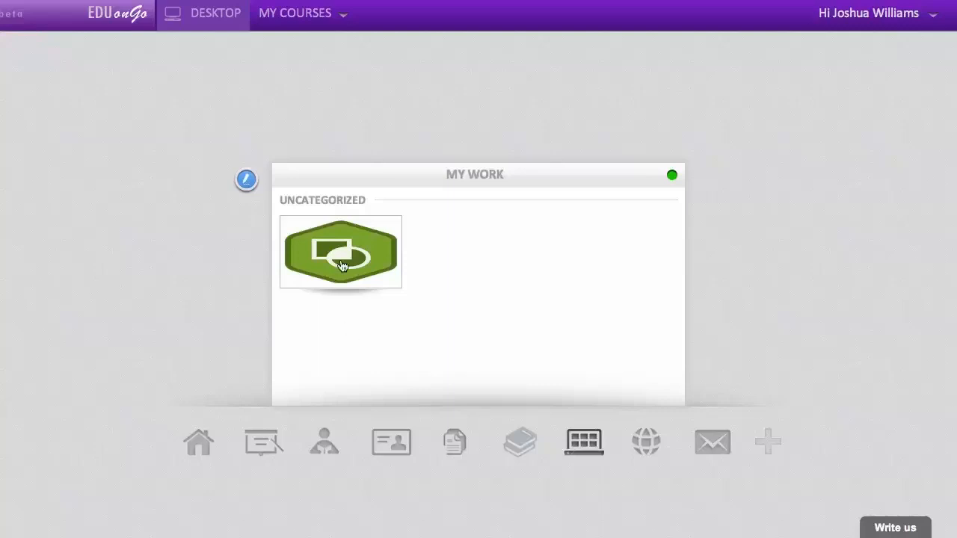
- Preview the ReelSwitch website, view its about us and services pages, then close the preview
click(340, 252)
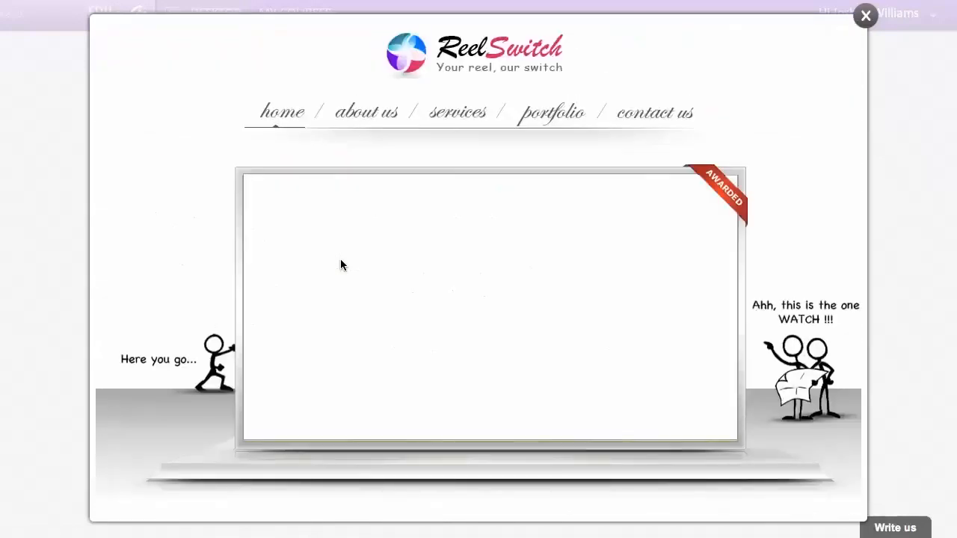
click(365, 113)
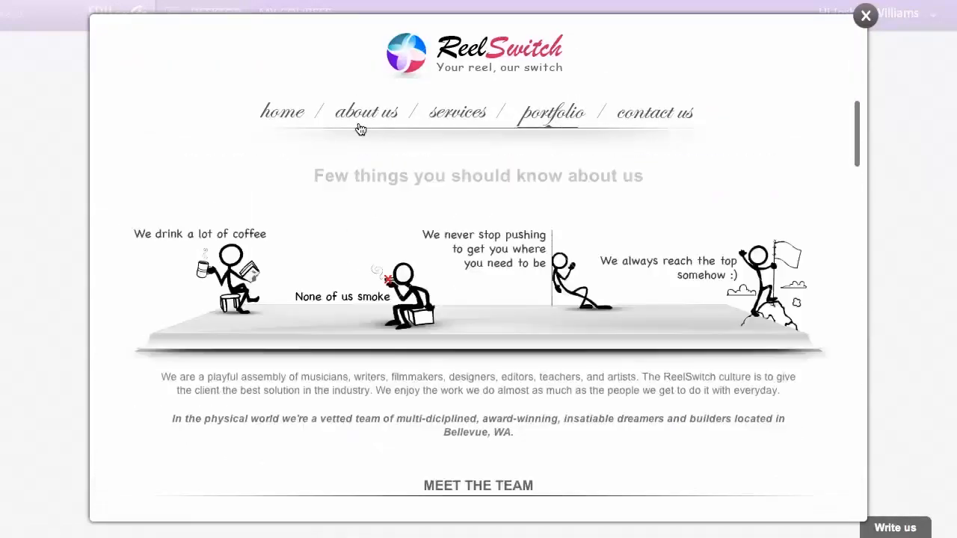
click(457, 112)
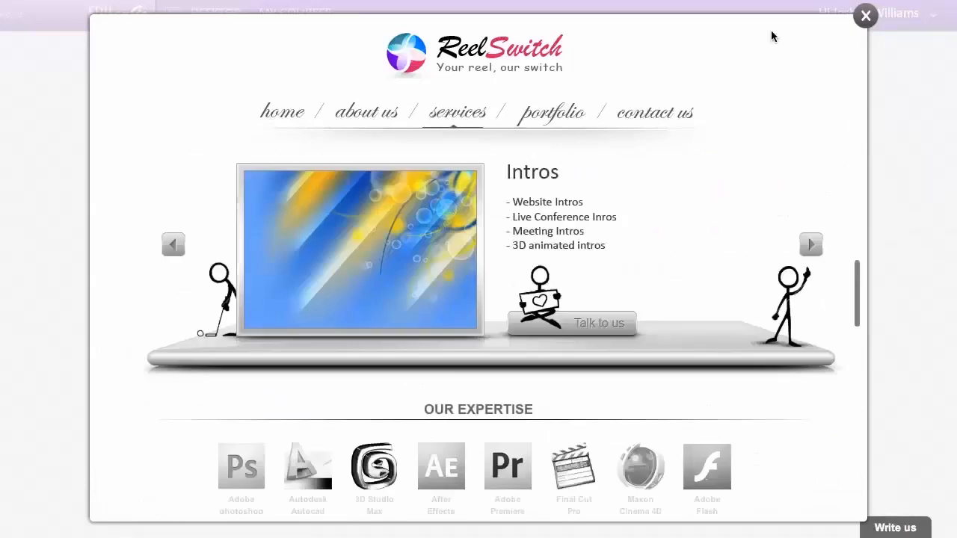
click(865, 15)
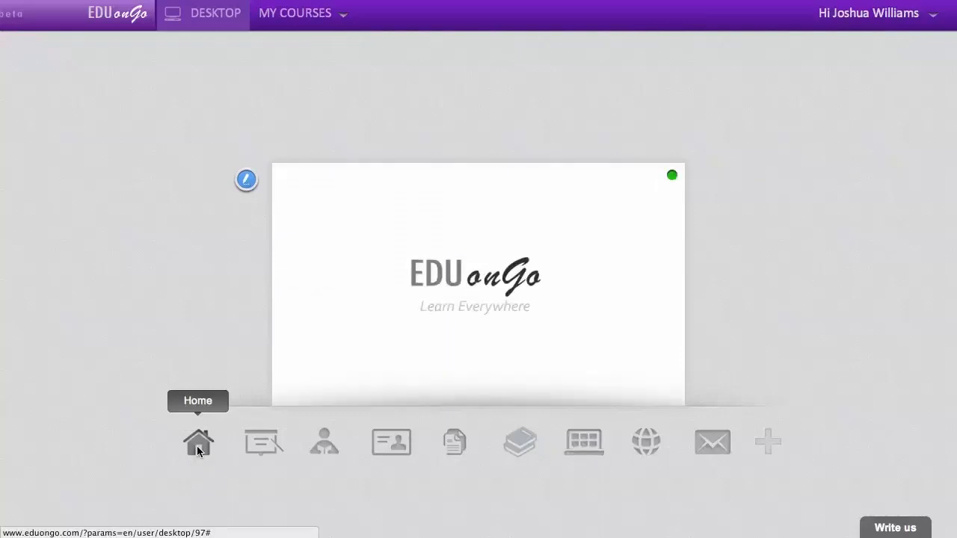
mouse_move(219, 393)
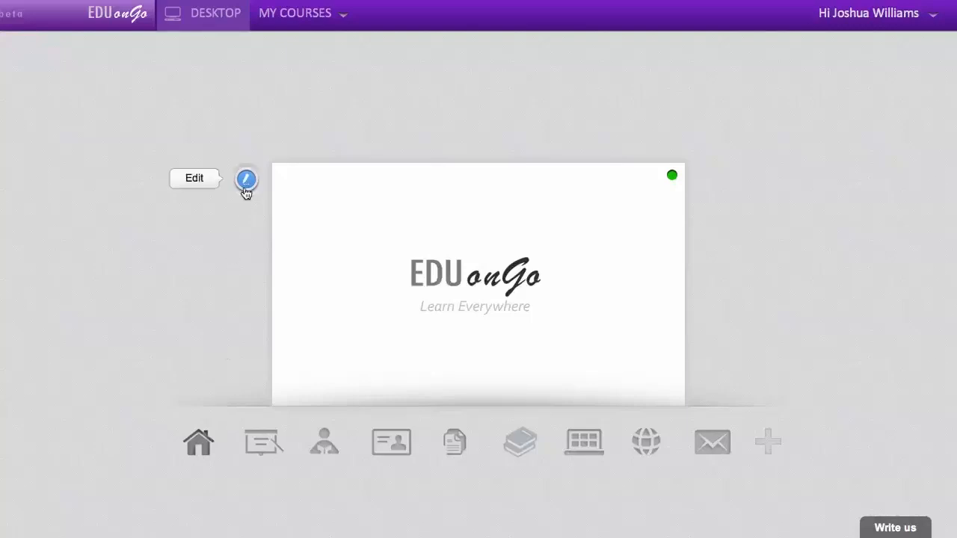
- Edit the Home panel and choose a new photo as its background image
click(246, 180)
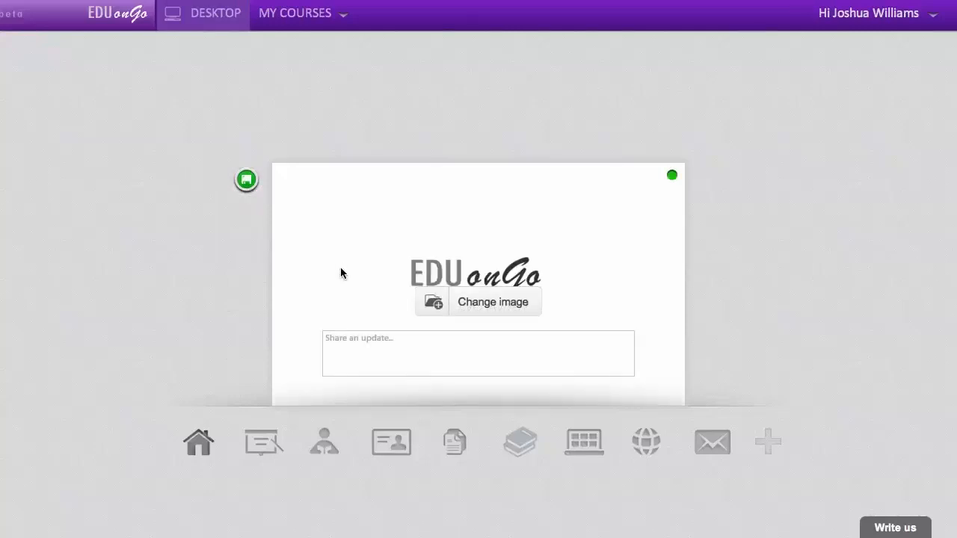
mouse_move(486, 317)
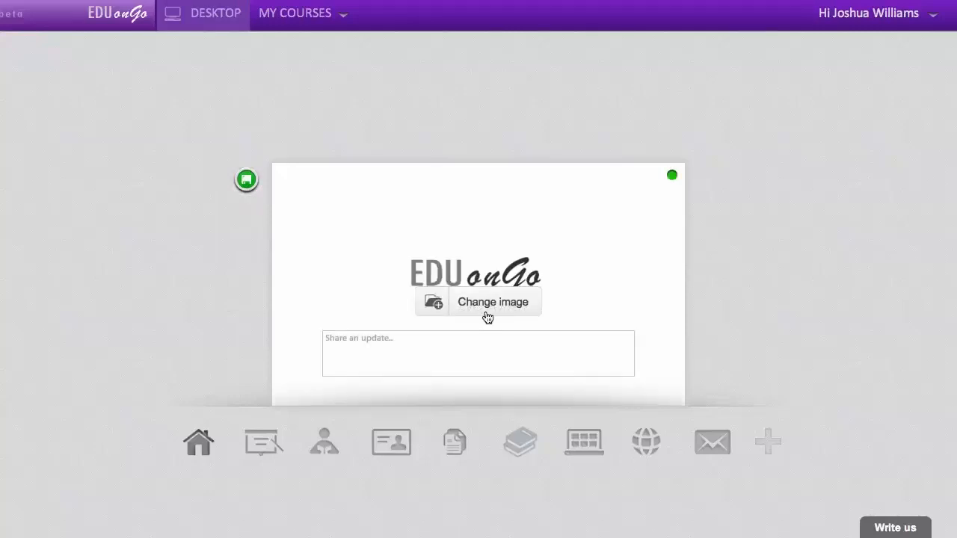
click(493, 302)
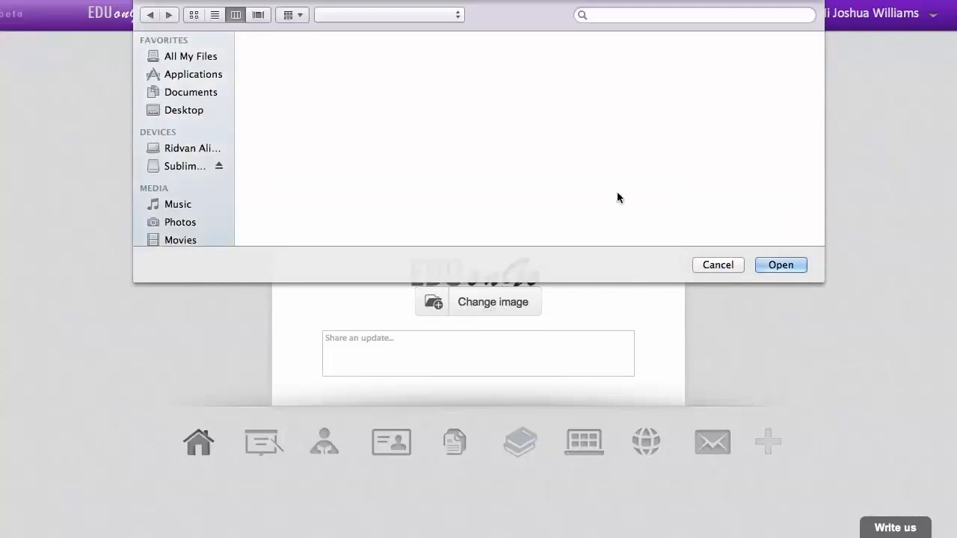
click(190, 92)
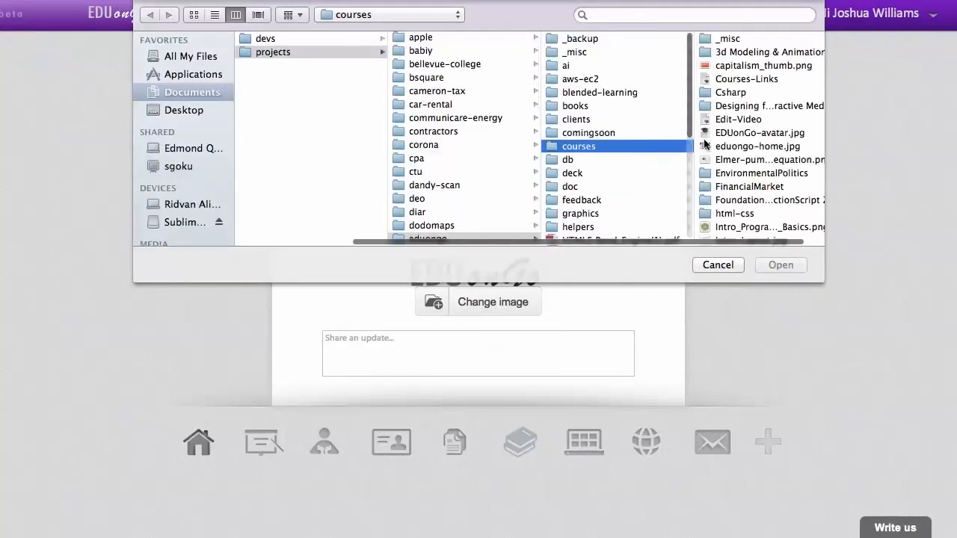
click(717, 265)
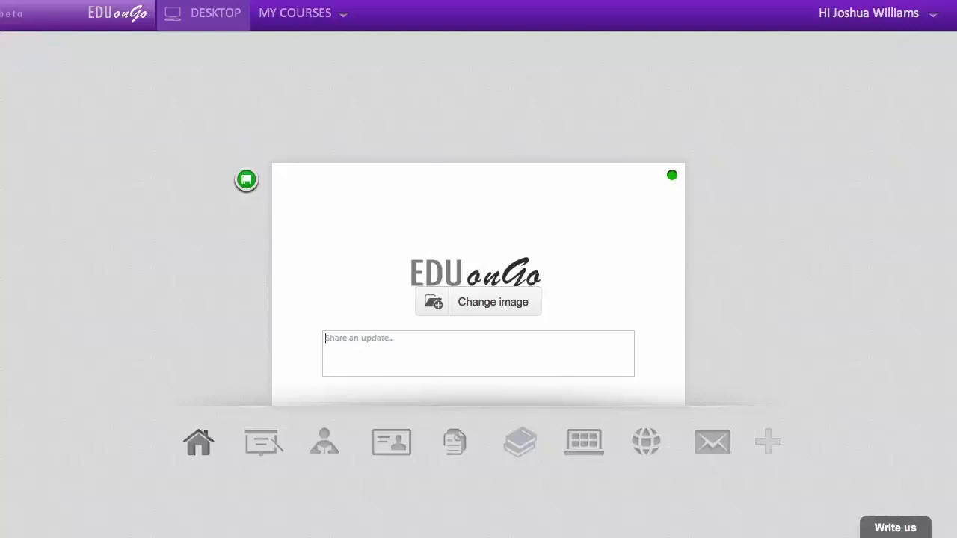
- Enter the caption 'Learn Everywhere !!!' for the Home panel and save it
text(Learn Every)
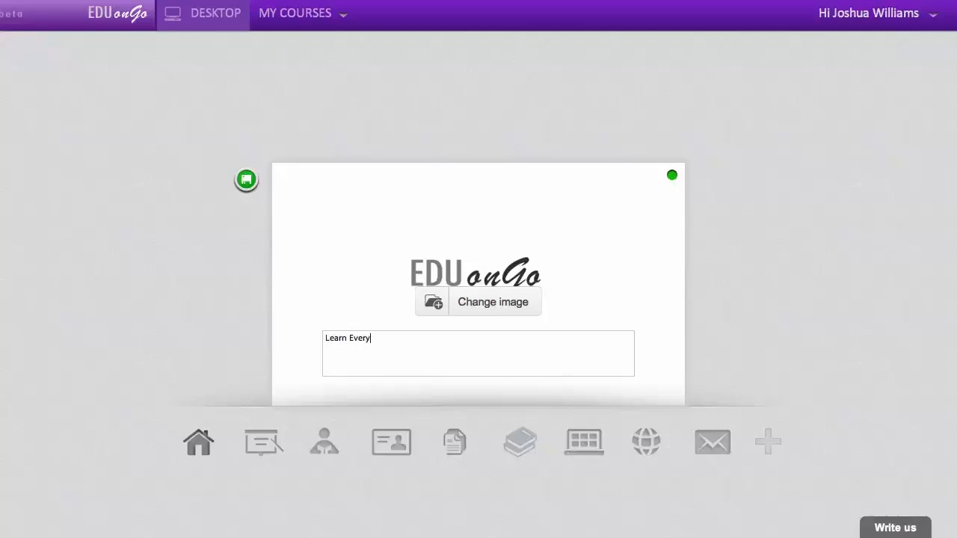
text(where !!!)
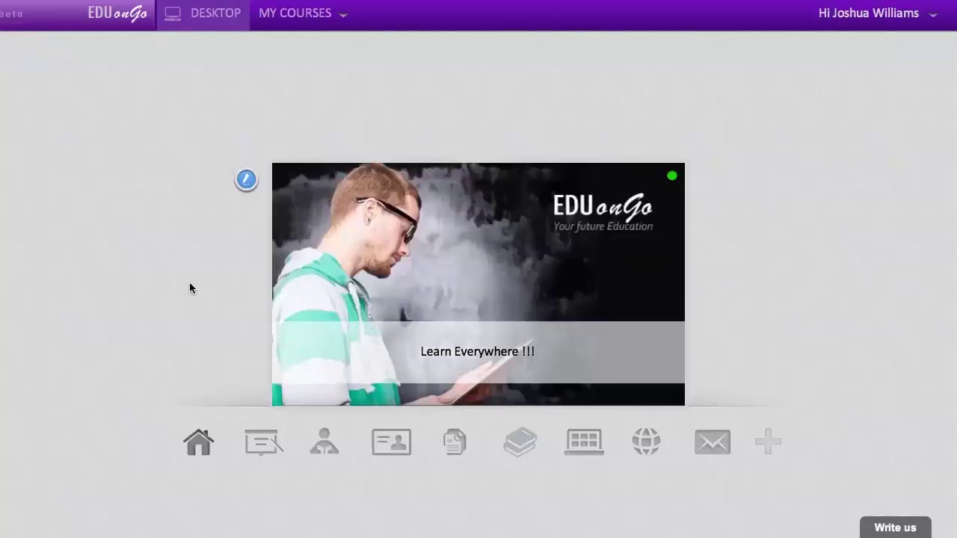
mouse_move(262, 448)
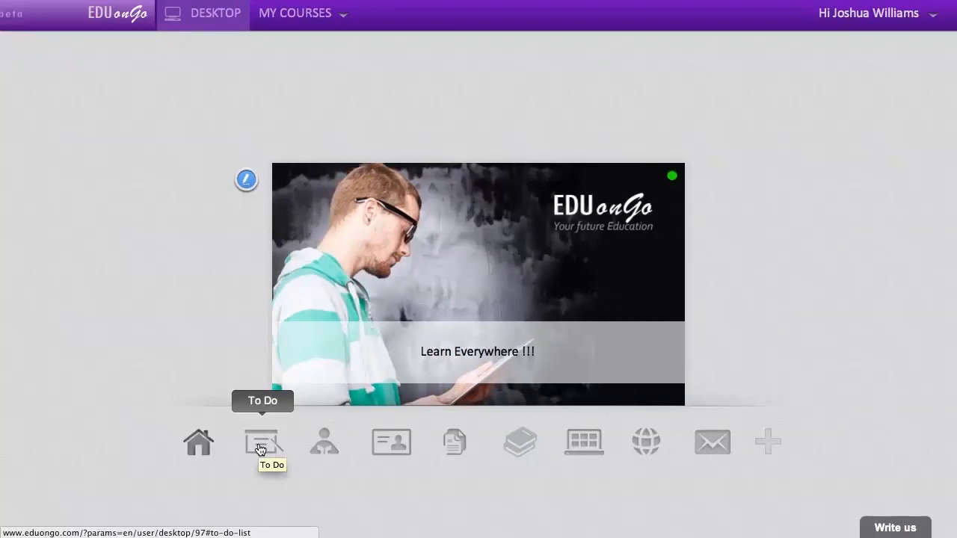
mouse_move(323, 449)
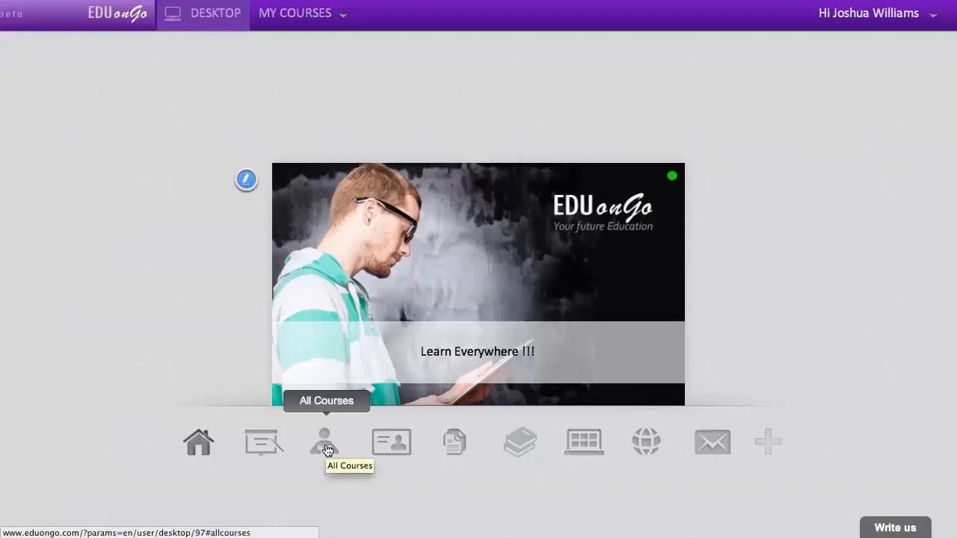
- Tour the All Courses, Profile, My Documents, My Books and Social Networking panels from the dock
click(324, 441)
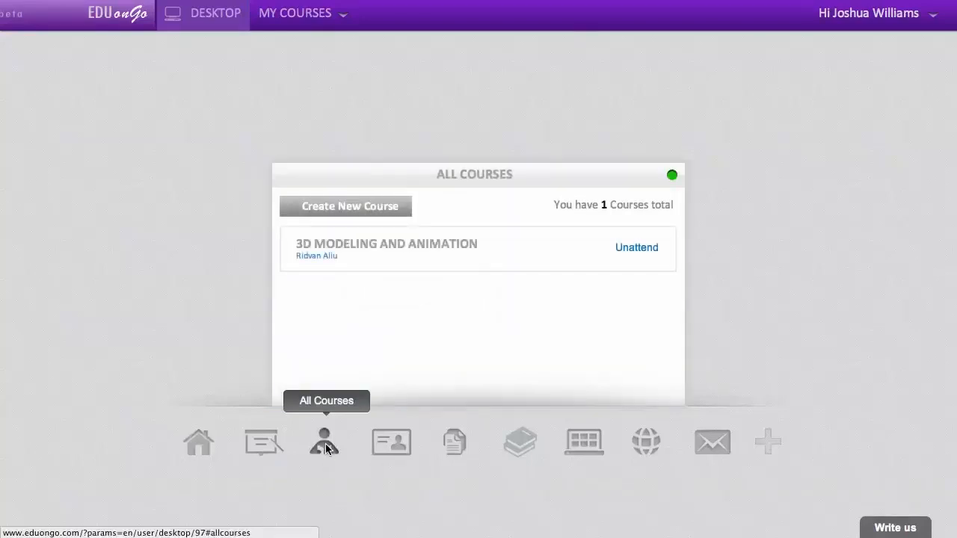
mouse_move(390, 441)
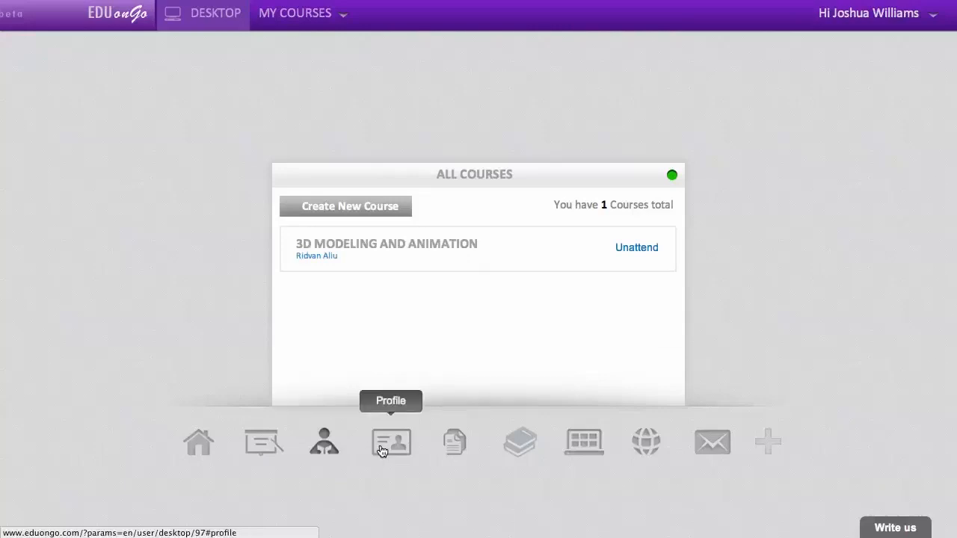
mouse_move(332, 212)
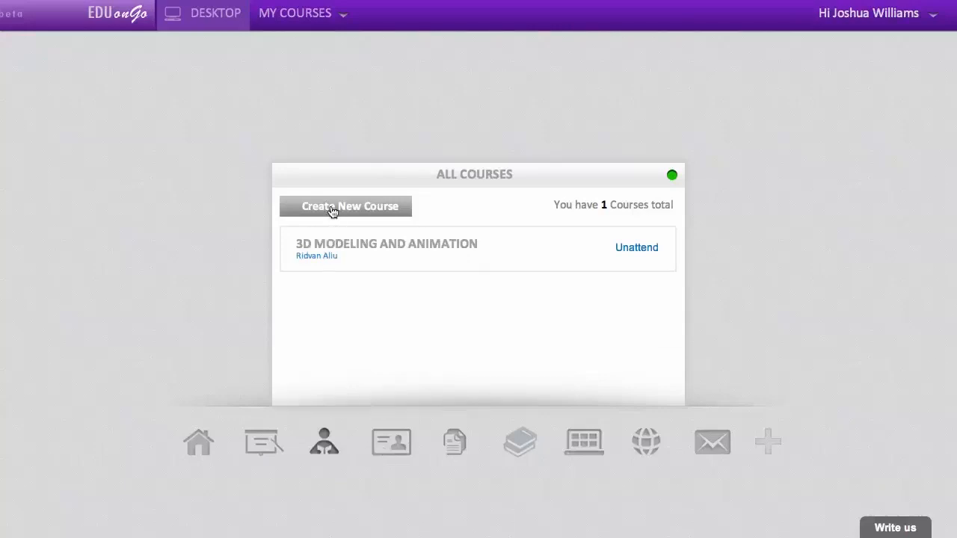
click(390, 441)
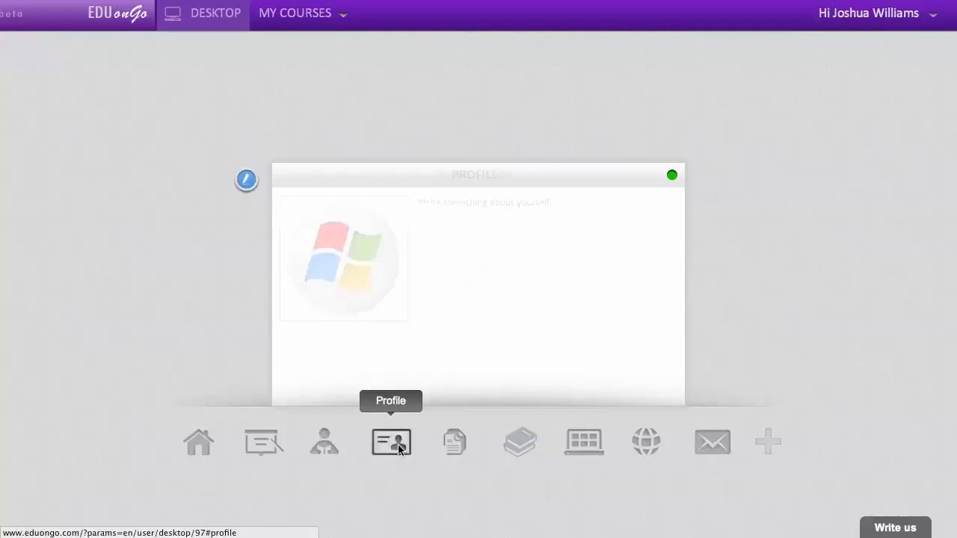
mouse_move(455, 442)
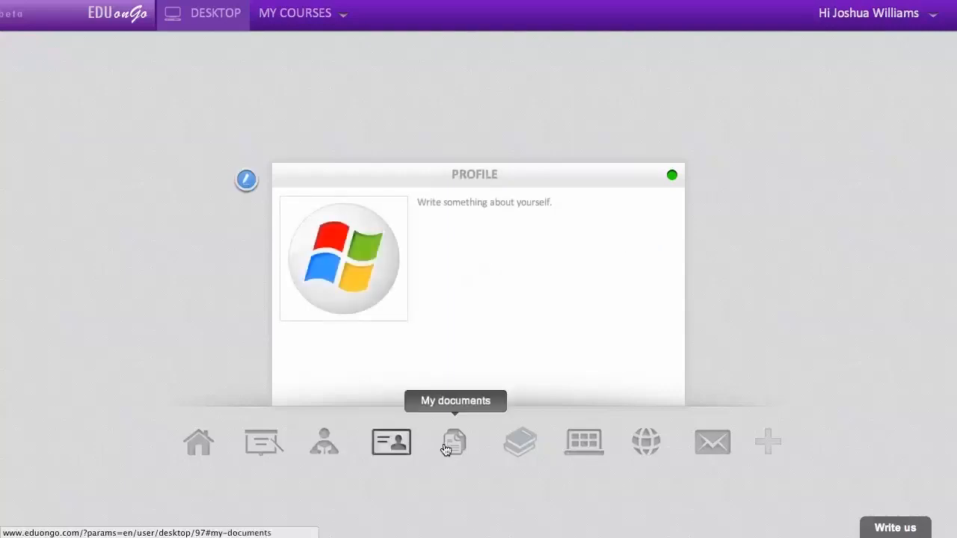
click(454, 441)
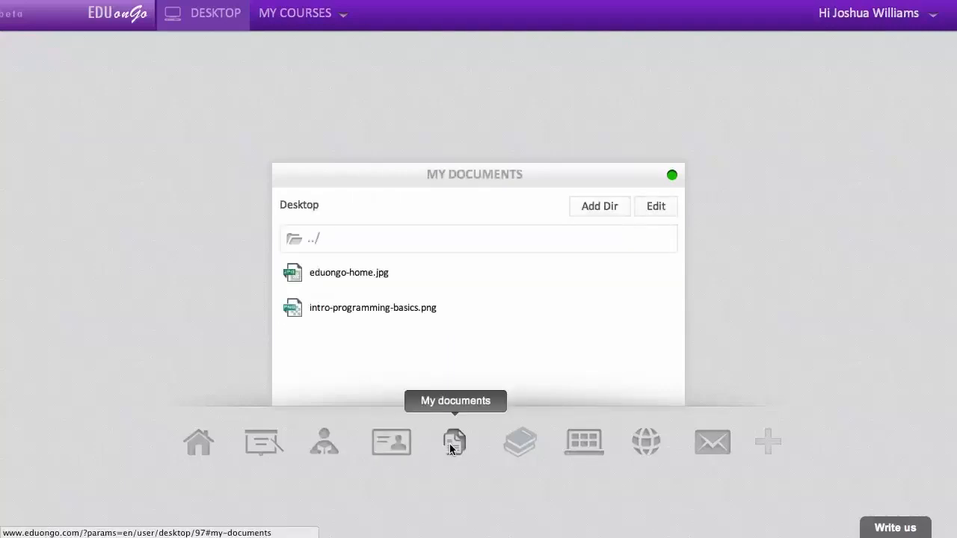
mouse_move(520, 441)
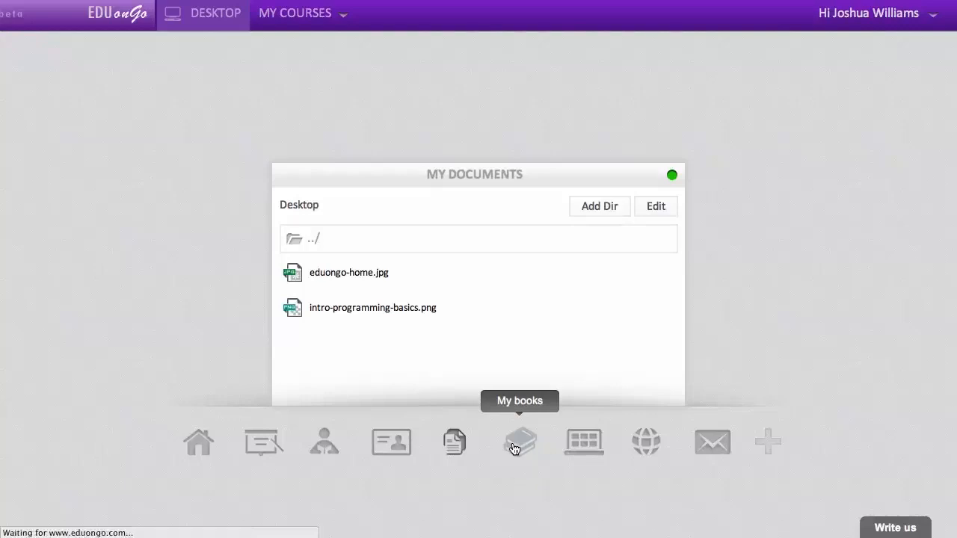
click(520, 441)
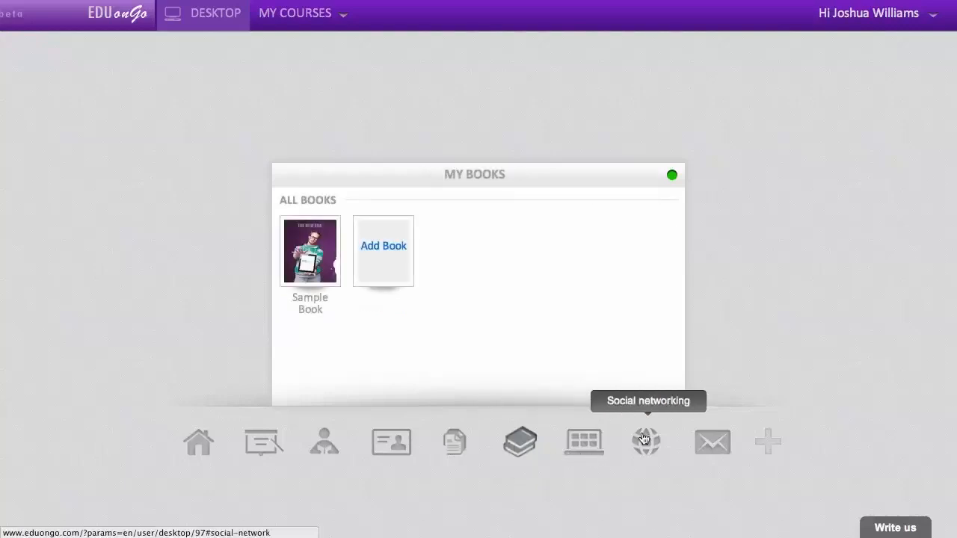
click(646, 441)
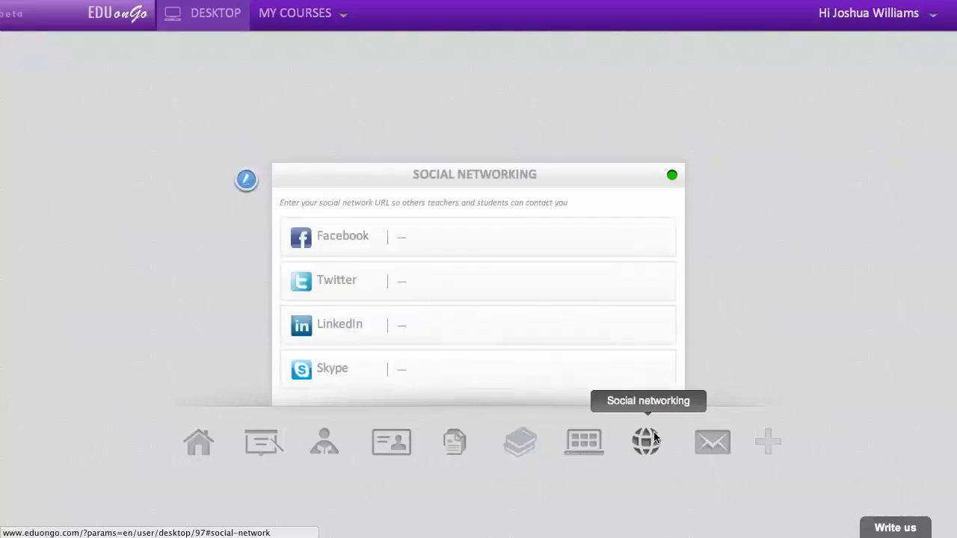
click(711, 441)
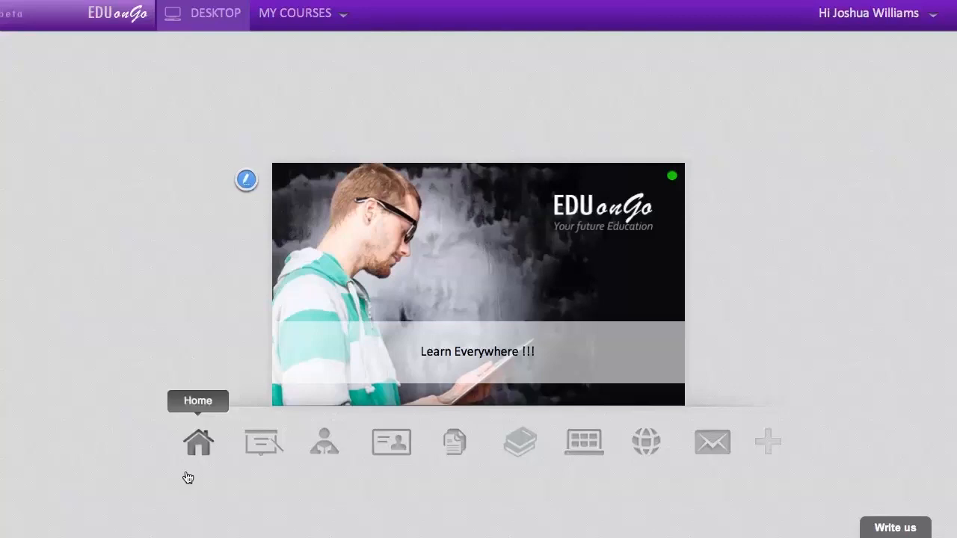
mouse_move(391, 442)
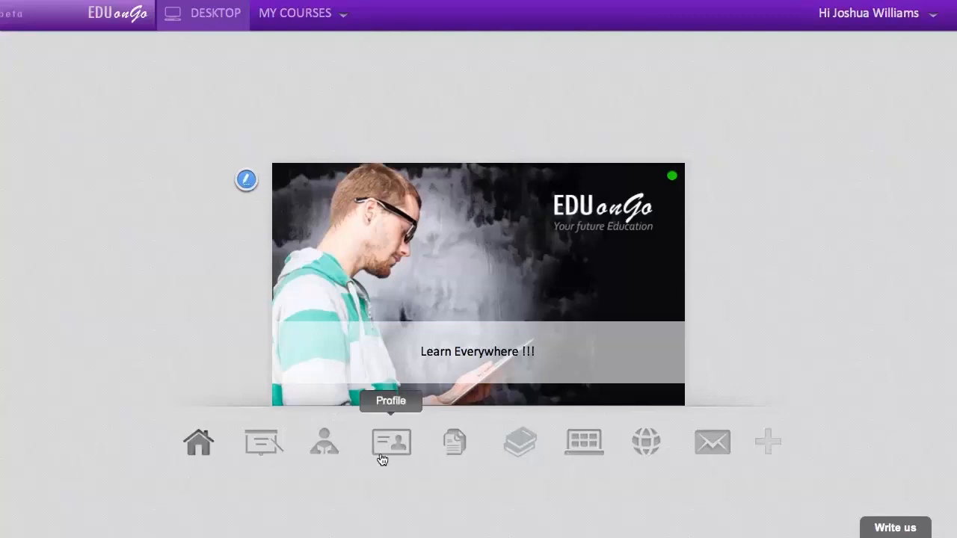
mouse_move(583, 441)
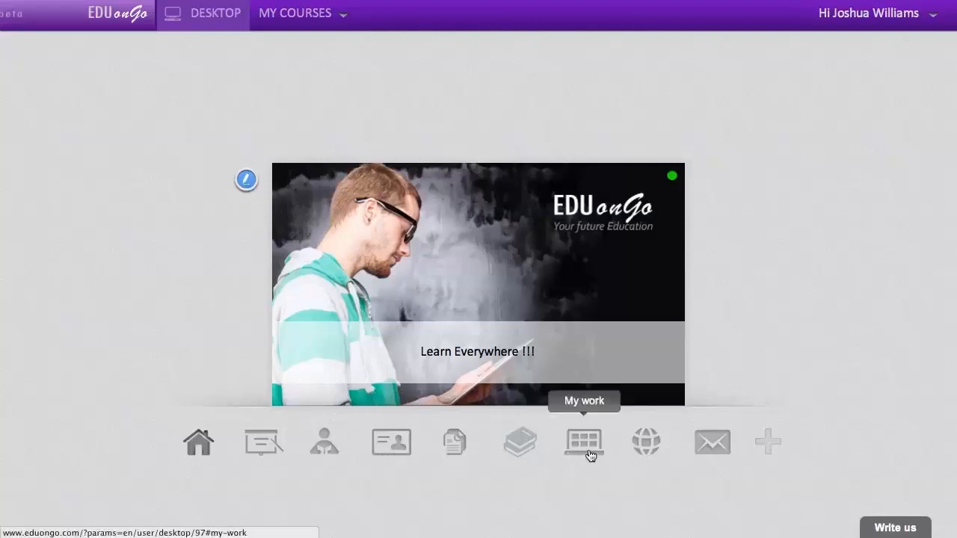
mouse_move(646, 442)
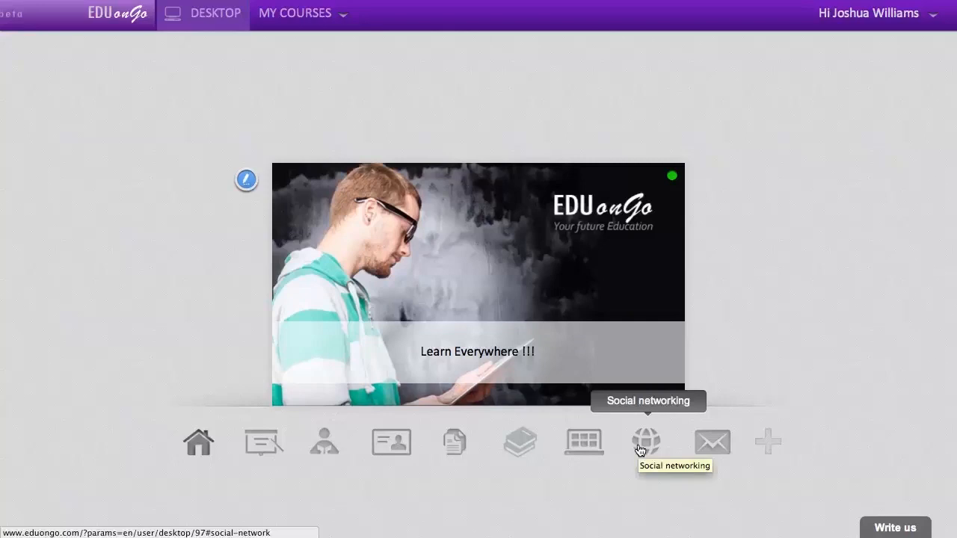
mouse_move(711, 441)
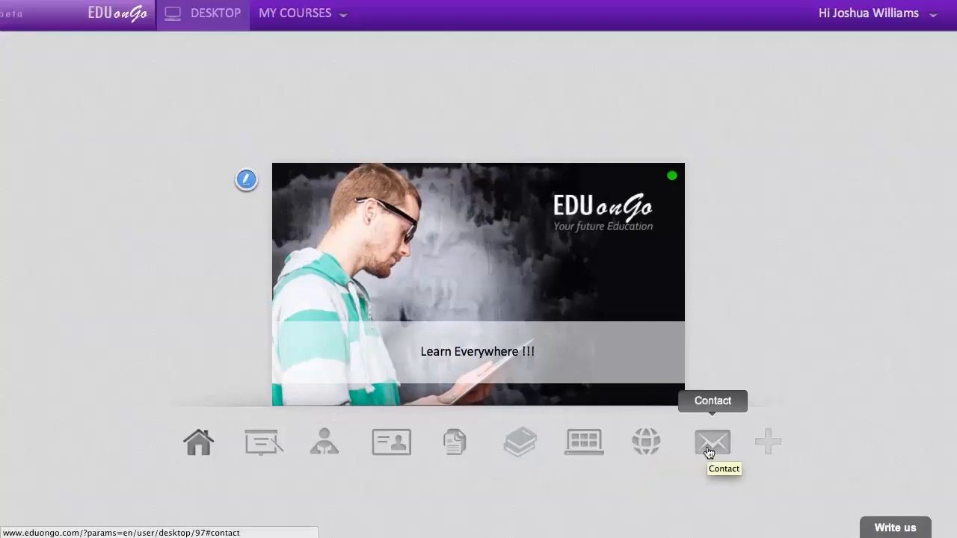
mouse_move(576, 260)
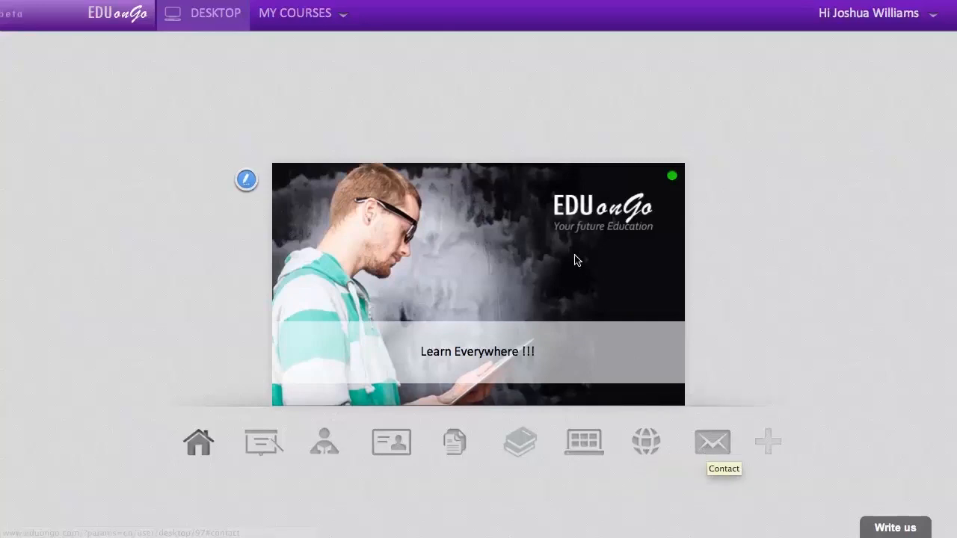
mouse_move(578, 259)
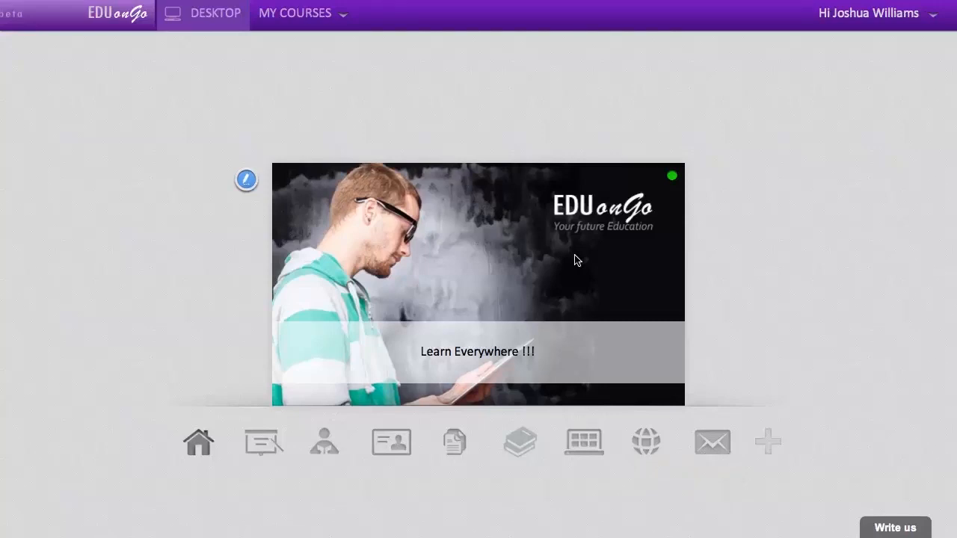
mouse_move(520, 442)
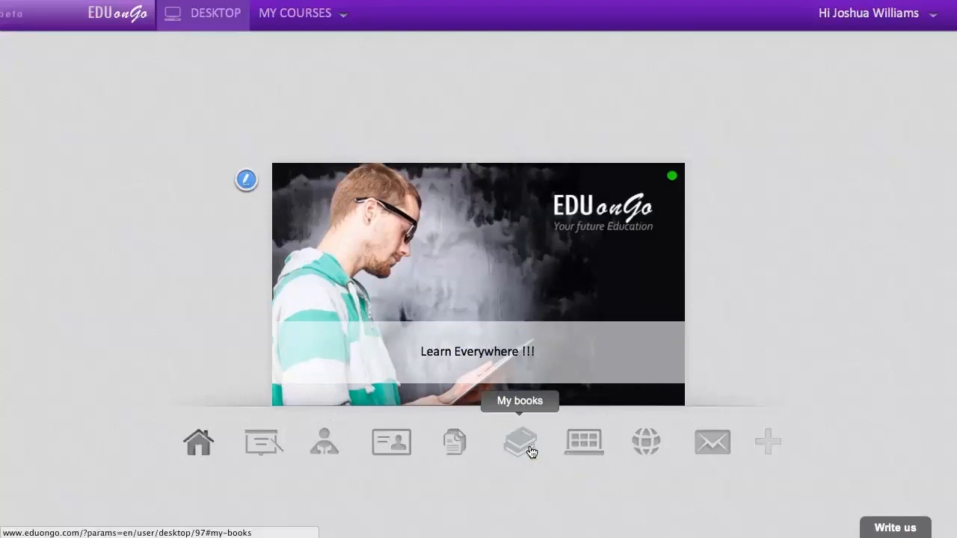
- Open the Sample Book from My Books in the e-reader
click(519, 442)
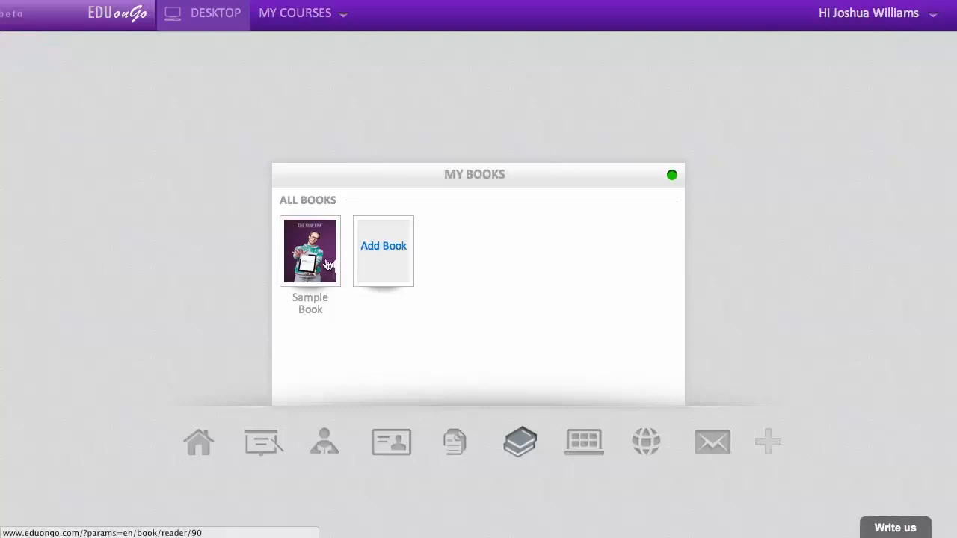
click(309, 251)
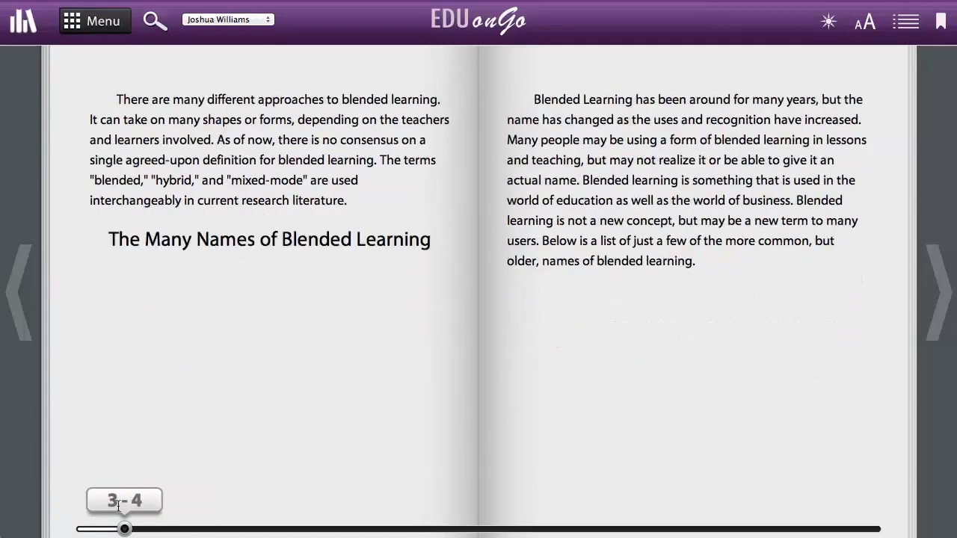
- Skim to pages 11-12 and back to 1-2, then highlight the MWF 1-3 PM sentence in yellow
drag(125, 529, 314, 529)
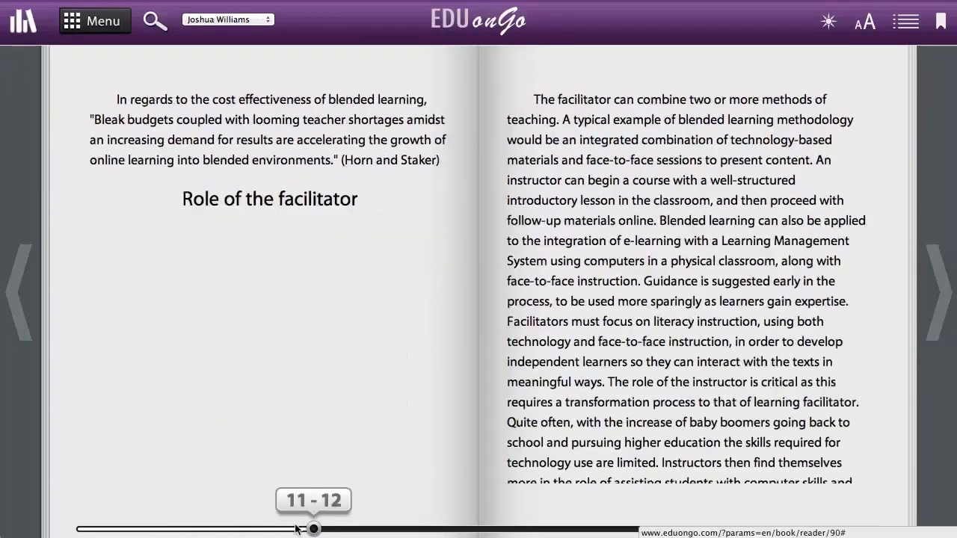
drag(314, 530, 171, 529)
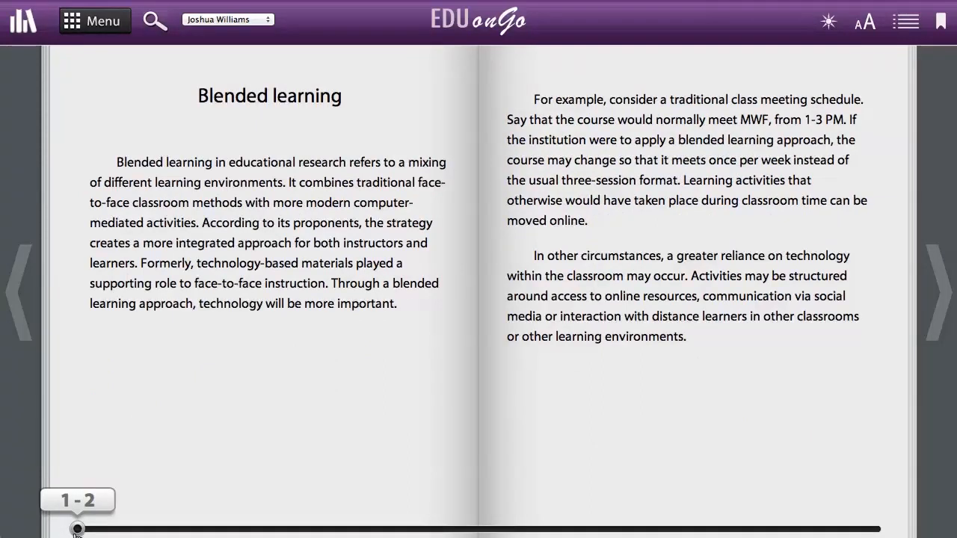
mouse_move(593, 114)
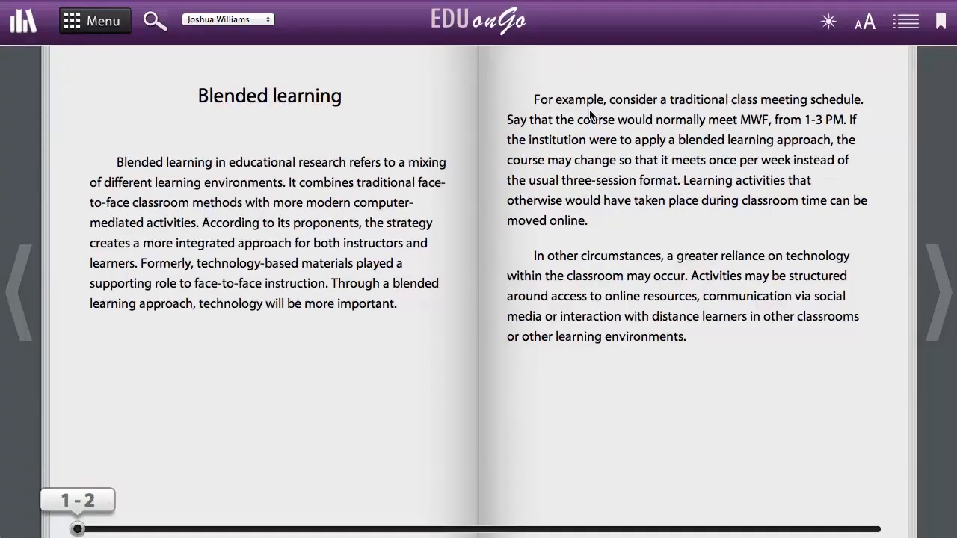
drag(577, 119, 587, 140)
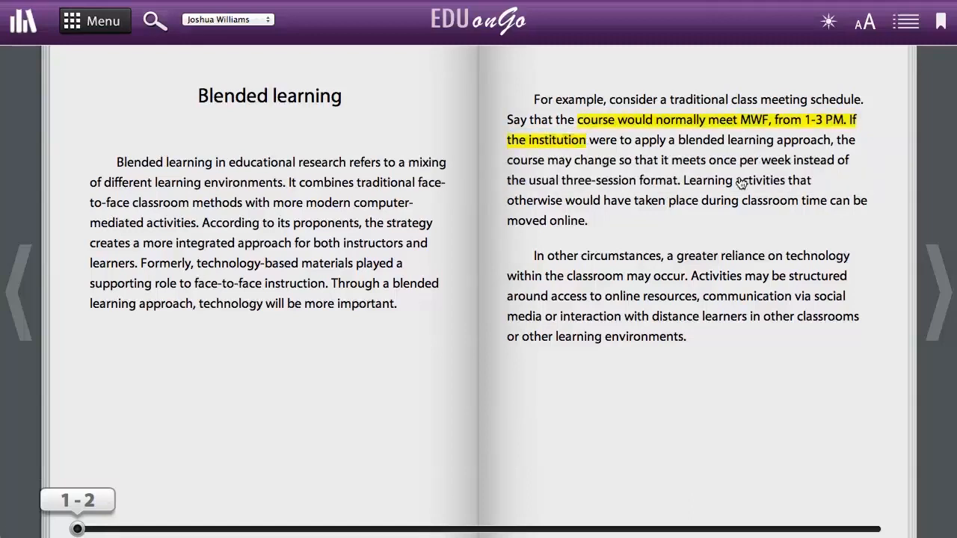
drag(557, 179, 565, 200)
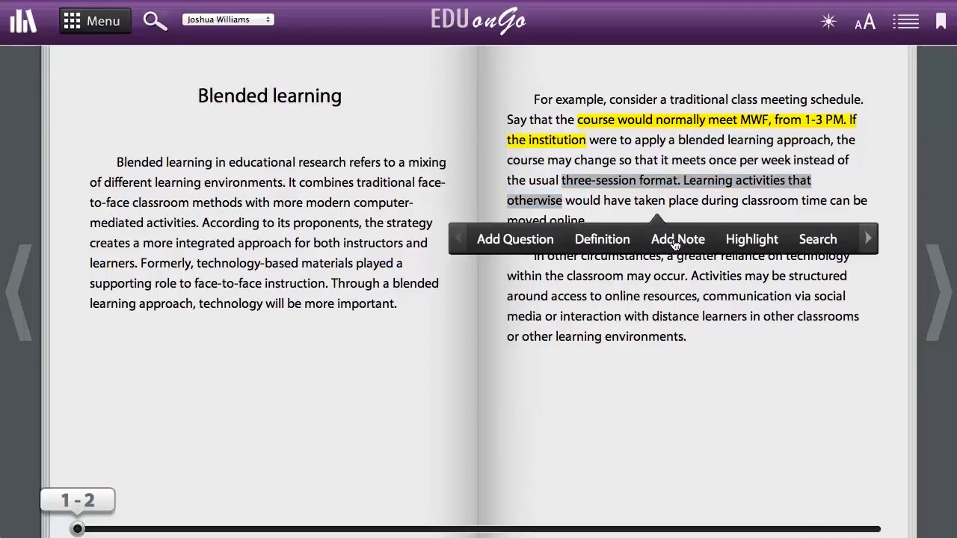
- Add a green note reading 'Nice.' to the three-session format passage
click(676, 239)
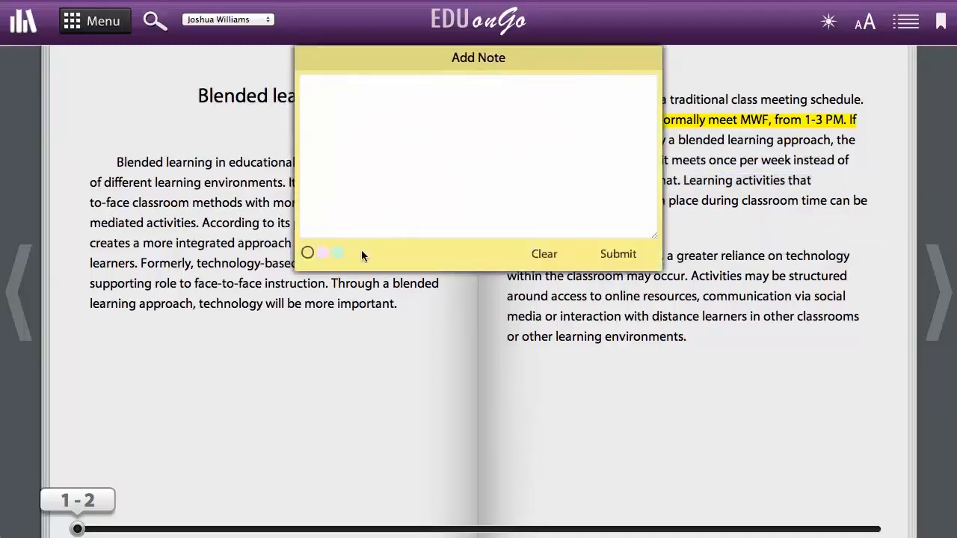
click(337, 252)
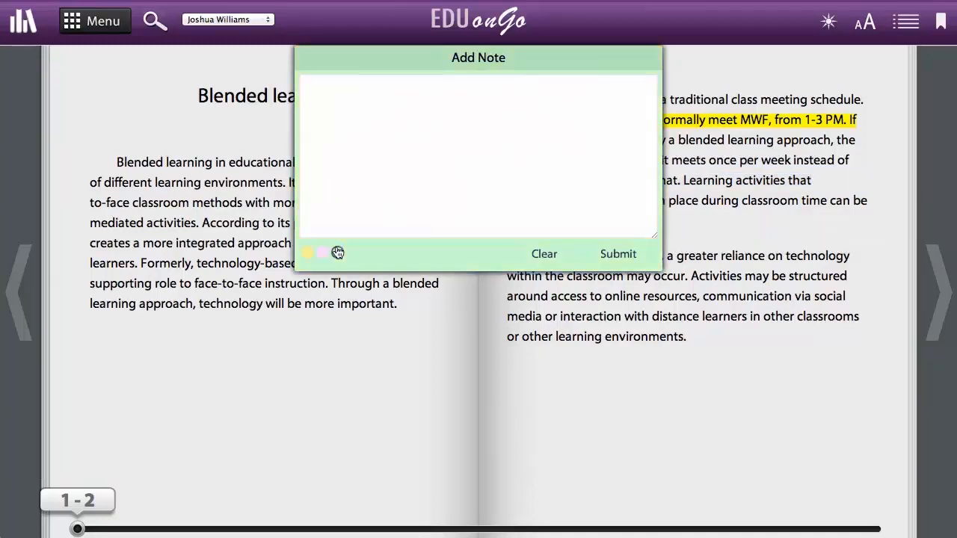
text(Nice.)
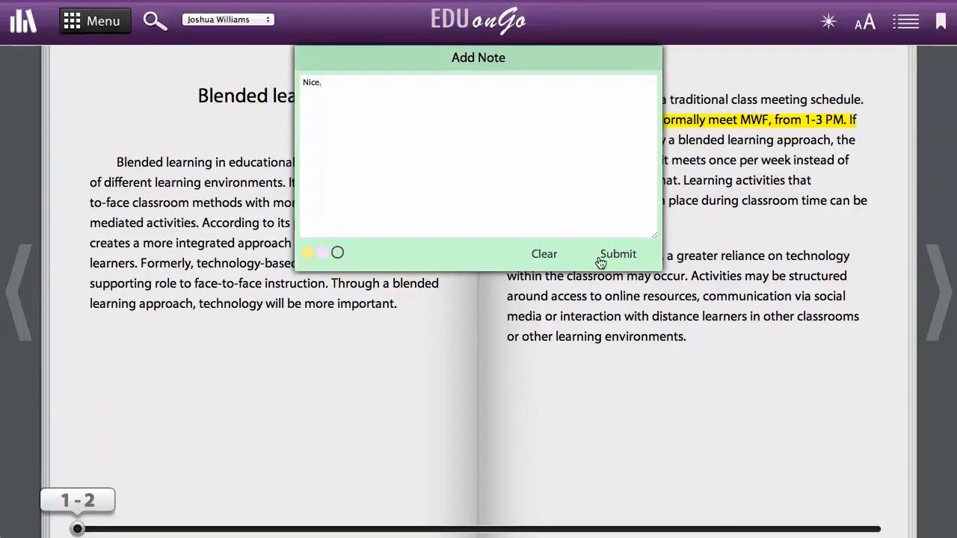
click(617, 254)
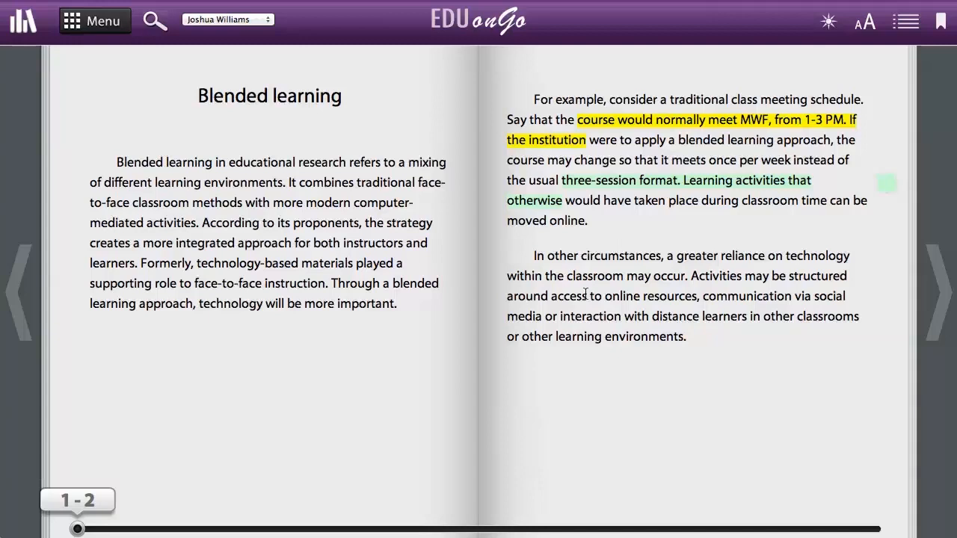
- Add a purple note reading 'Purple' to the classroom access passage, then view the green note
drag(568, 275, 591, 295)
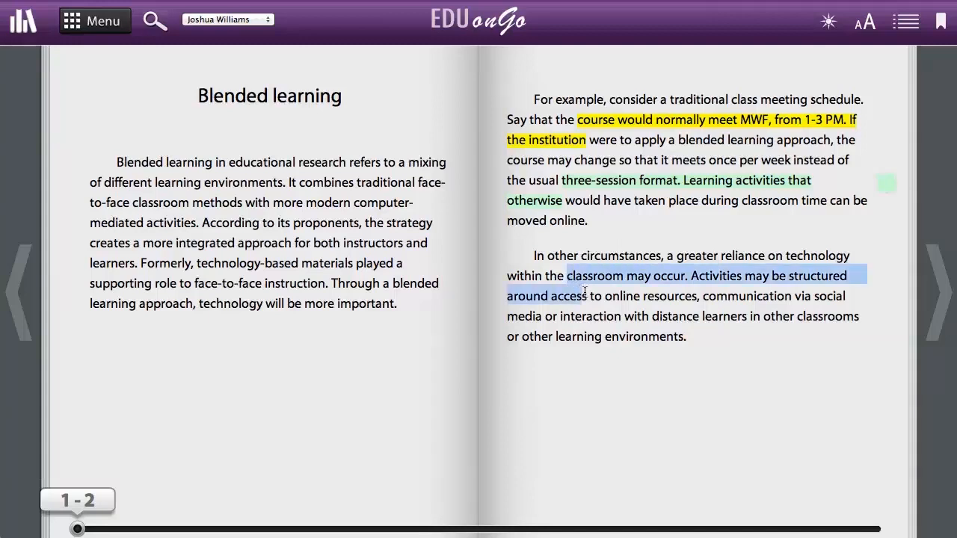
click(585, 293)
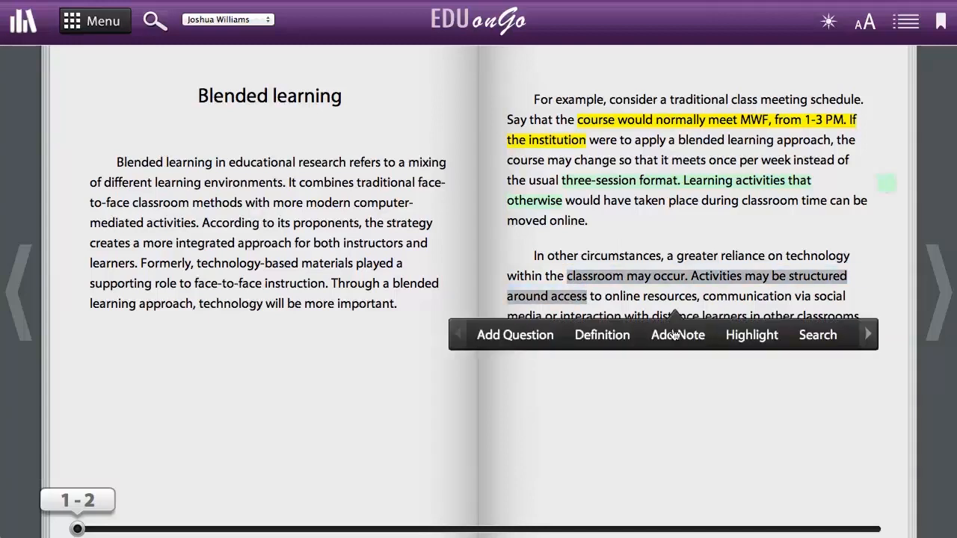
click(677, 334)
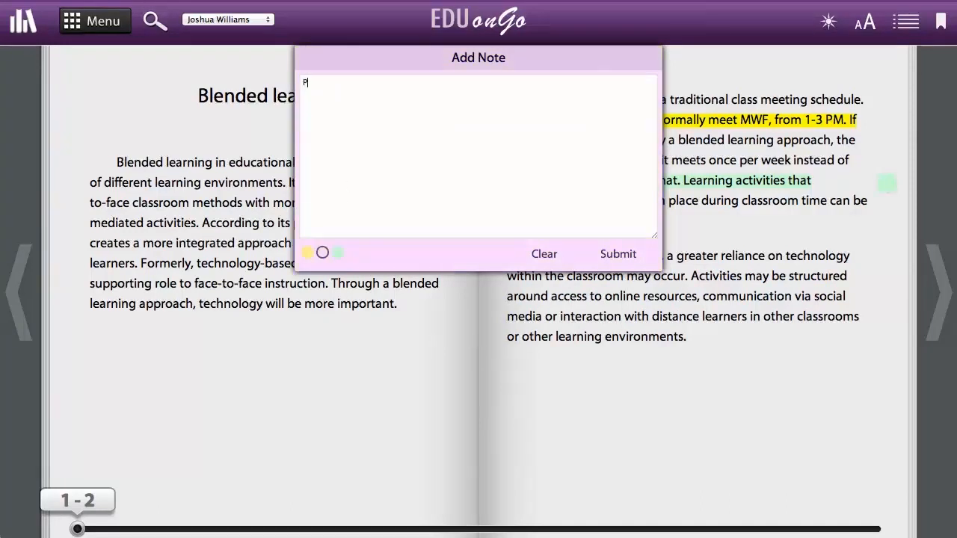
text(Purple)
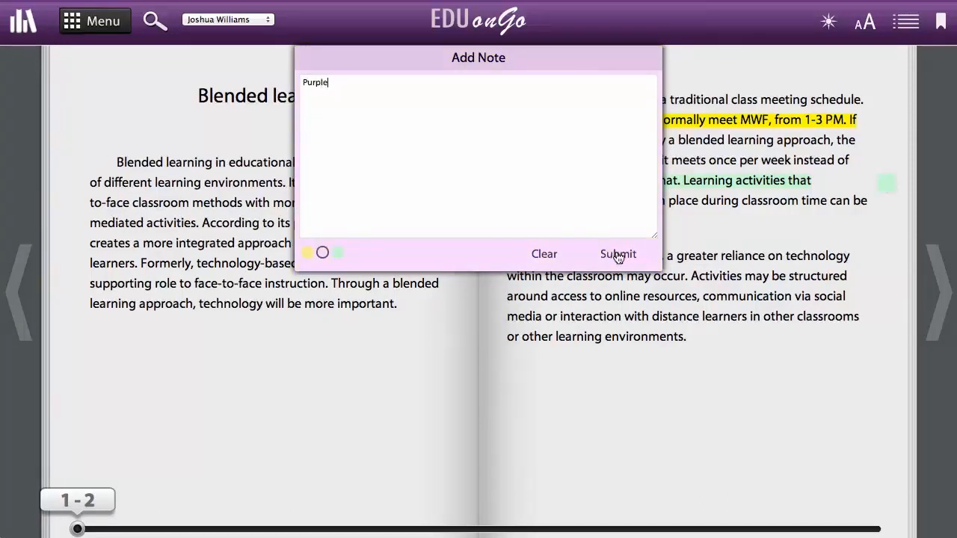
click(617, 254)
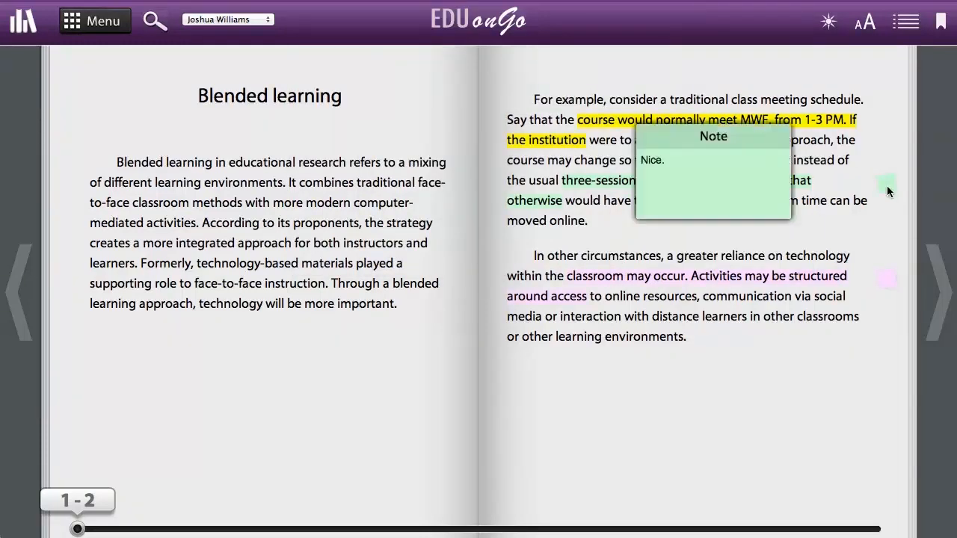
click(710, 172)
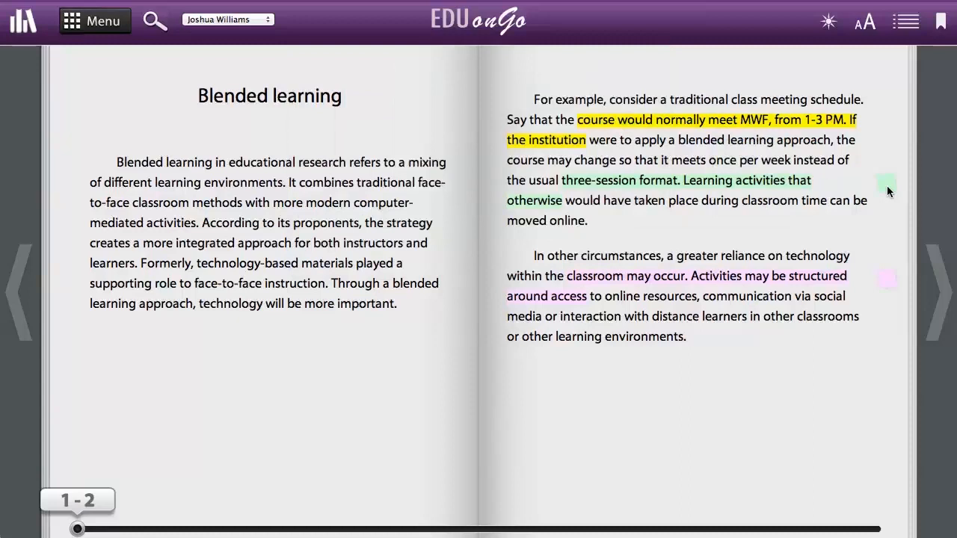
- Look up the word 'According' with its definition, Google results and Wikipedia results
double_click(230, 223)
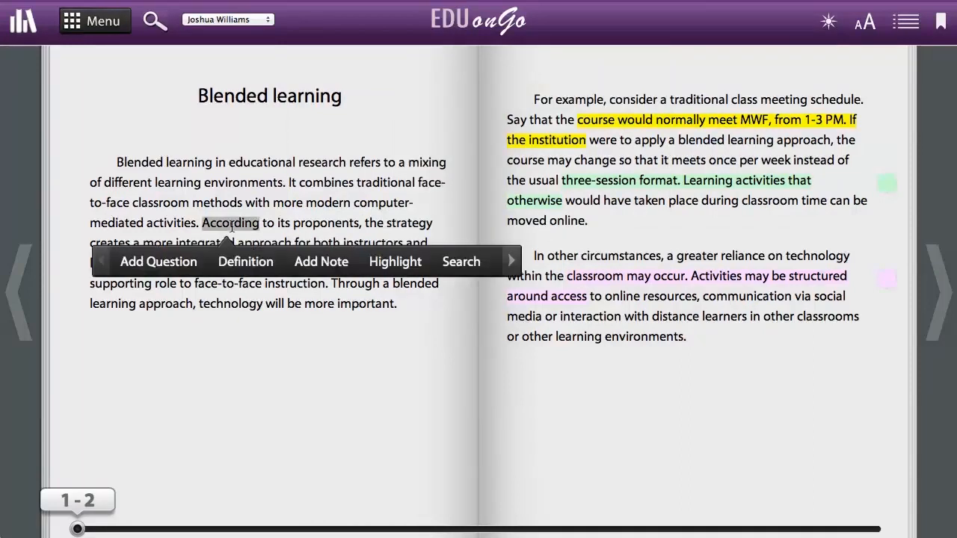
mouse_move(234, 250)
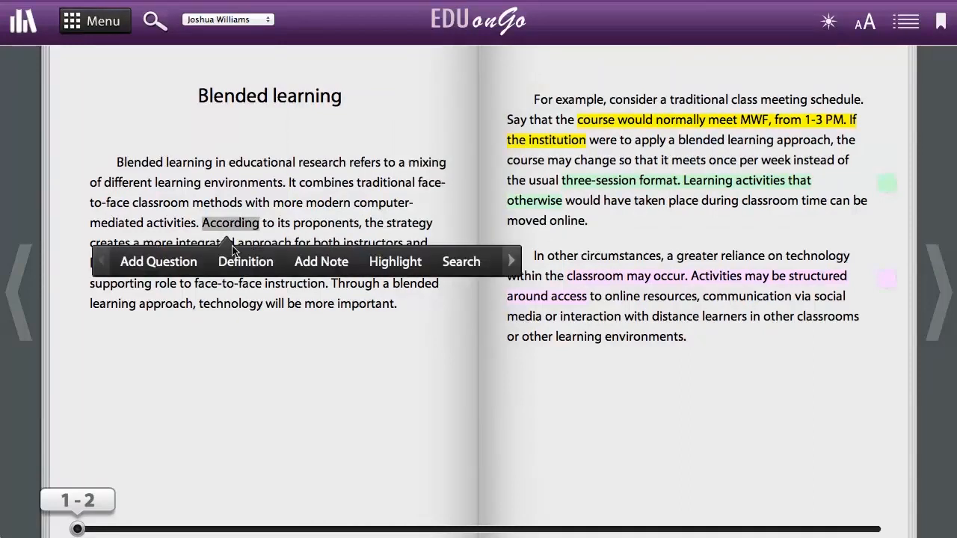
click(246, 261)
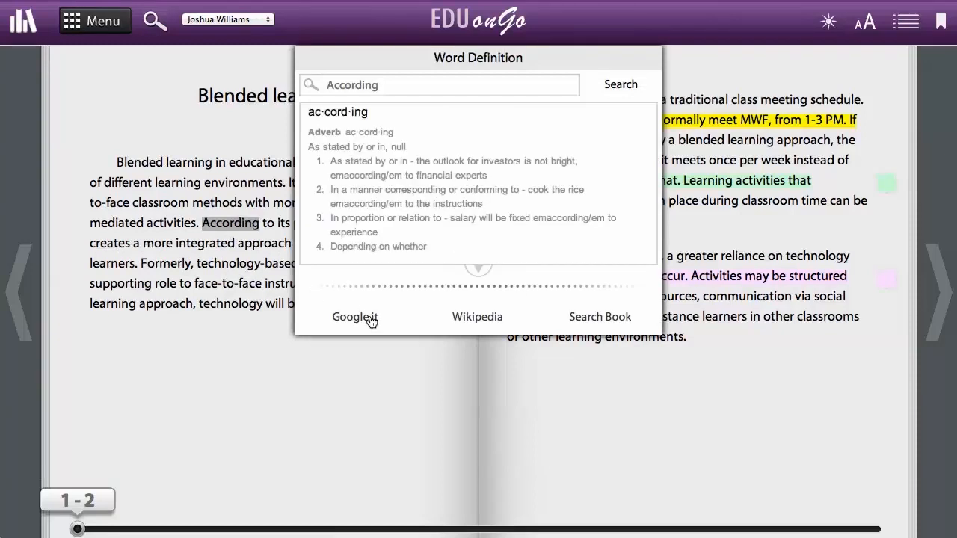
click(355, 316)
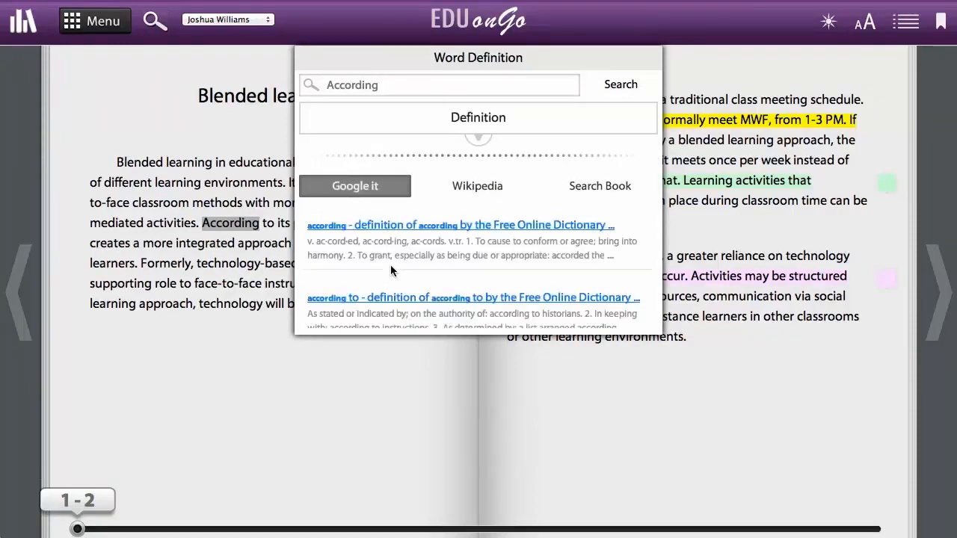
click(477, 186)
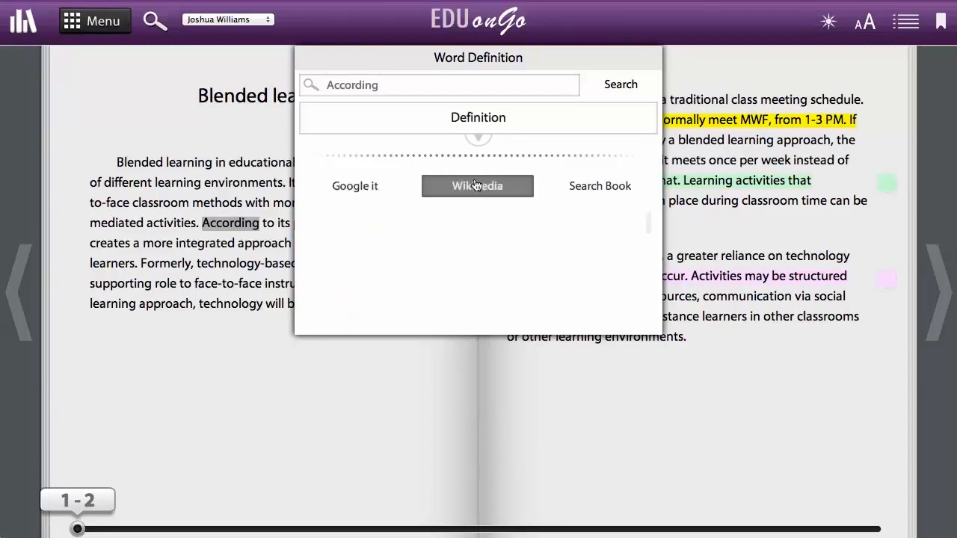
click(477, 185)
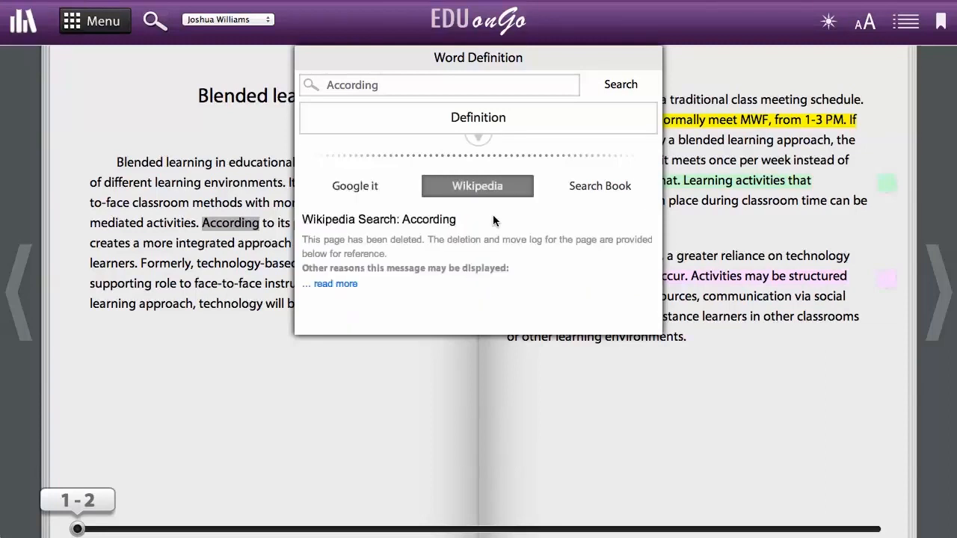
- Search the book for 'According' and scroll the list of pages mentioning it
click(599, 185)
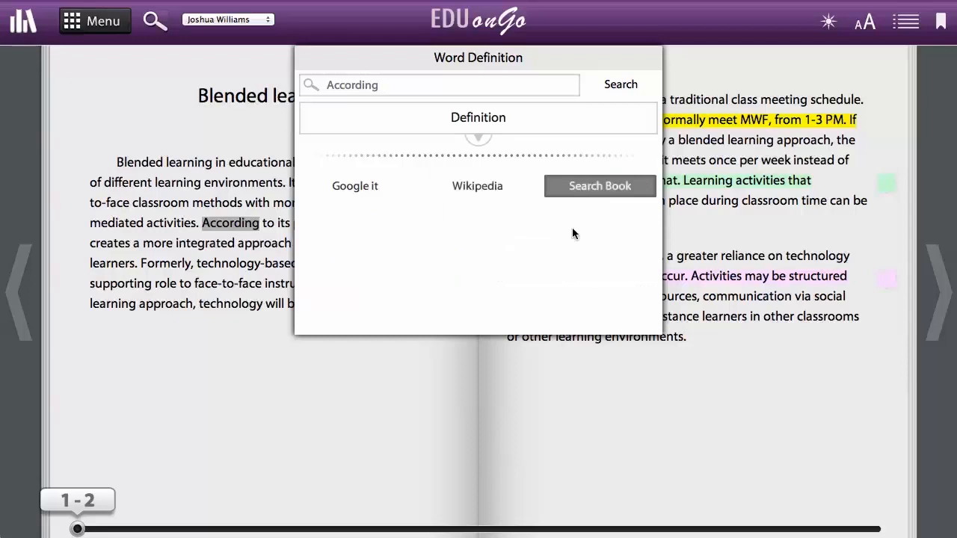
click(600, 186)
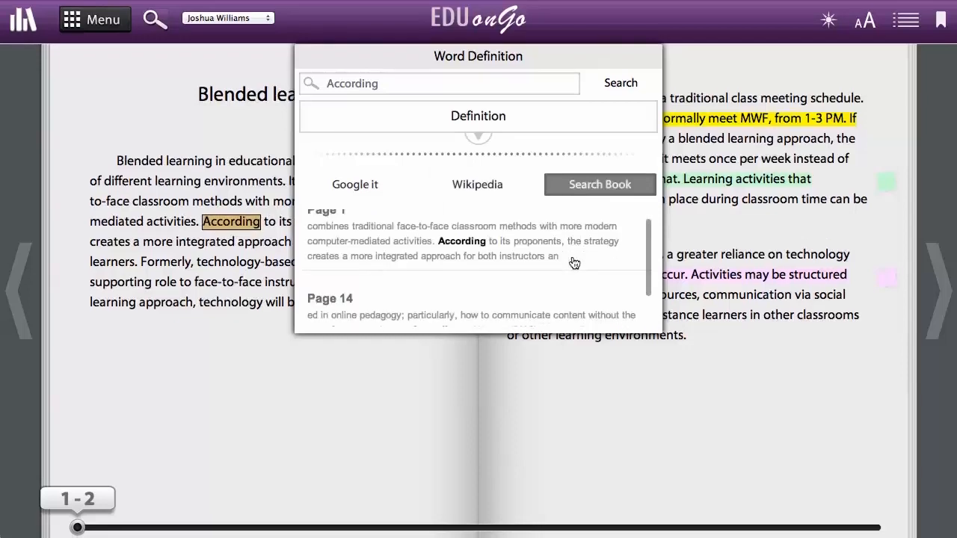
scroll(down, 3)
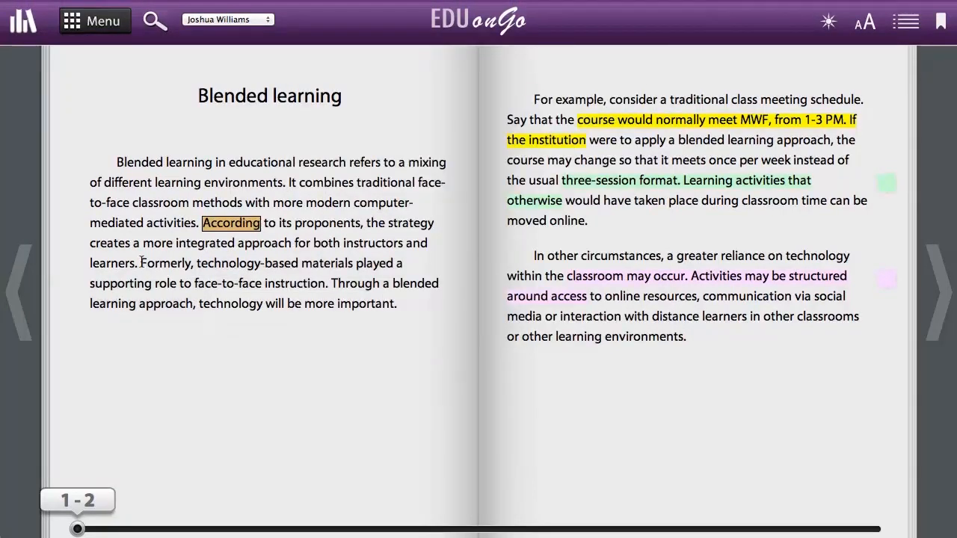
- Attach the question 'What is ... ?' to the technology-based materials passage and submit it
drag(143, 263, 193, 303)
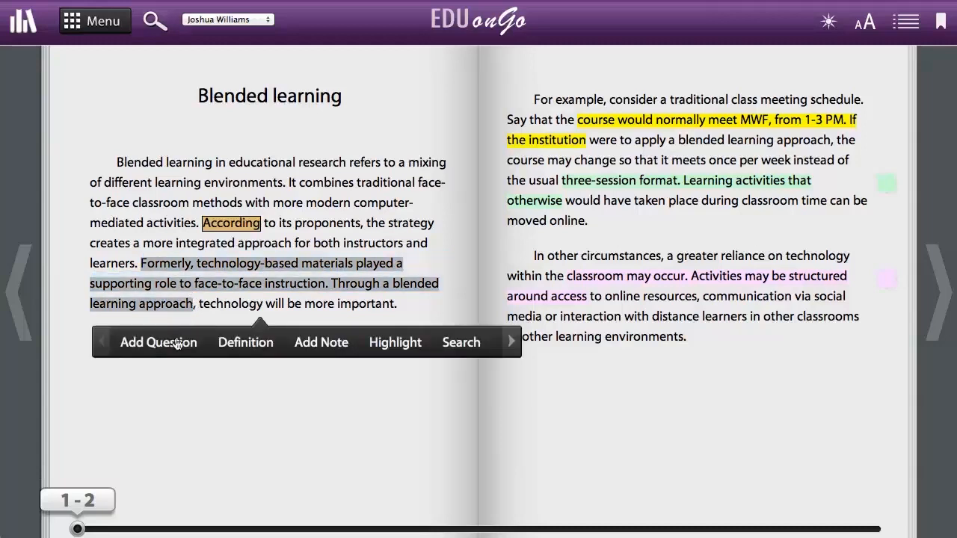
click(158, 342)
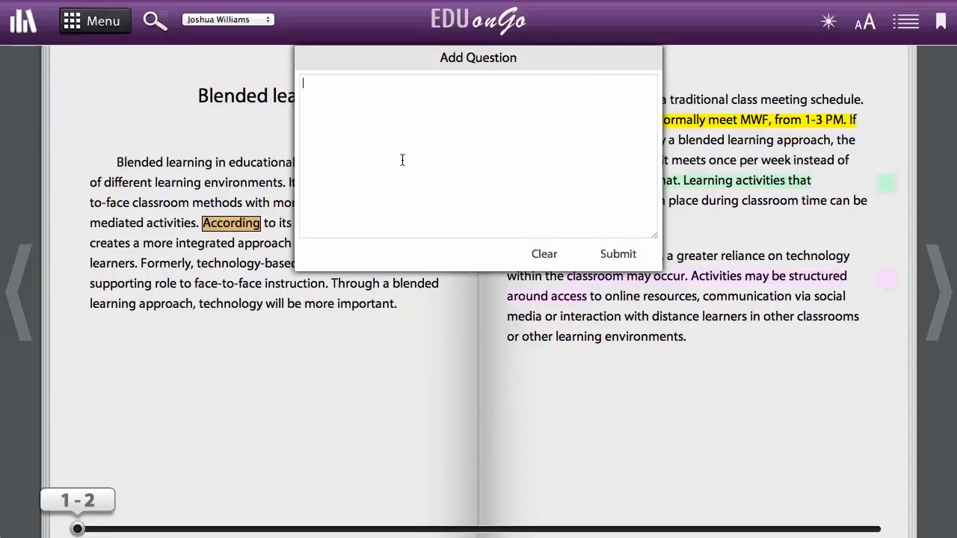
text(What is ...)
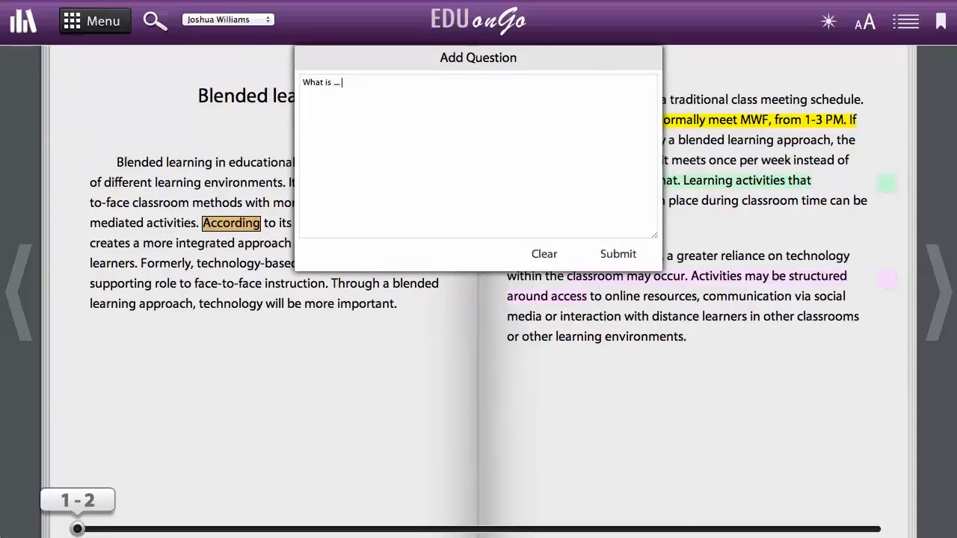
text(?)
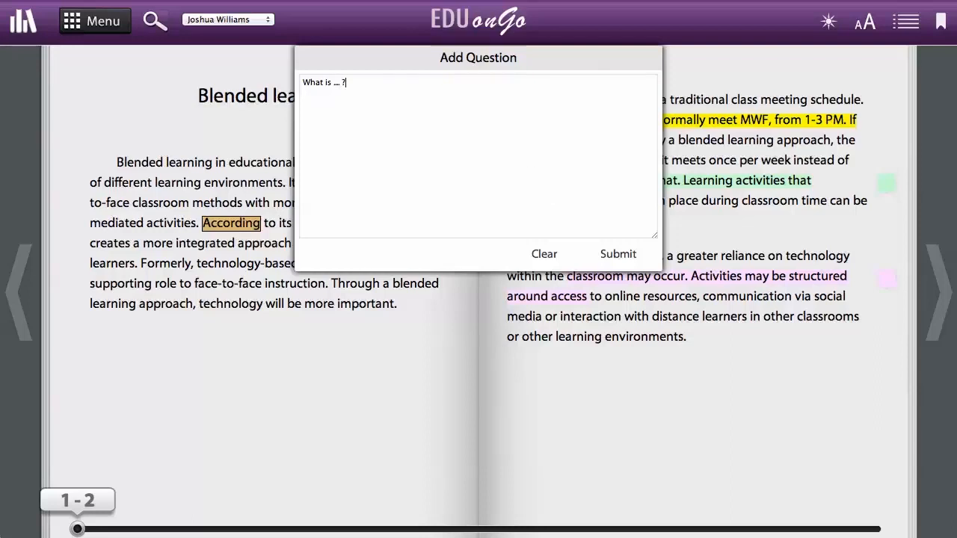
click(618, 253)
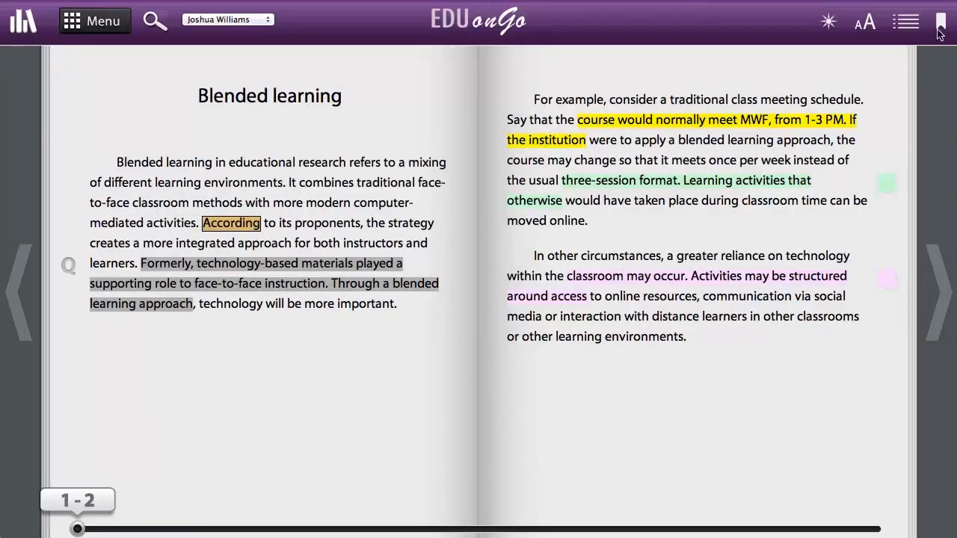
- Bookmark pages 1-2, resume reading, and view the text size and typeface options
click(940, 21)
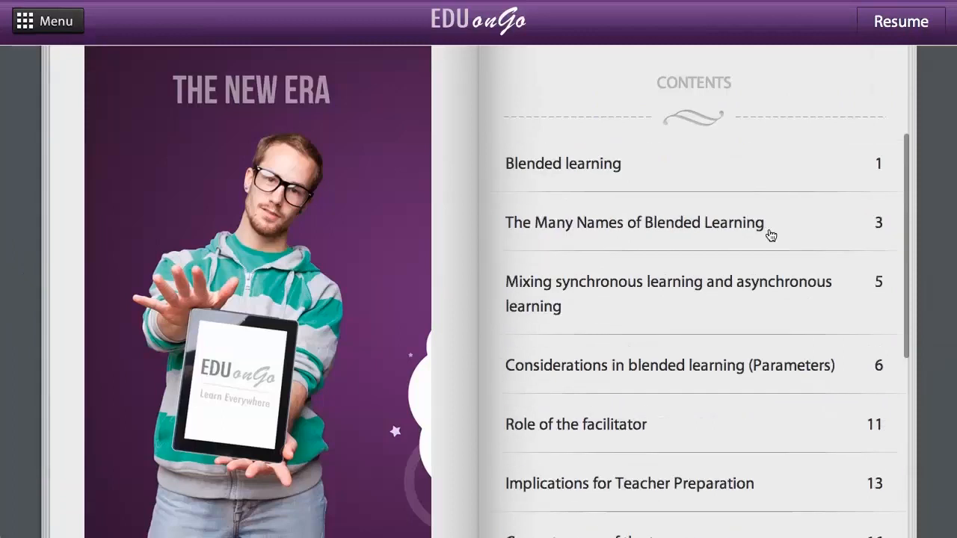
click(563, 163)
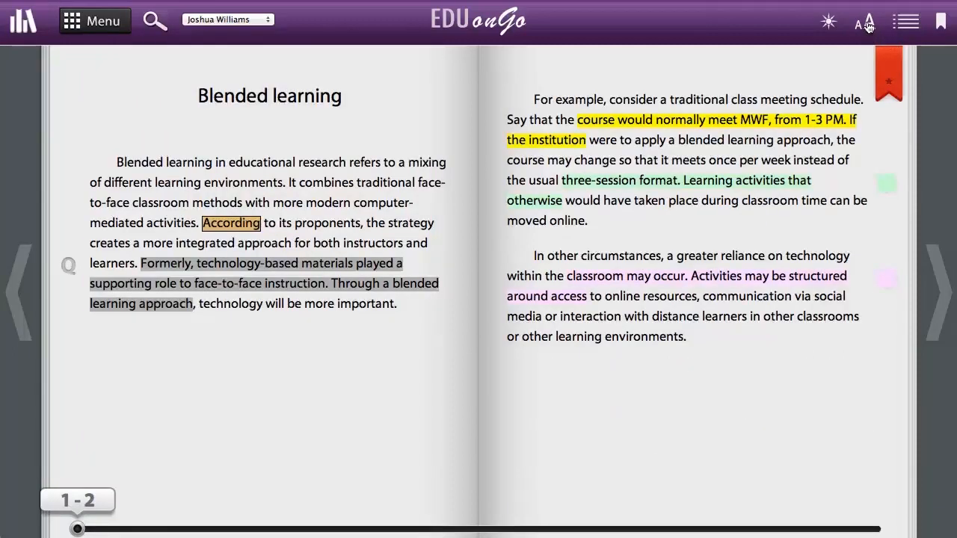
click(863, 21)
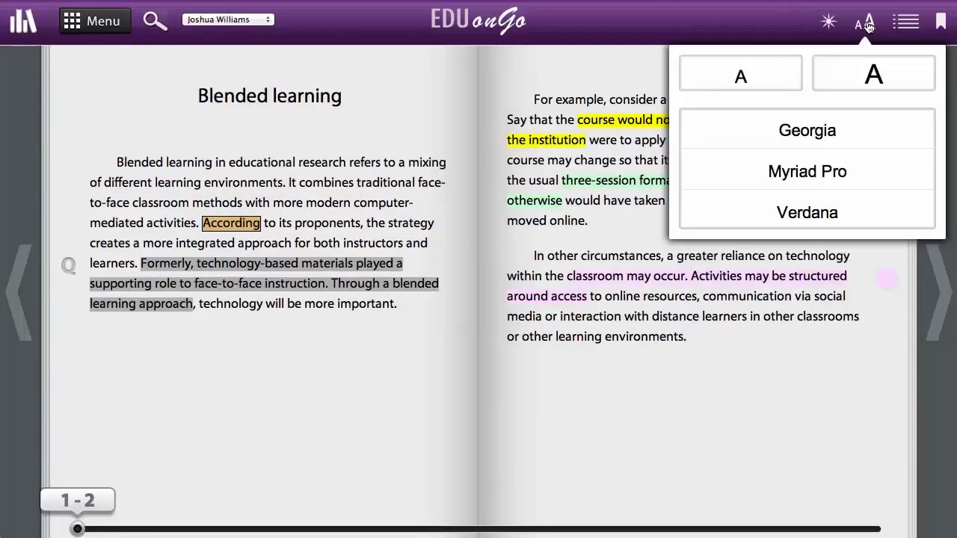
mouse_move(763, 21)
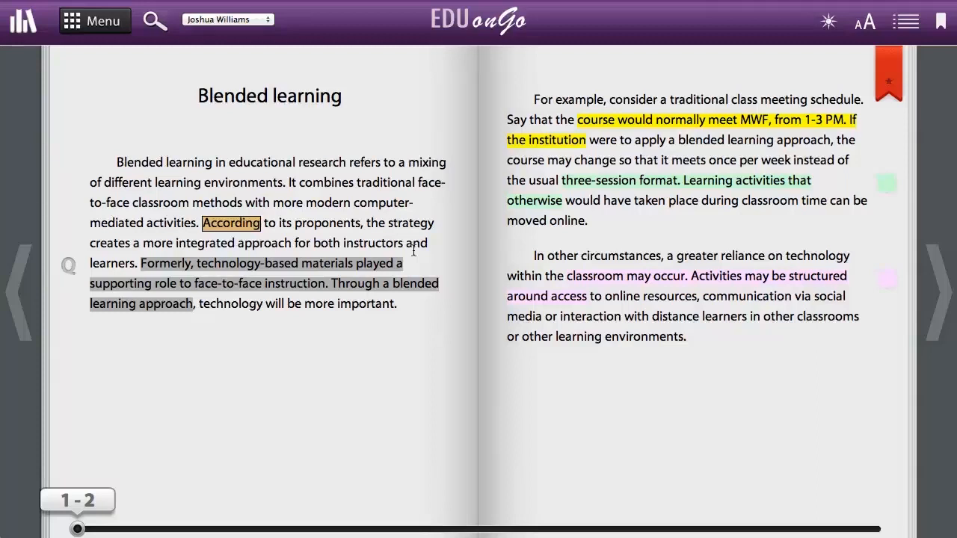
mouse_move(294, 196)
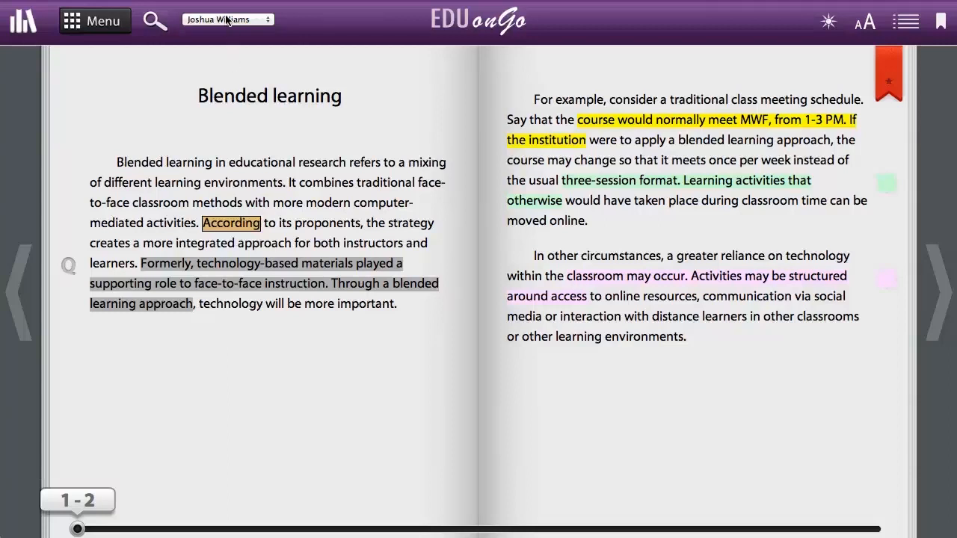
- Switch the reader to display another classmate's annotations on pages 1-2
click(227, 18)
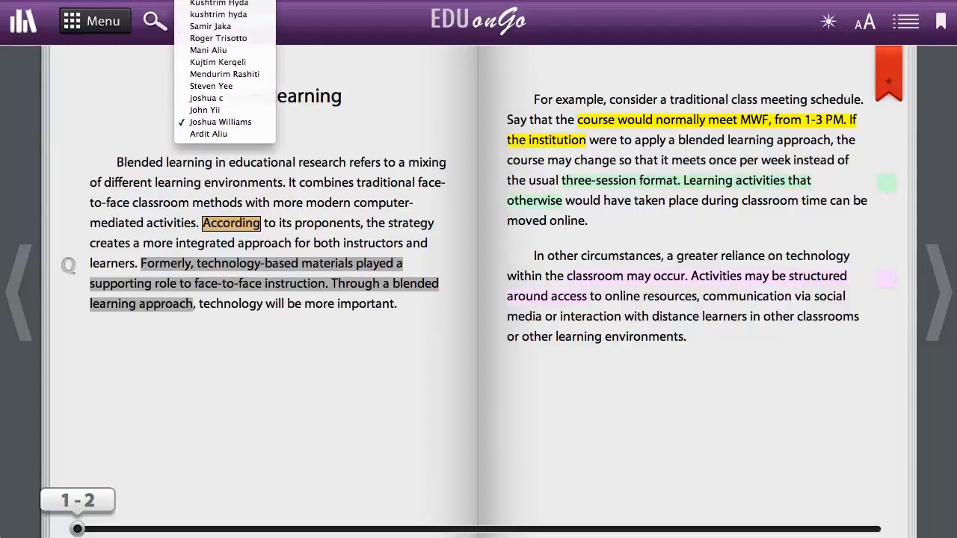
click(220, 122)
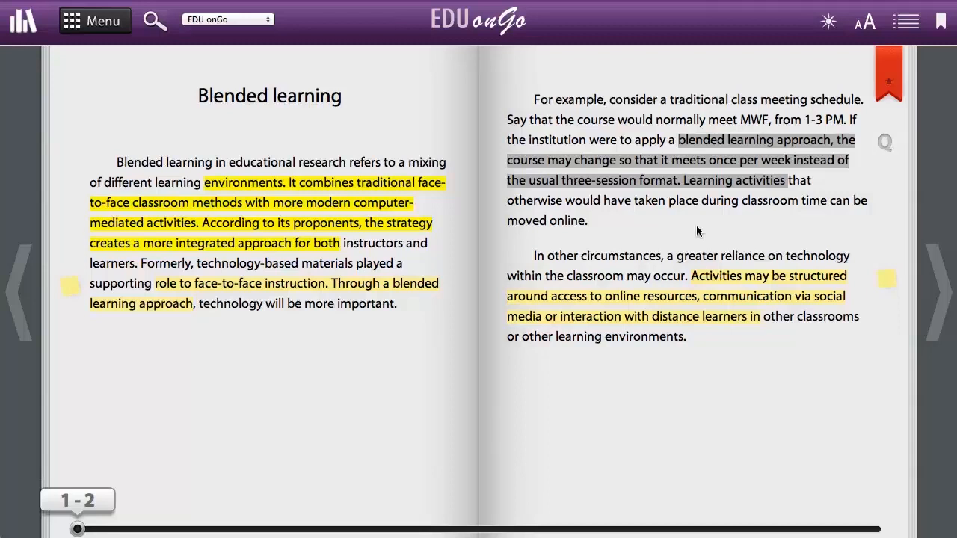
mouse_move(885, 280)
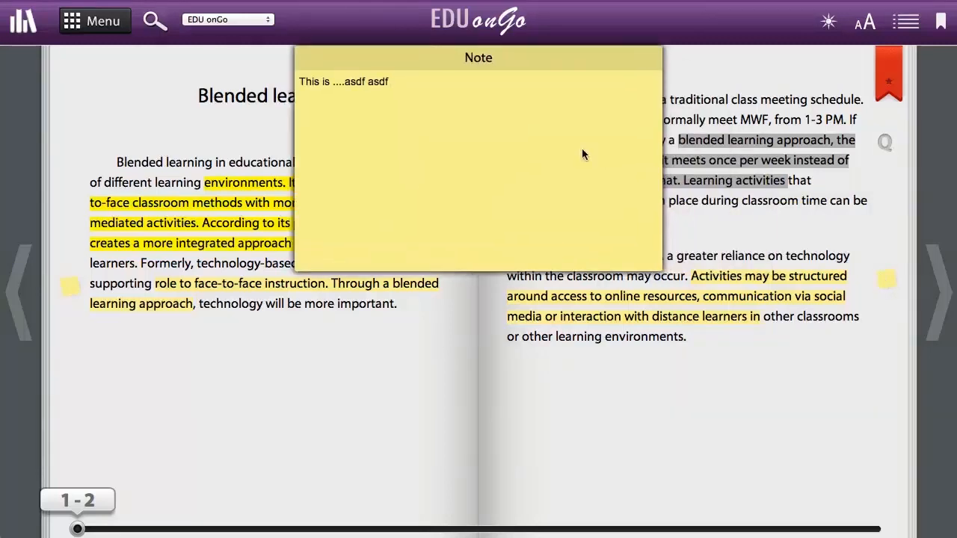
mouse_move(581, 264)
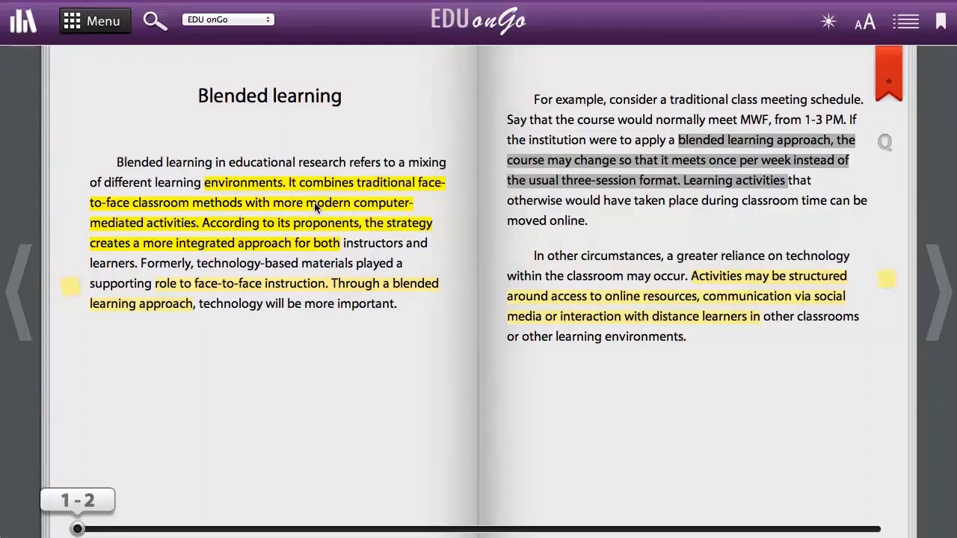
mouse_move(94, 21)
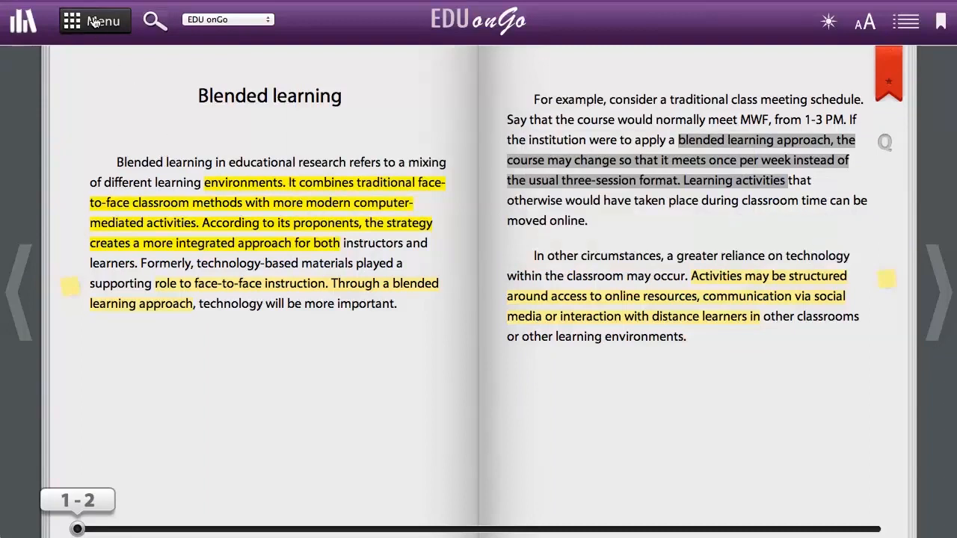
click(94, 20)
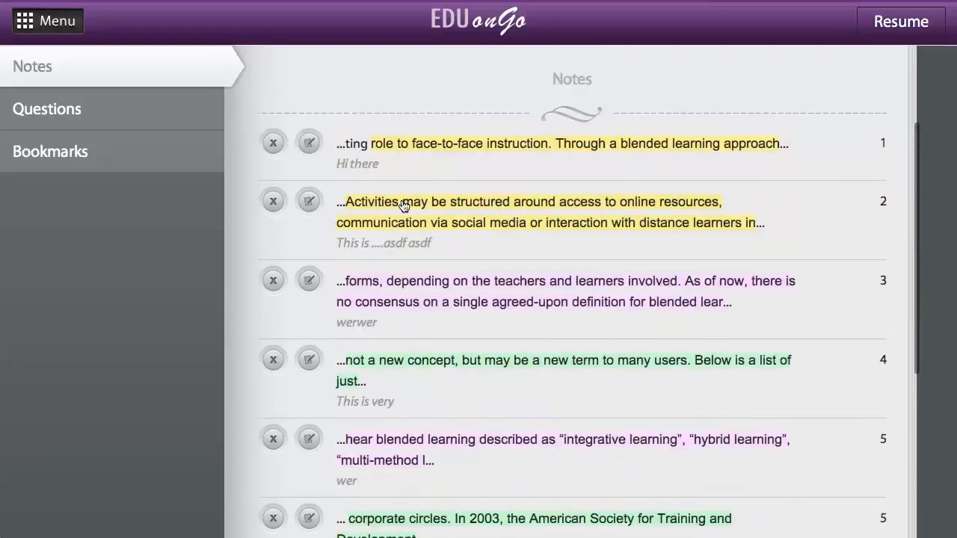
click(47, 108)
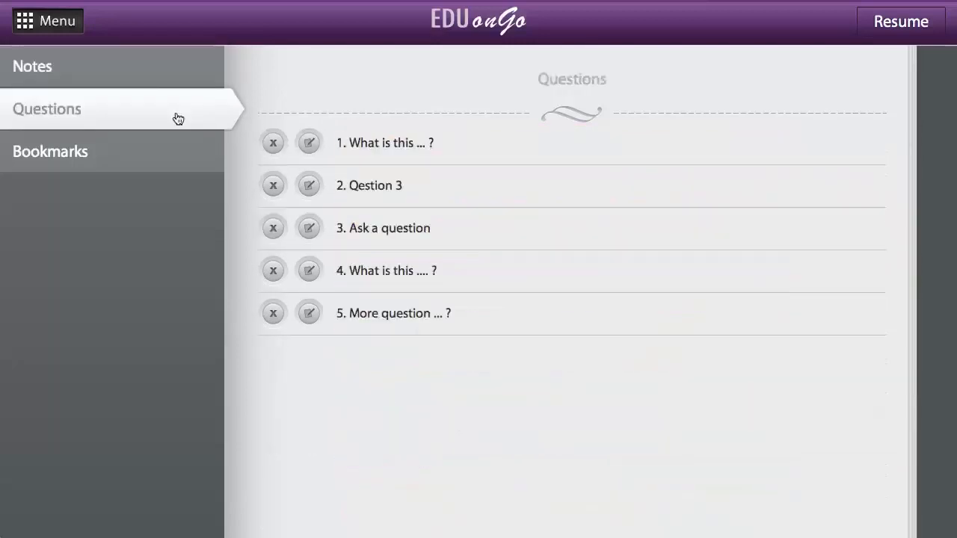
click(50, 151)
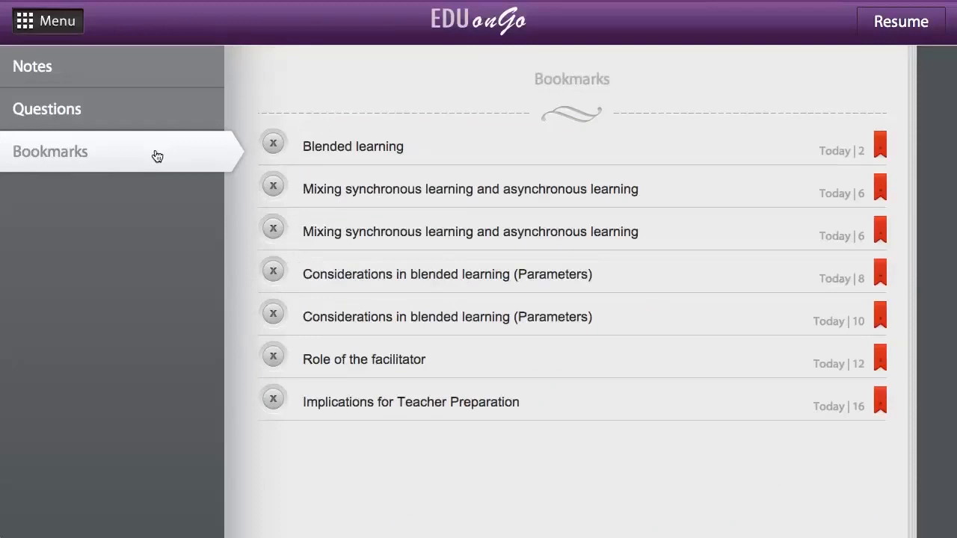
mouse_move(871, 29)
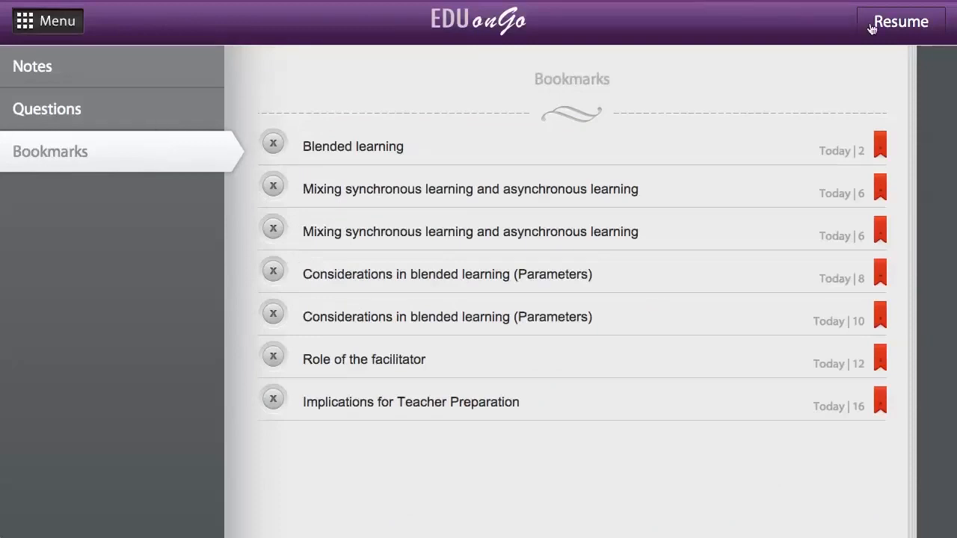
click(353, 146)
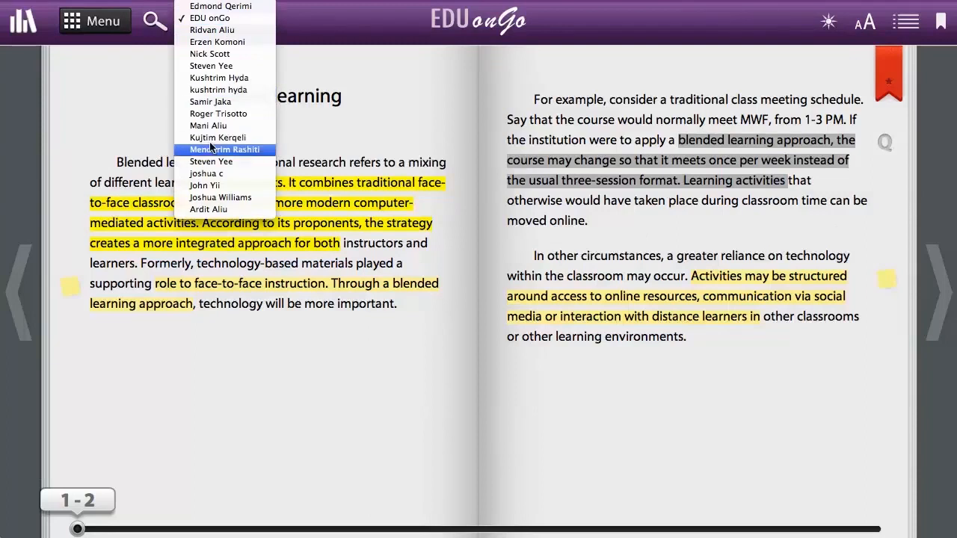
- Select Joshua Williams in the user dropdown so your own highlights and question show, then head for the desktop
click(221, 197)
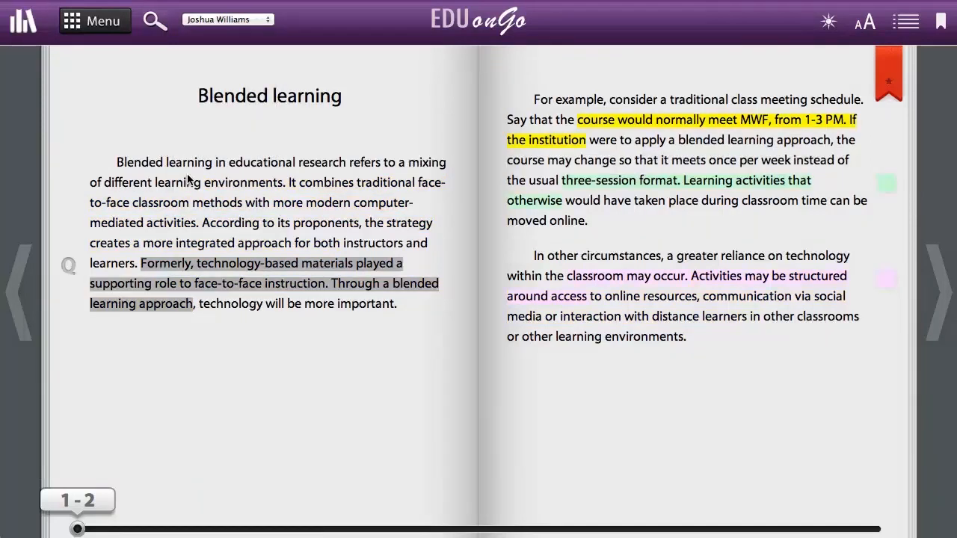
mouse_move(126, 153)
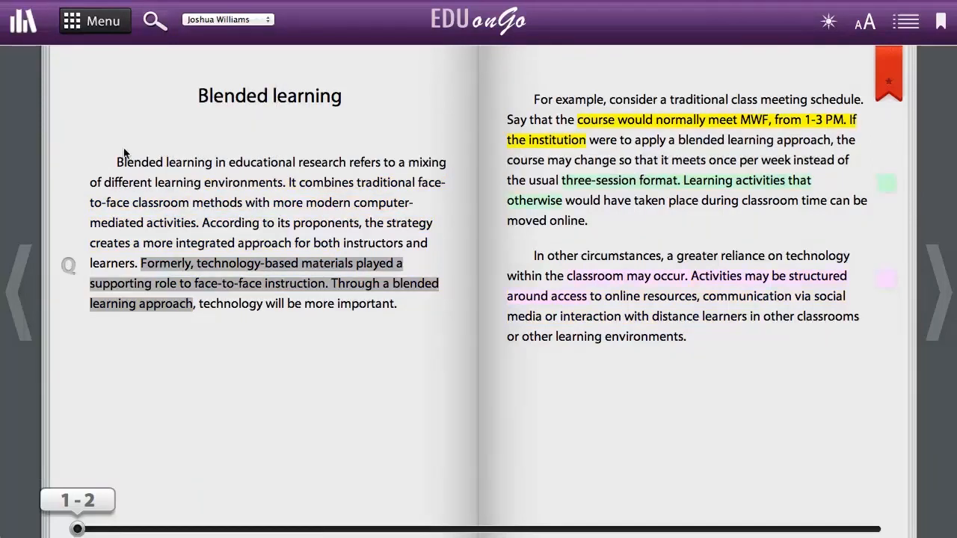
click(23, 21)
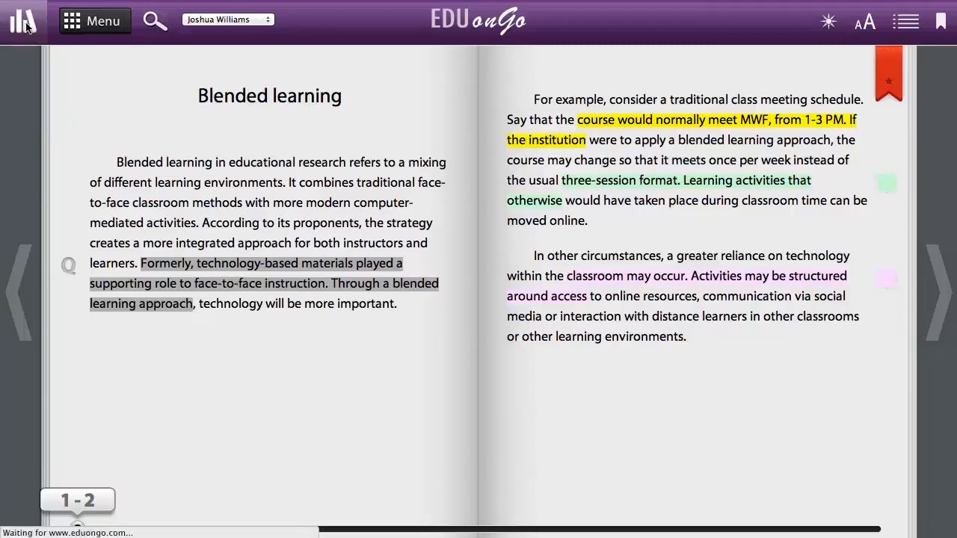
- Return to the desktop, show All Courses with 3D Modeling and Animation, and expand the My Courses list
click(22, 20)
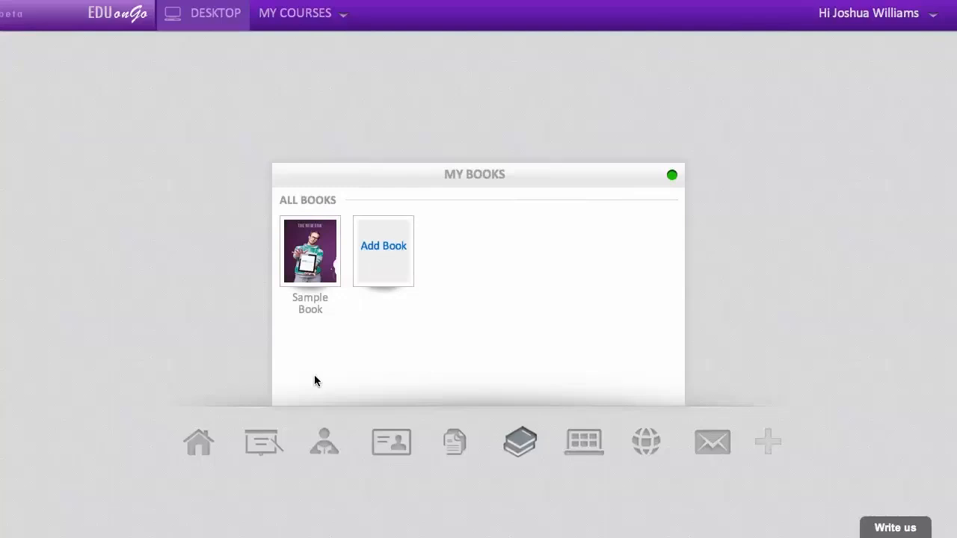
click(324, 442)
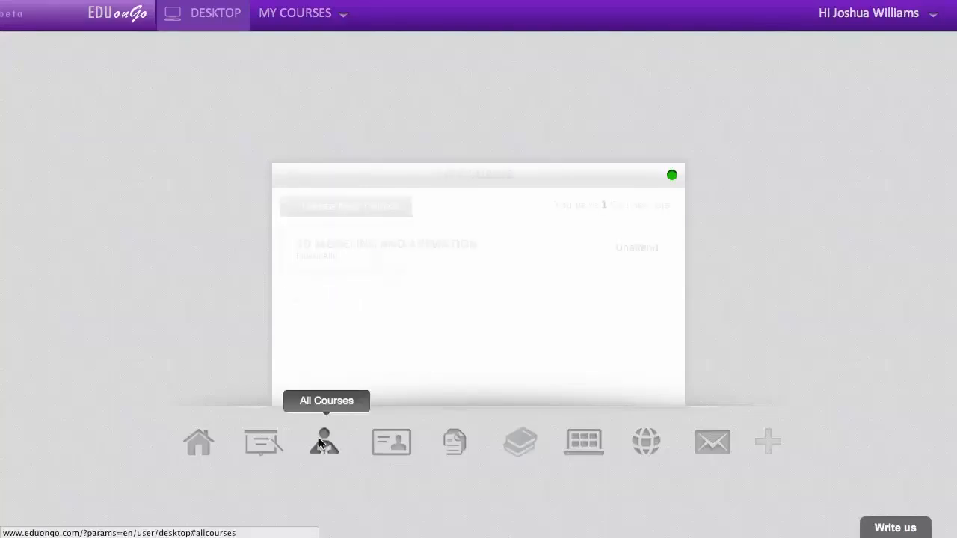
click(294, 12)
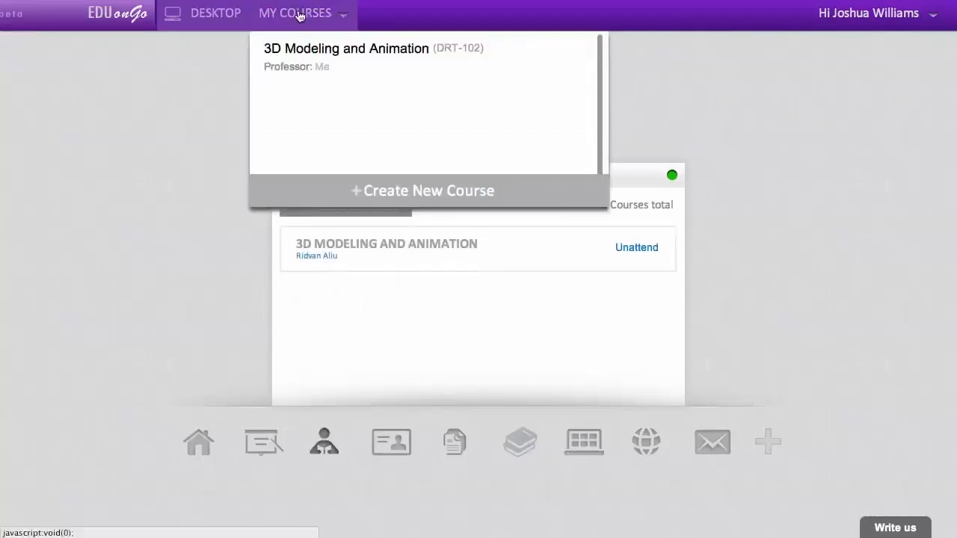